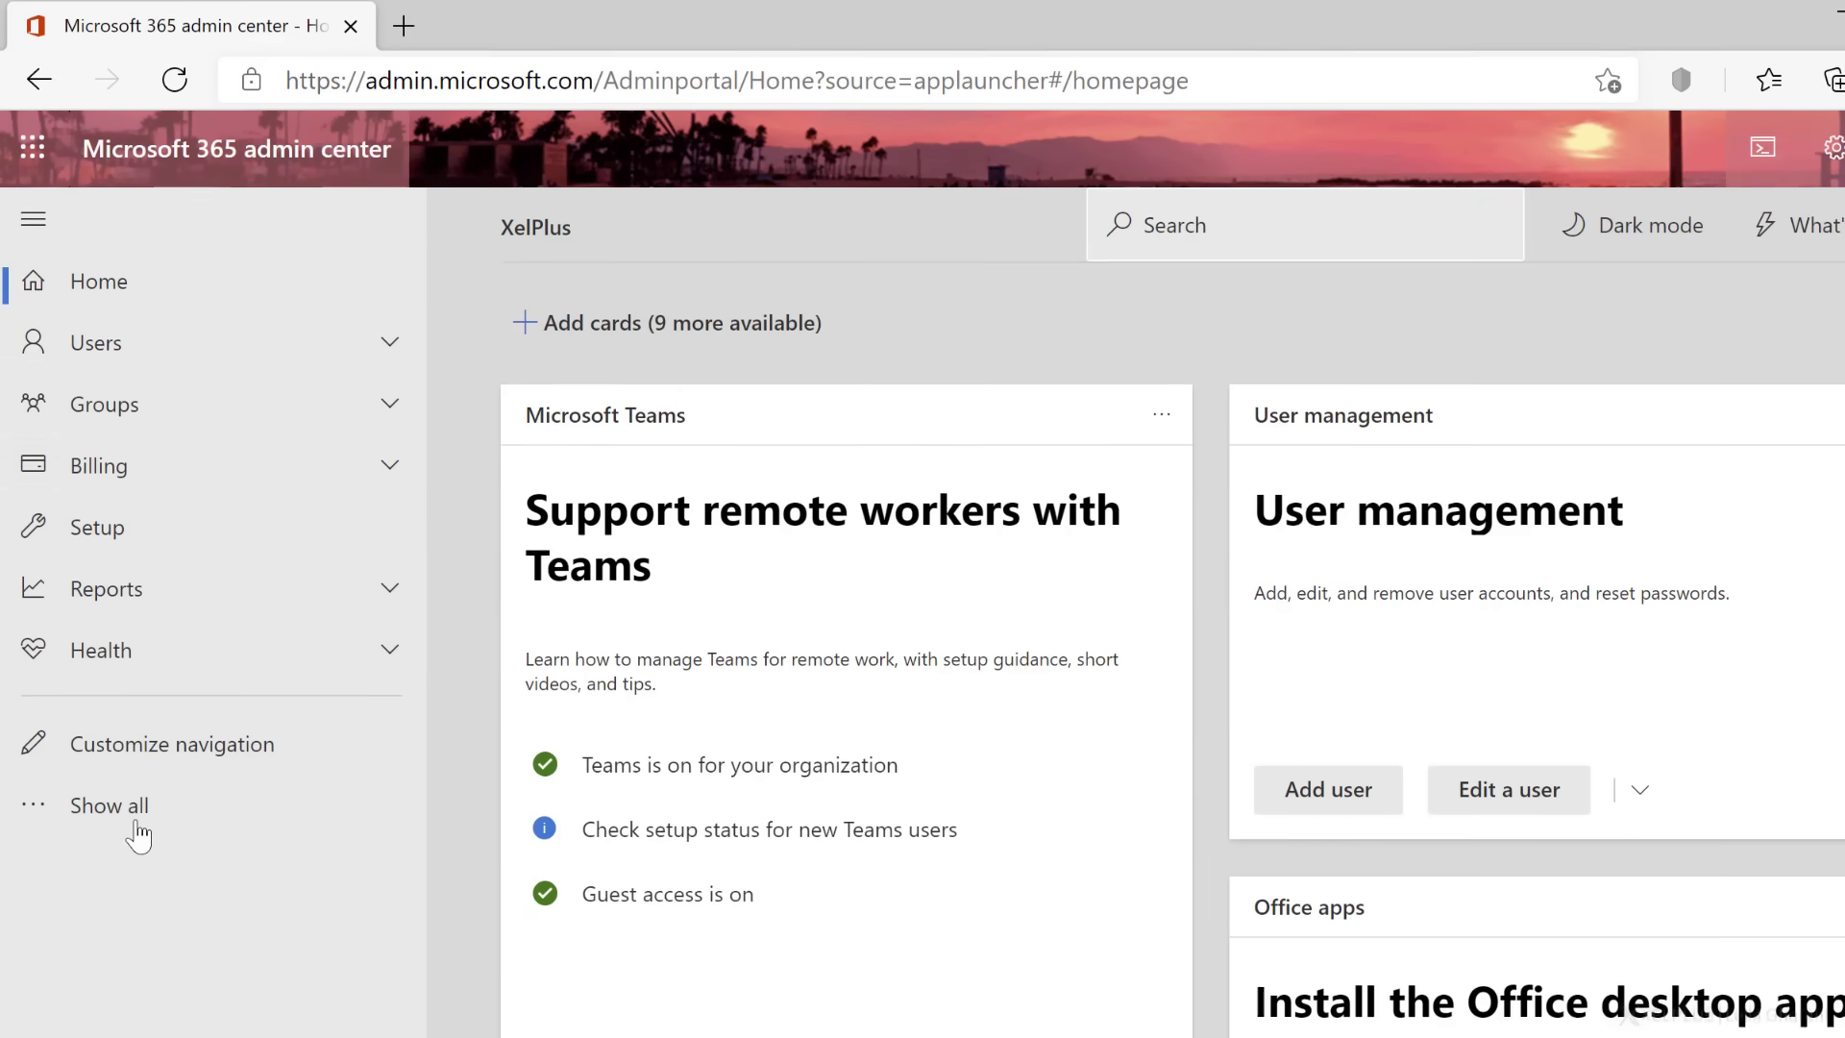
Open the Teams admin center from the Microsoft 365 admin center's Show all admin centers list
click(109, 805)
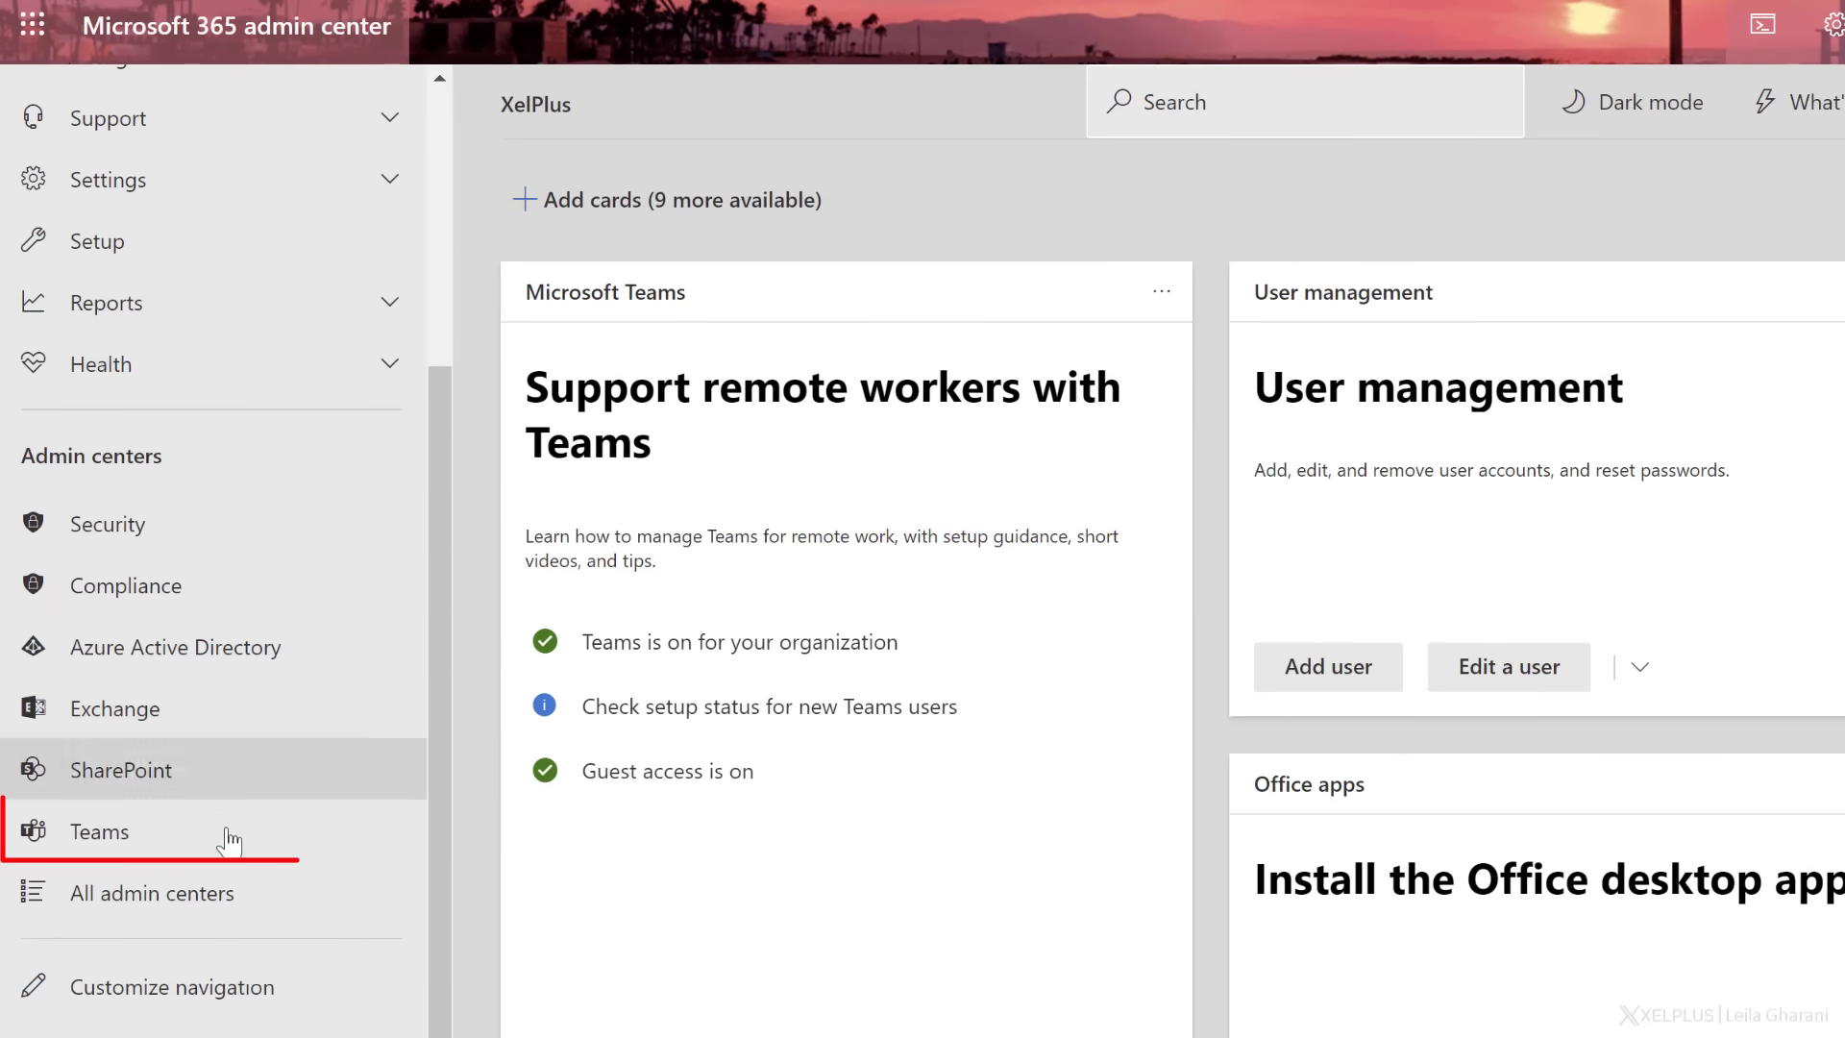
click(99, 833)
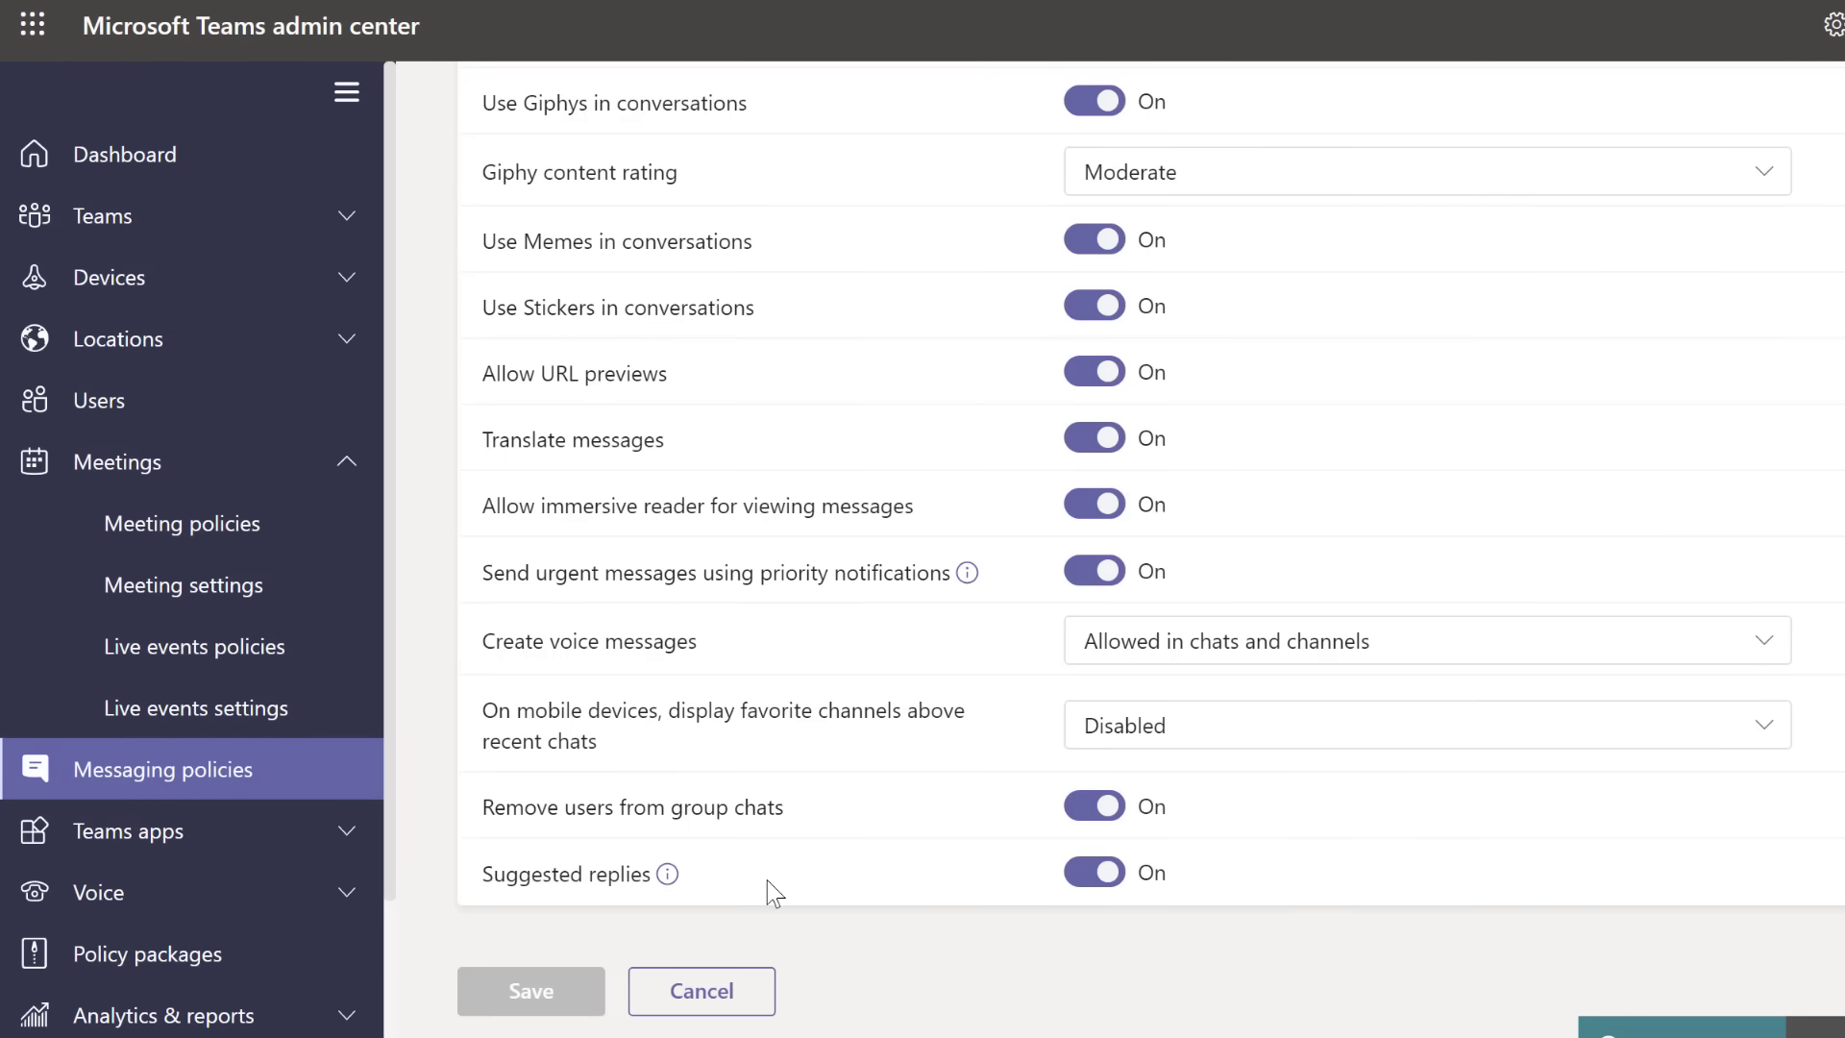
scroll(down, 3)
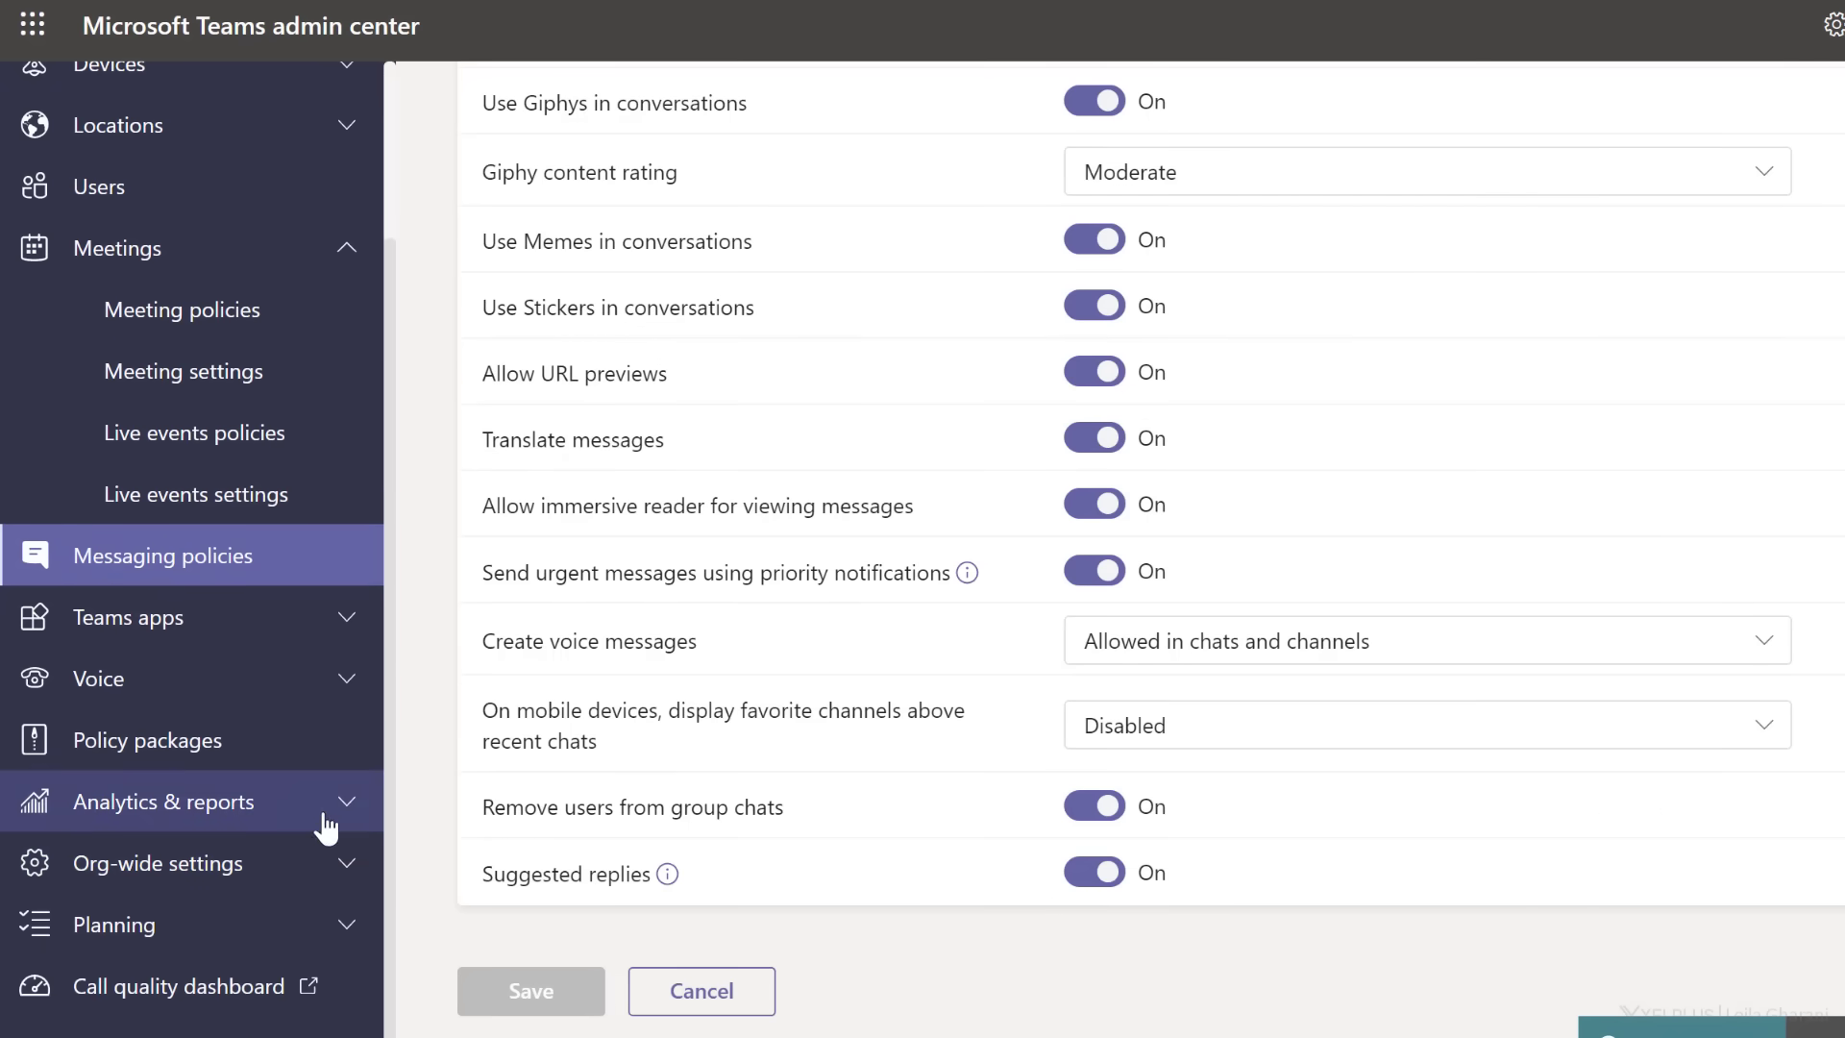
Choose the Apps usage report on the Analytics & reports page for the last 30 days
click(164, 802)
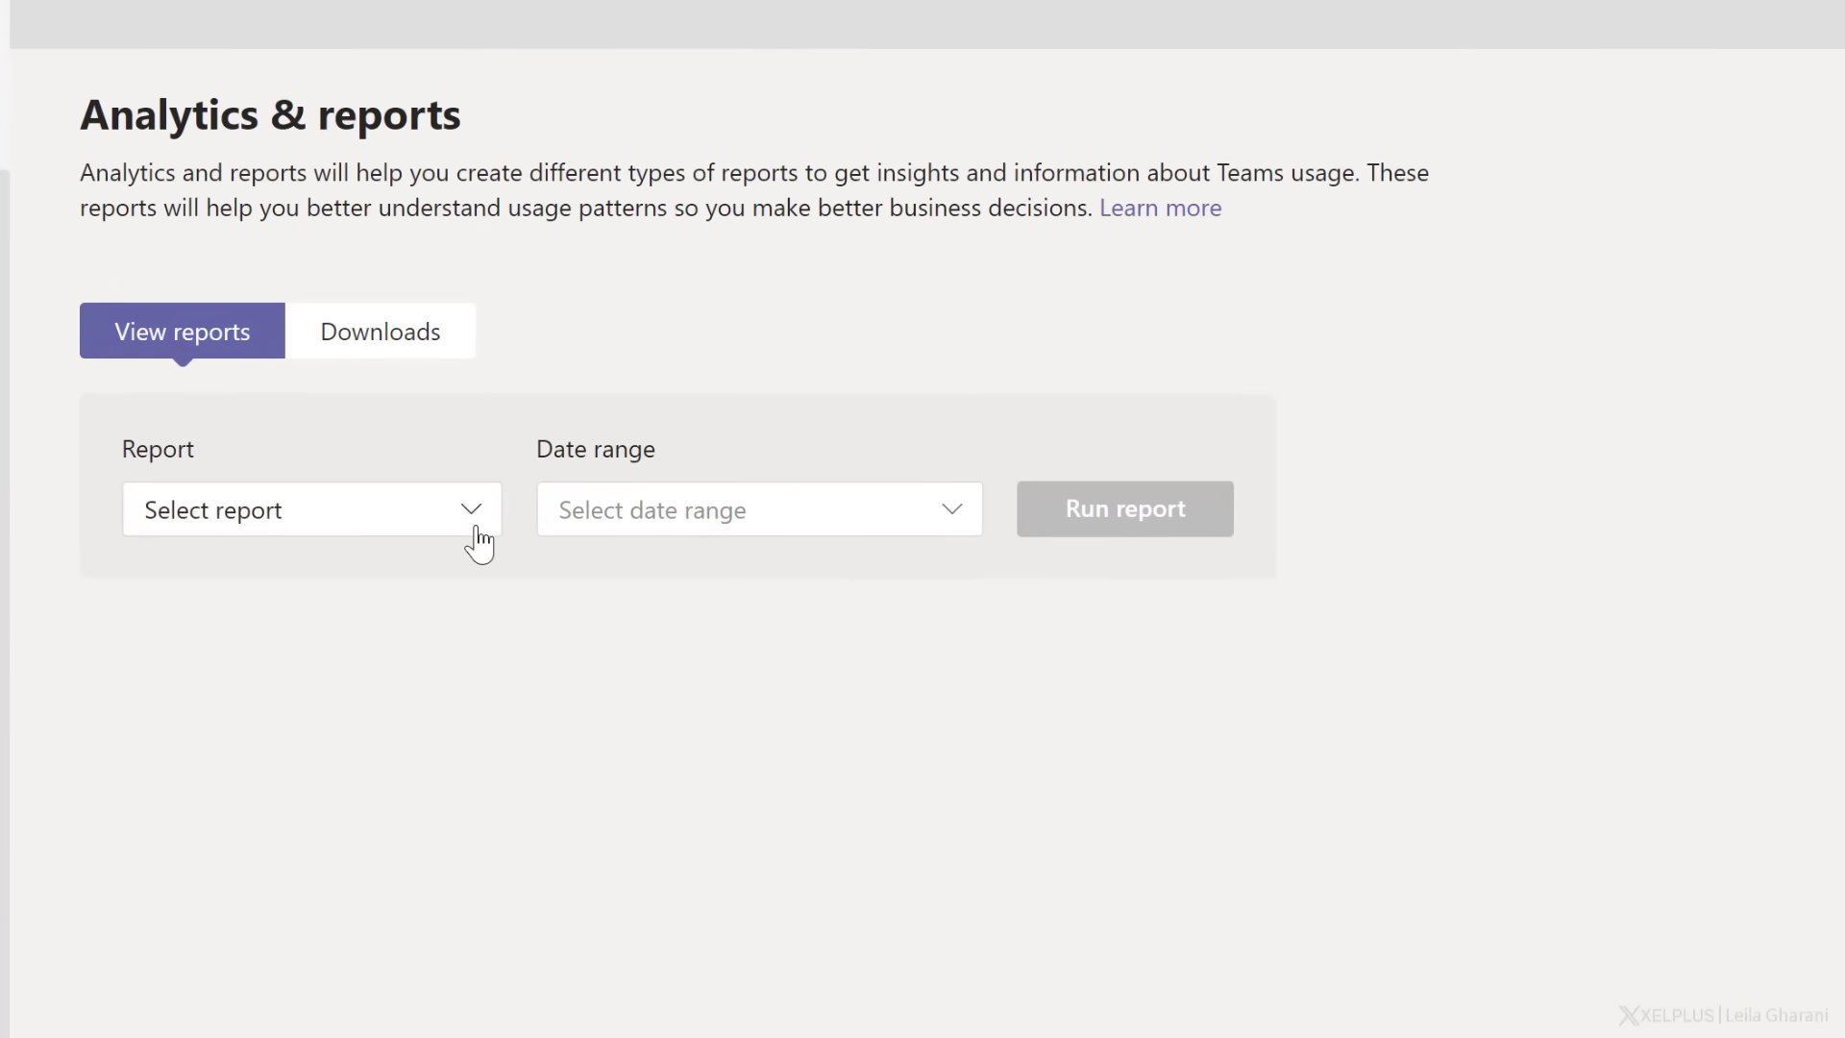
click(311, 508)
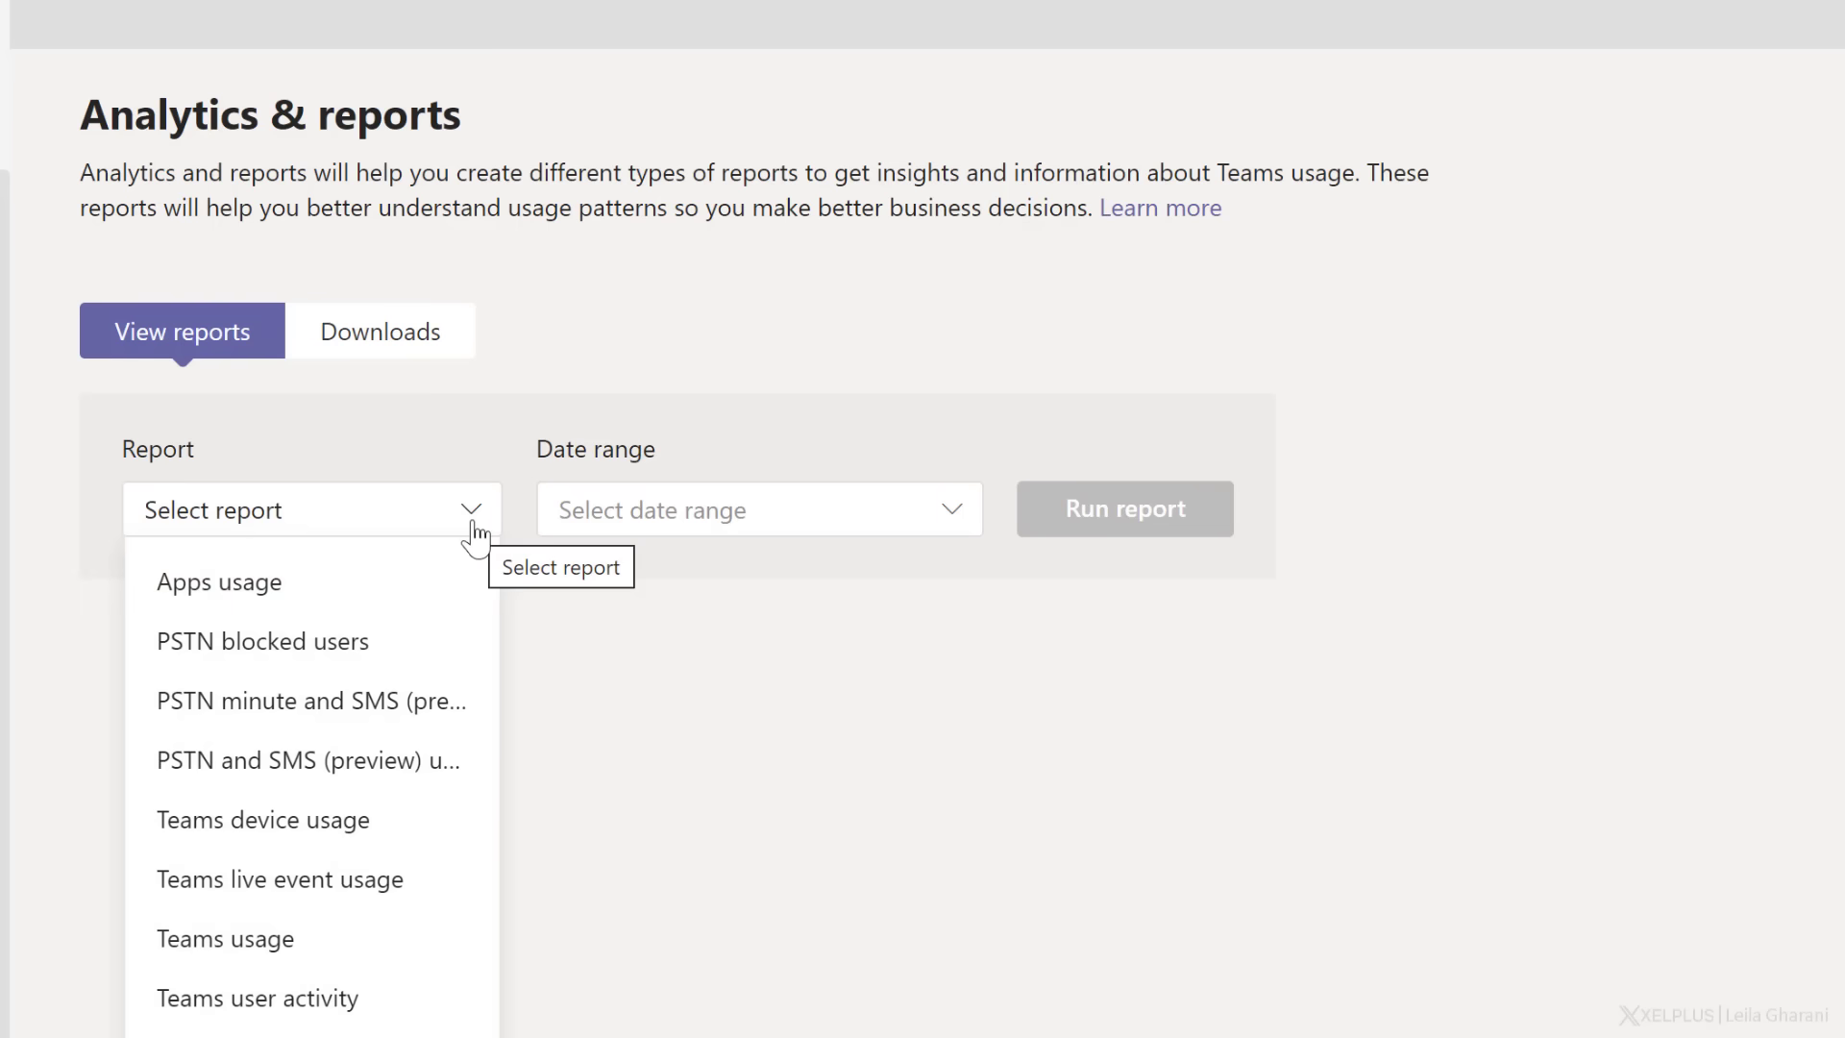
click(219, 581)
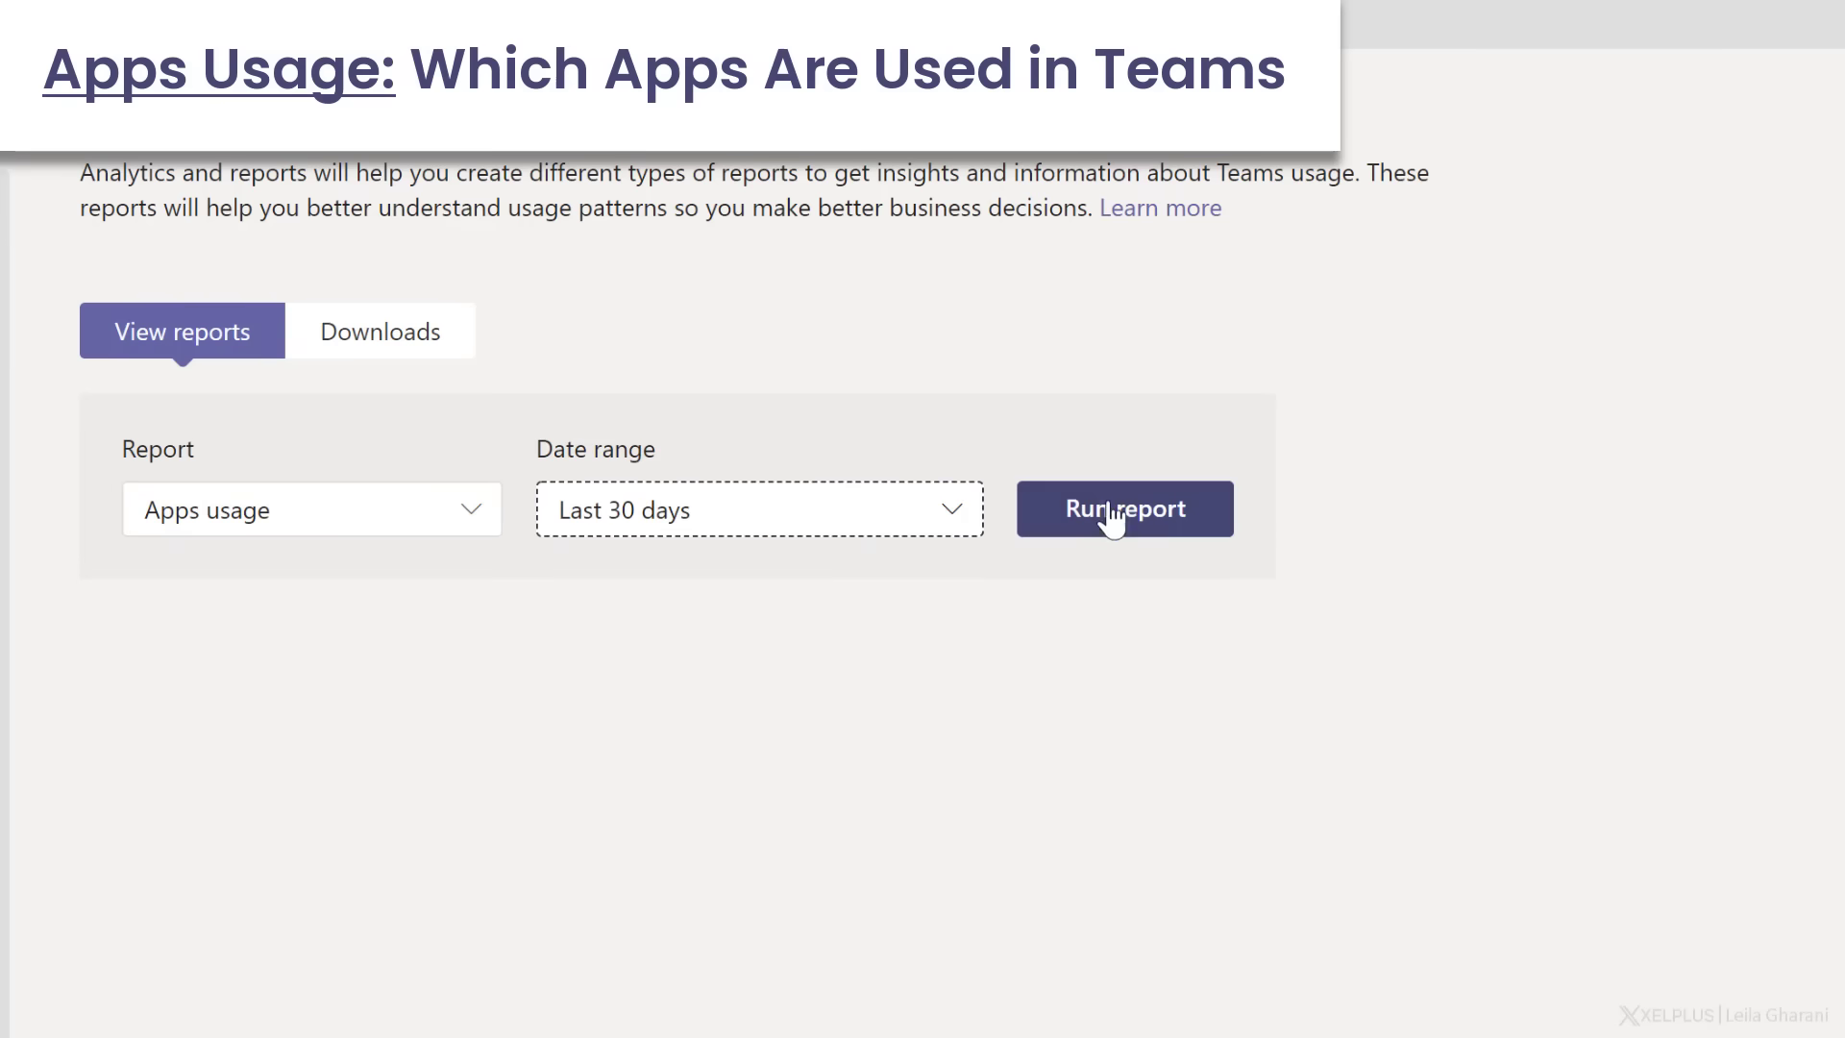
Run the Apps usage report and scroll through its chart and app table, including Trello
click(1122, 508)
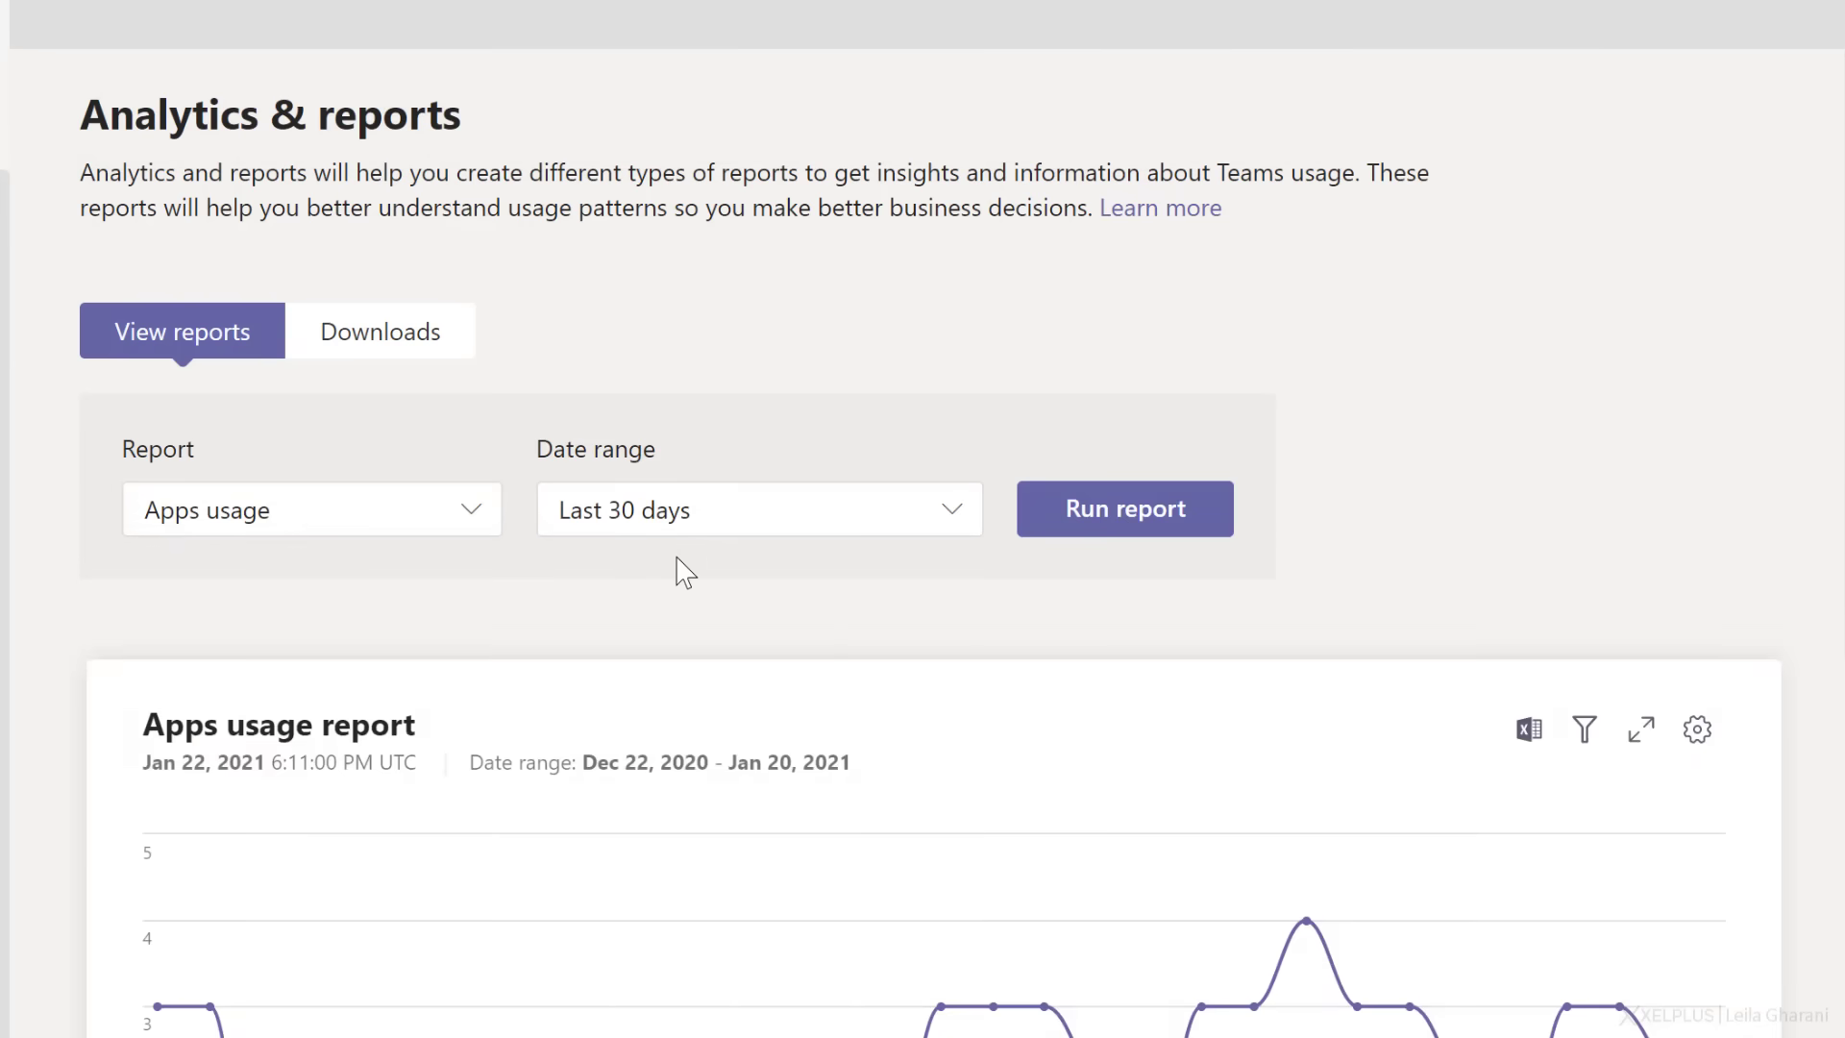
scroll(down, 3)
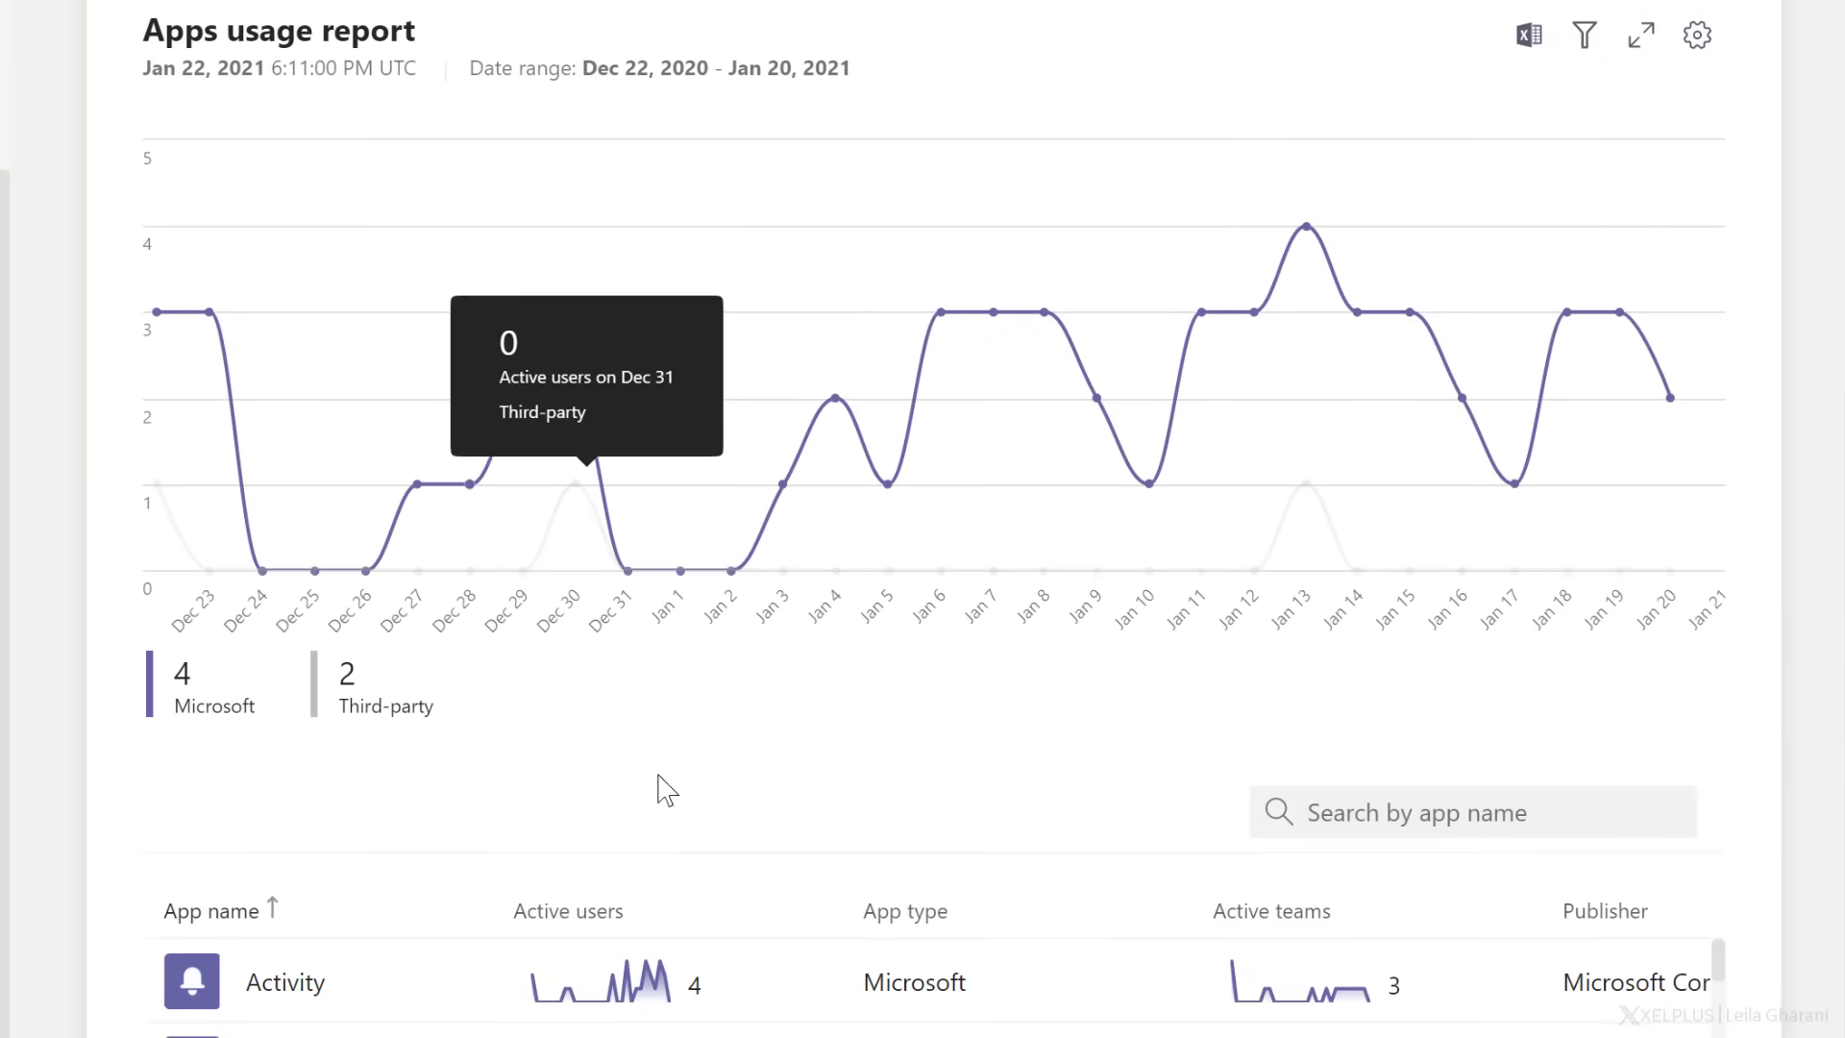
scroll(down, 3)
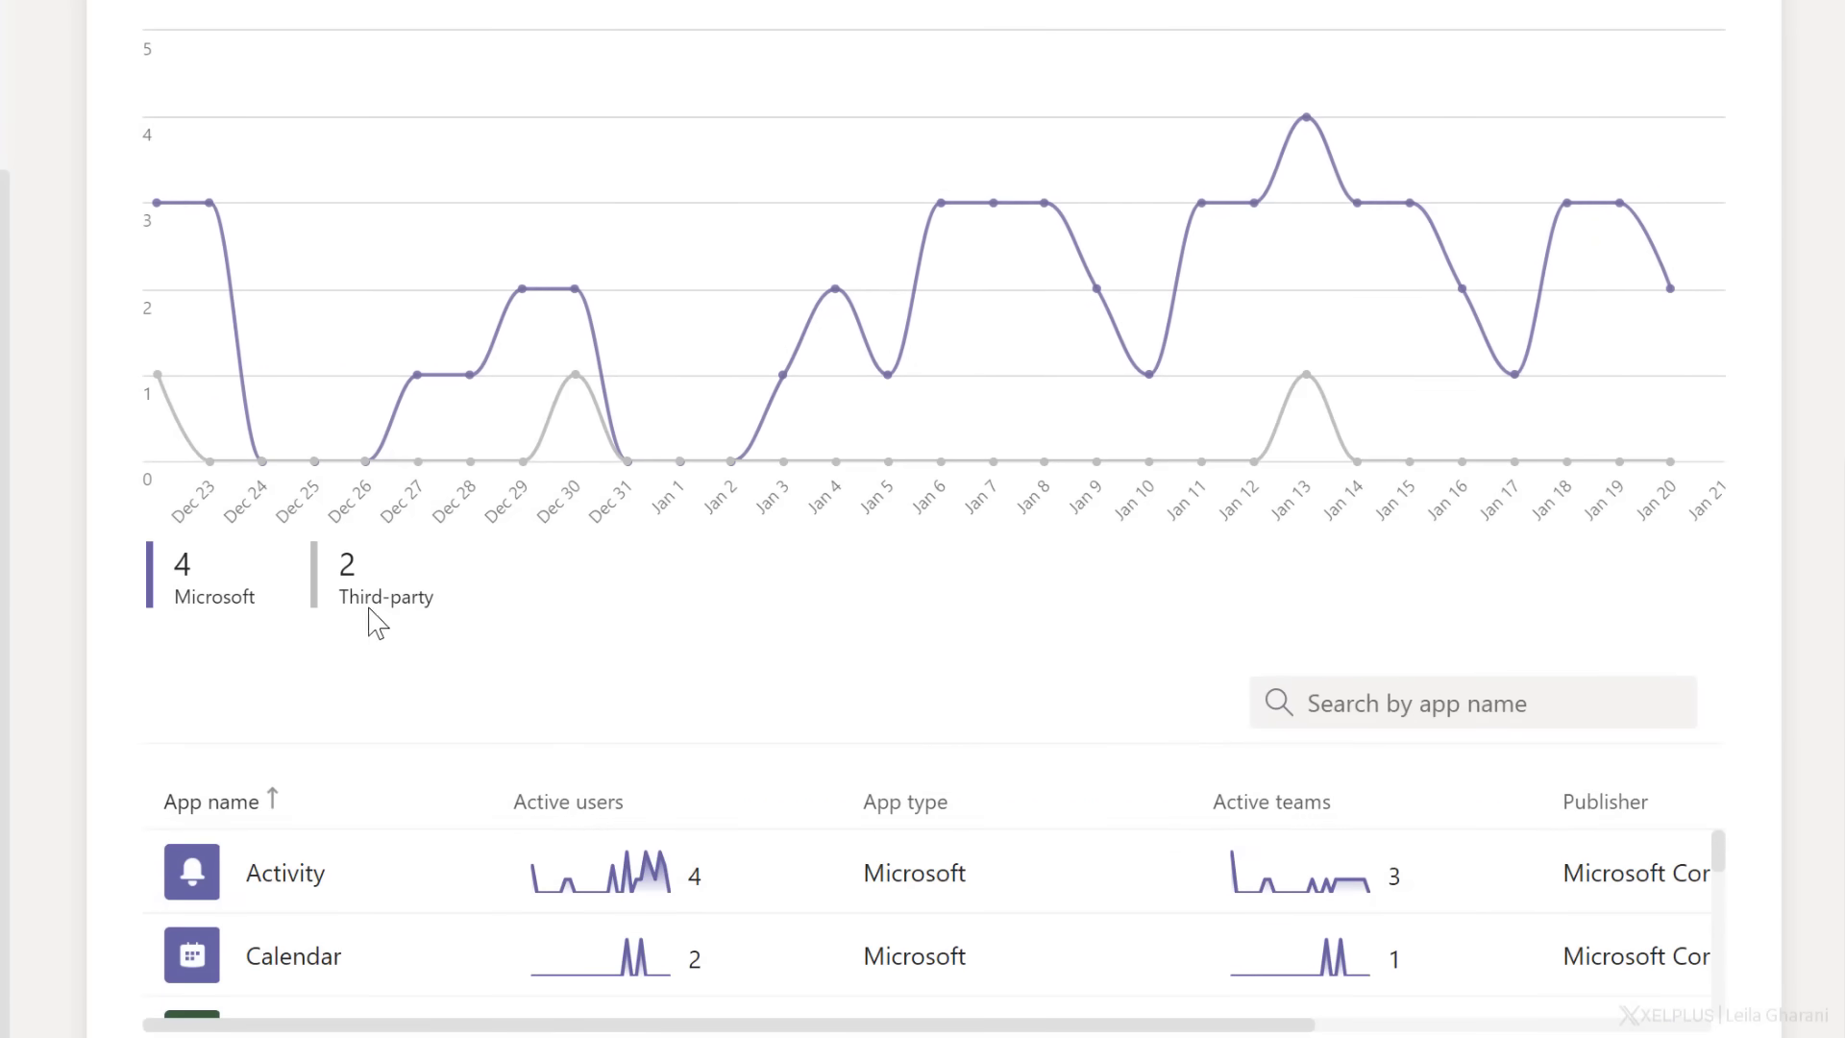
scroll(down, 3)
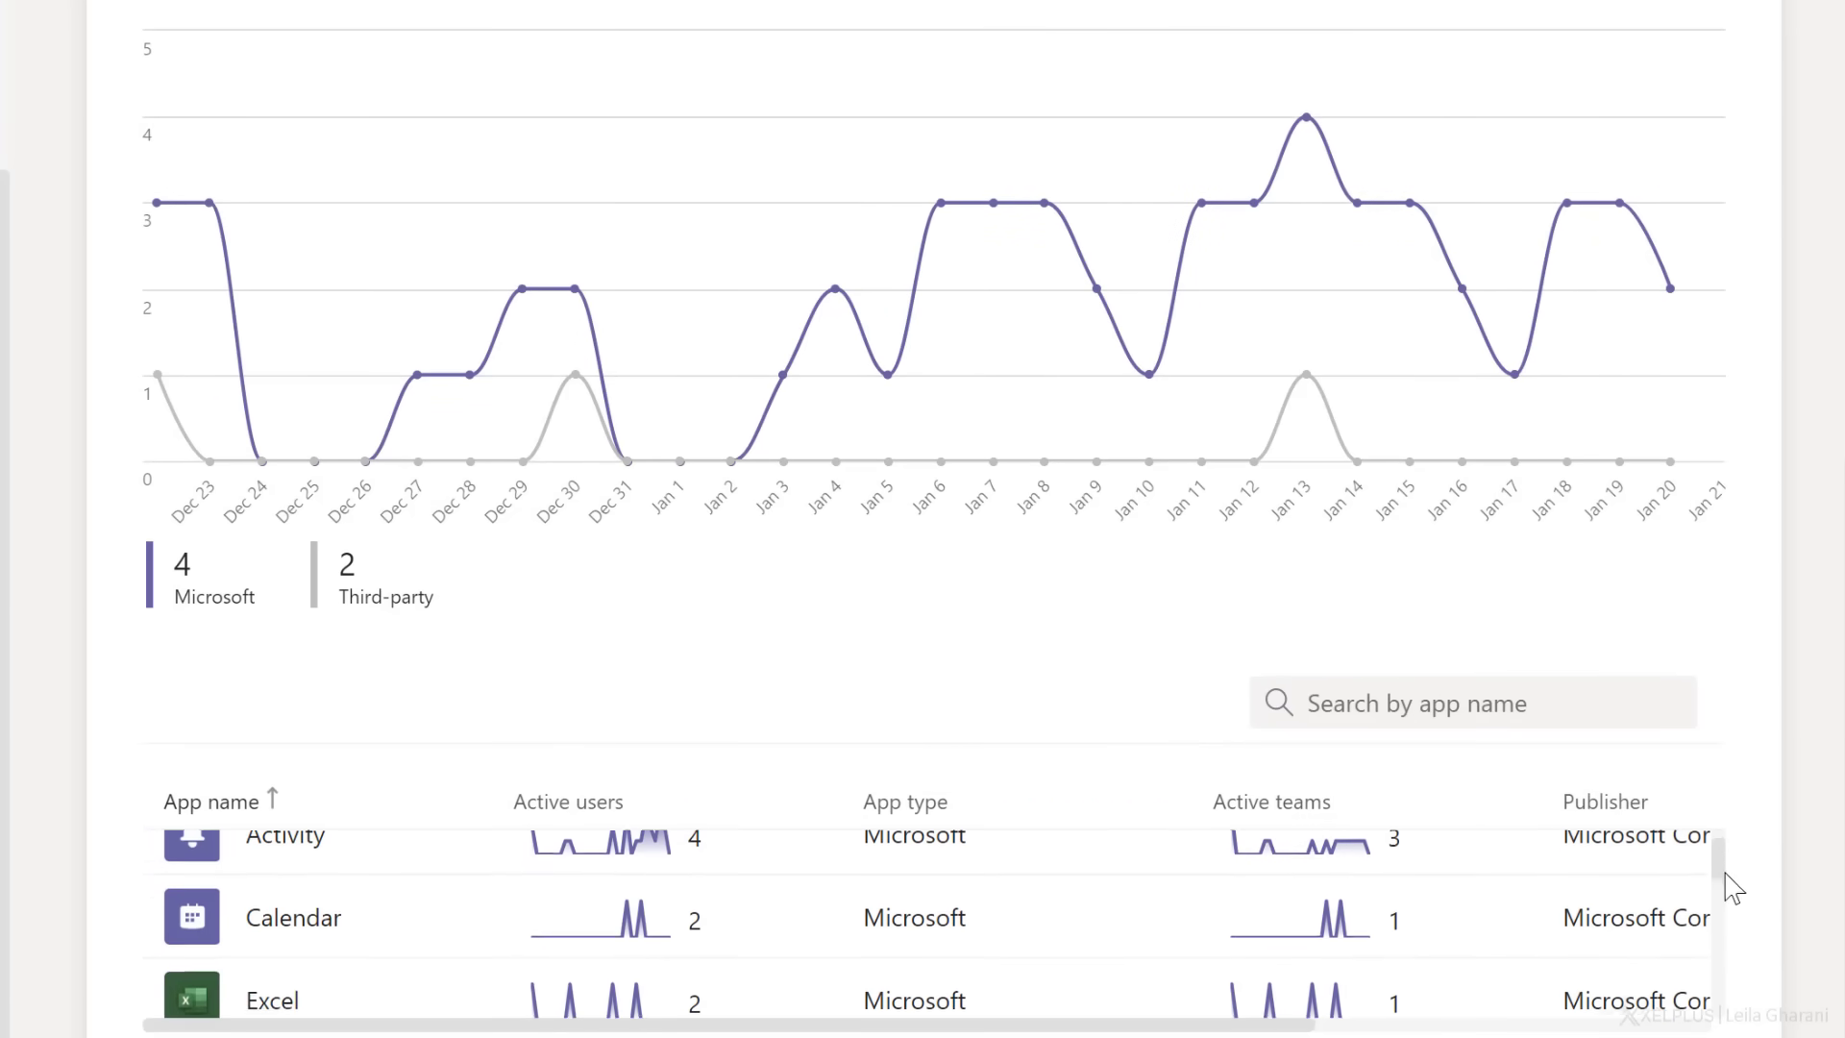
scroll(down, 3)
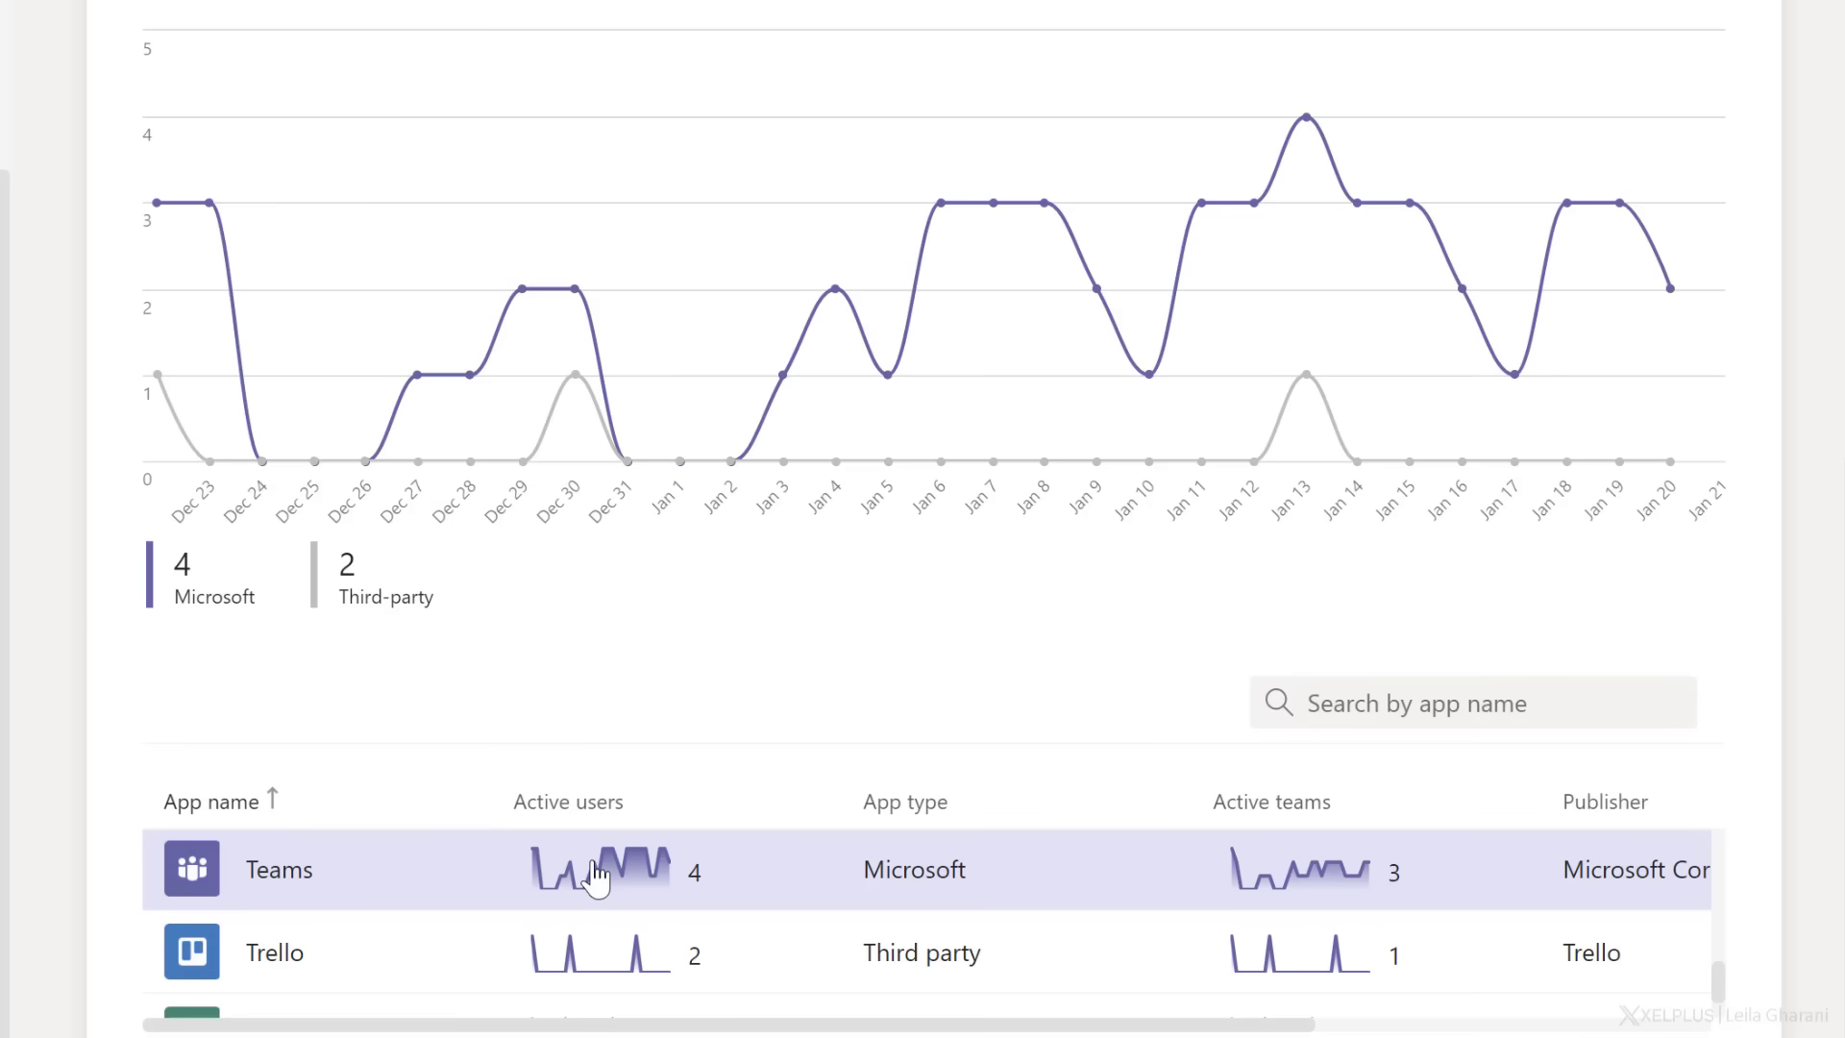
mouse_move(493, 895)
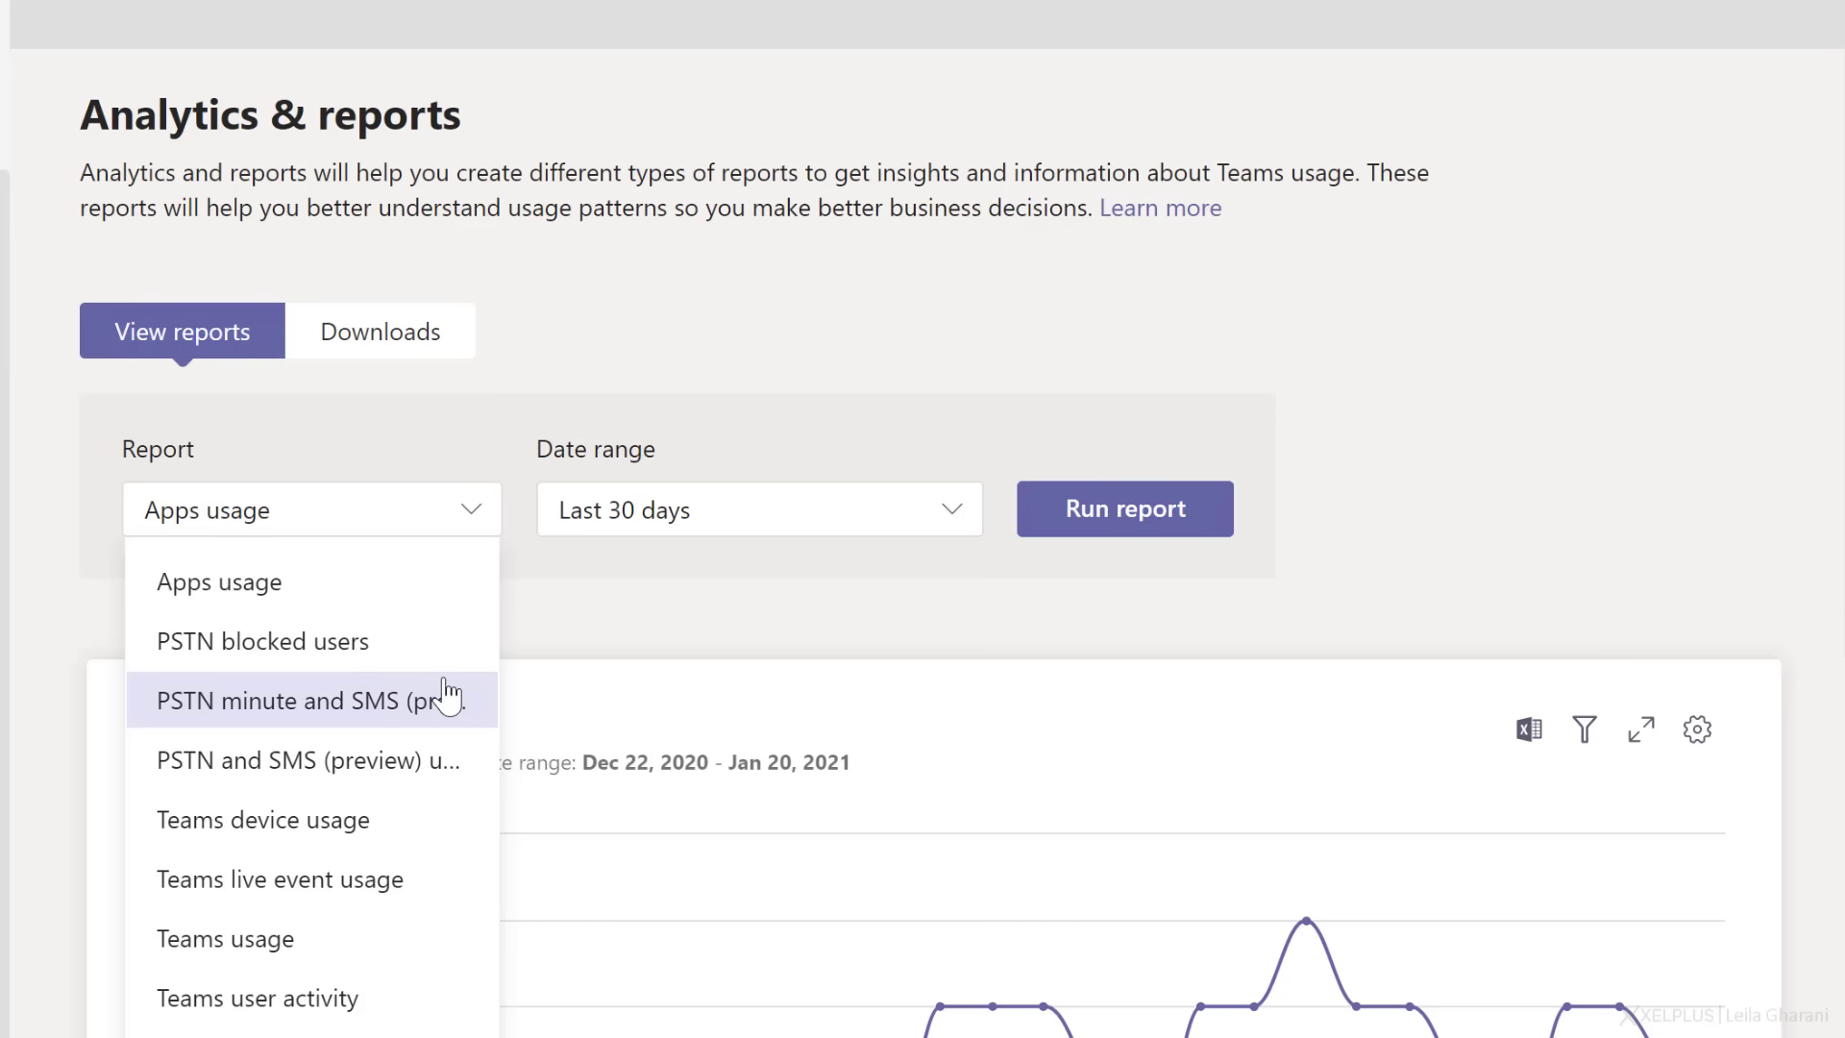
mouse_move(446, 749)
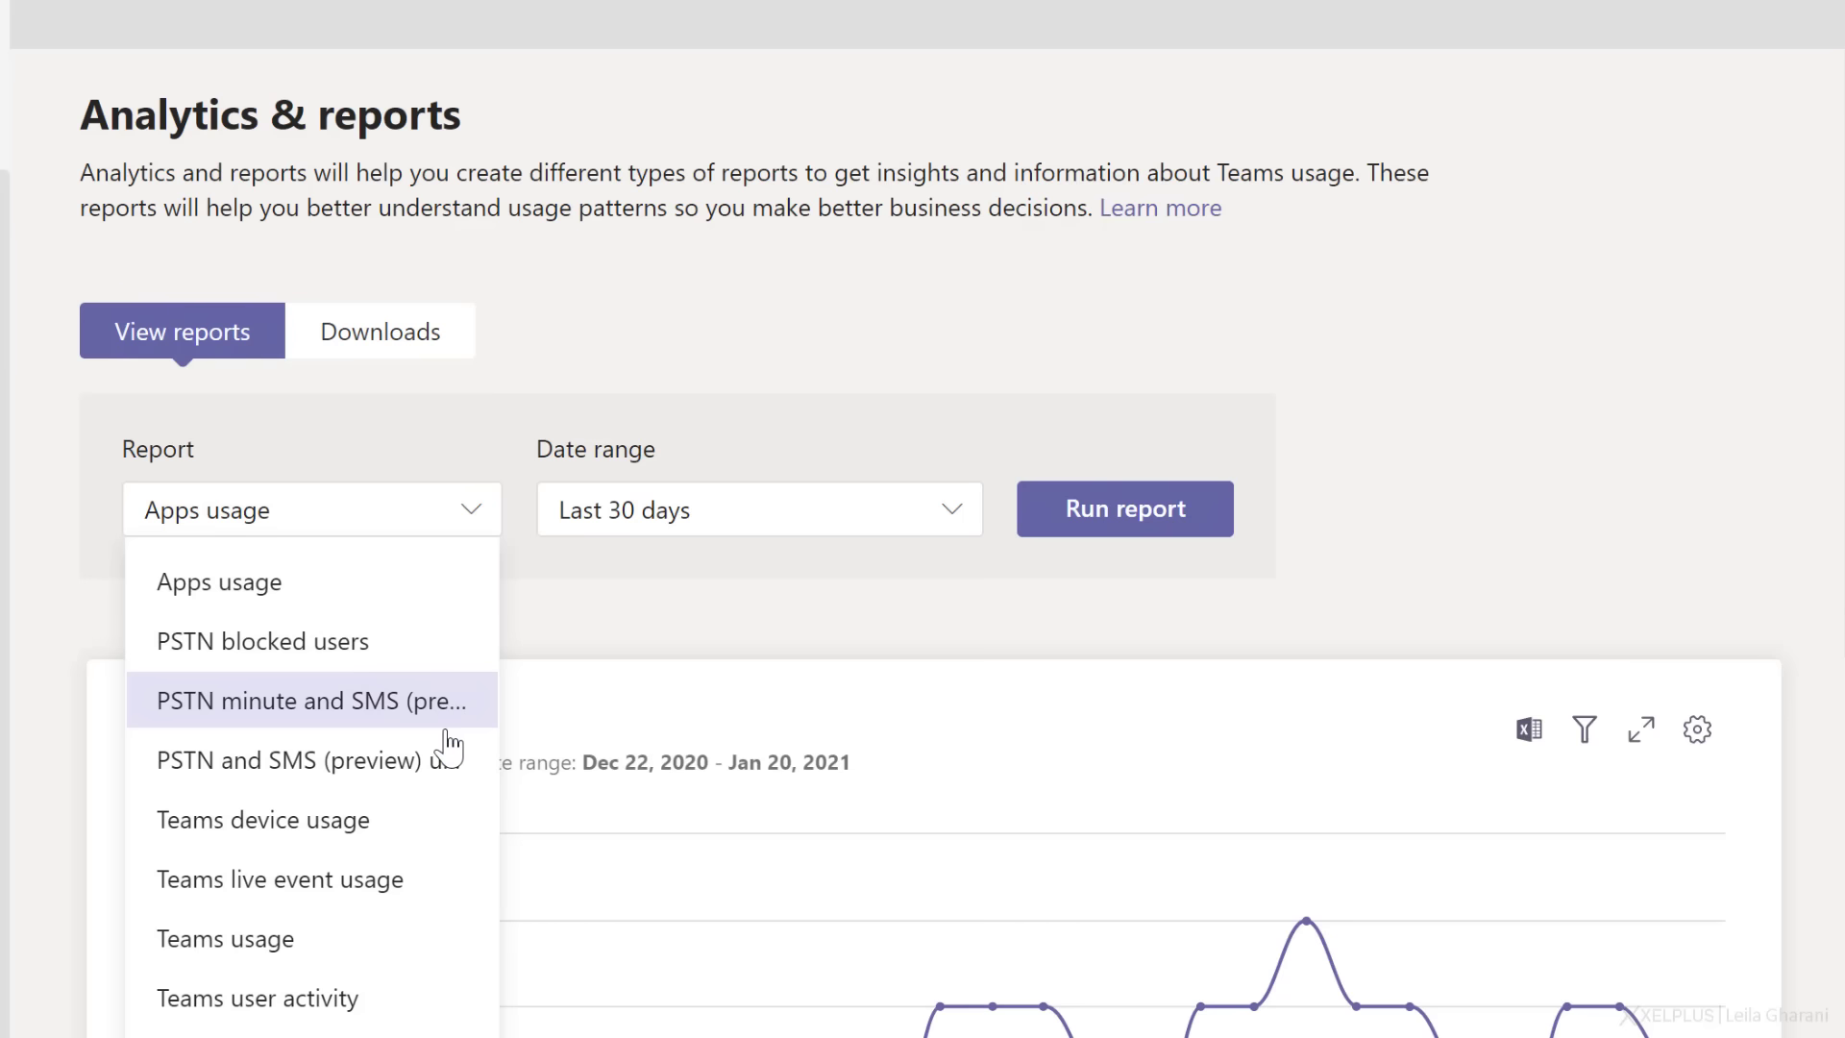
mouse_move(315, 700)
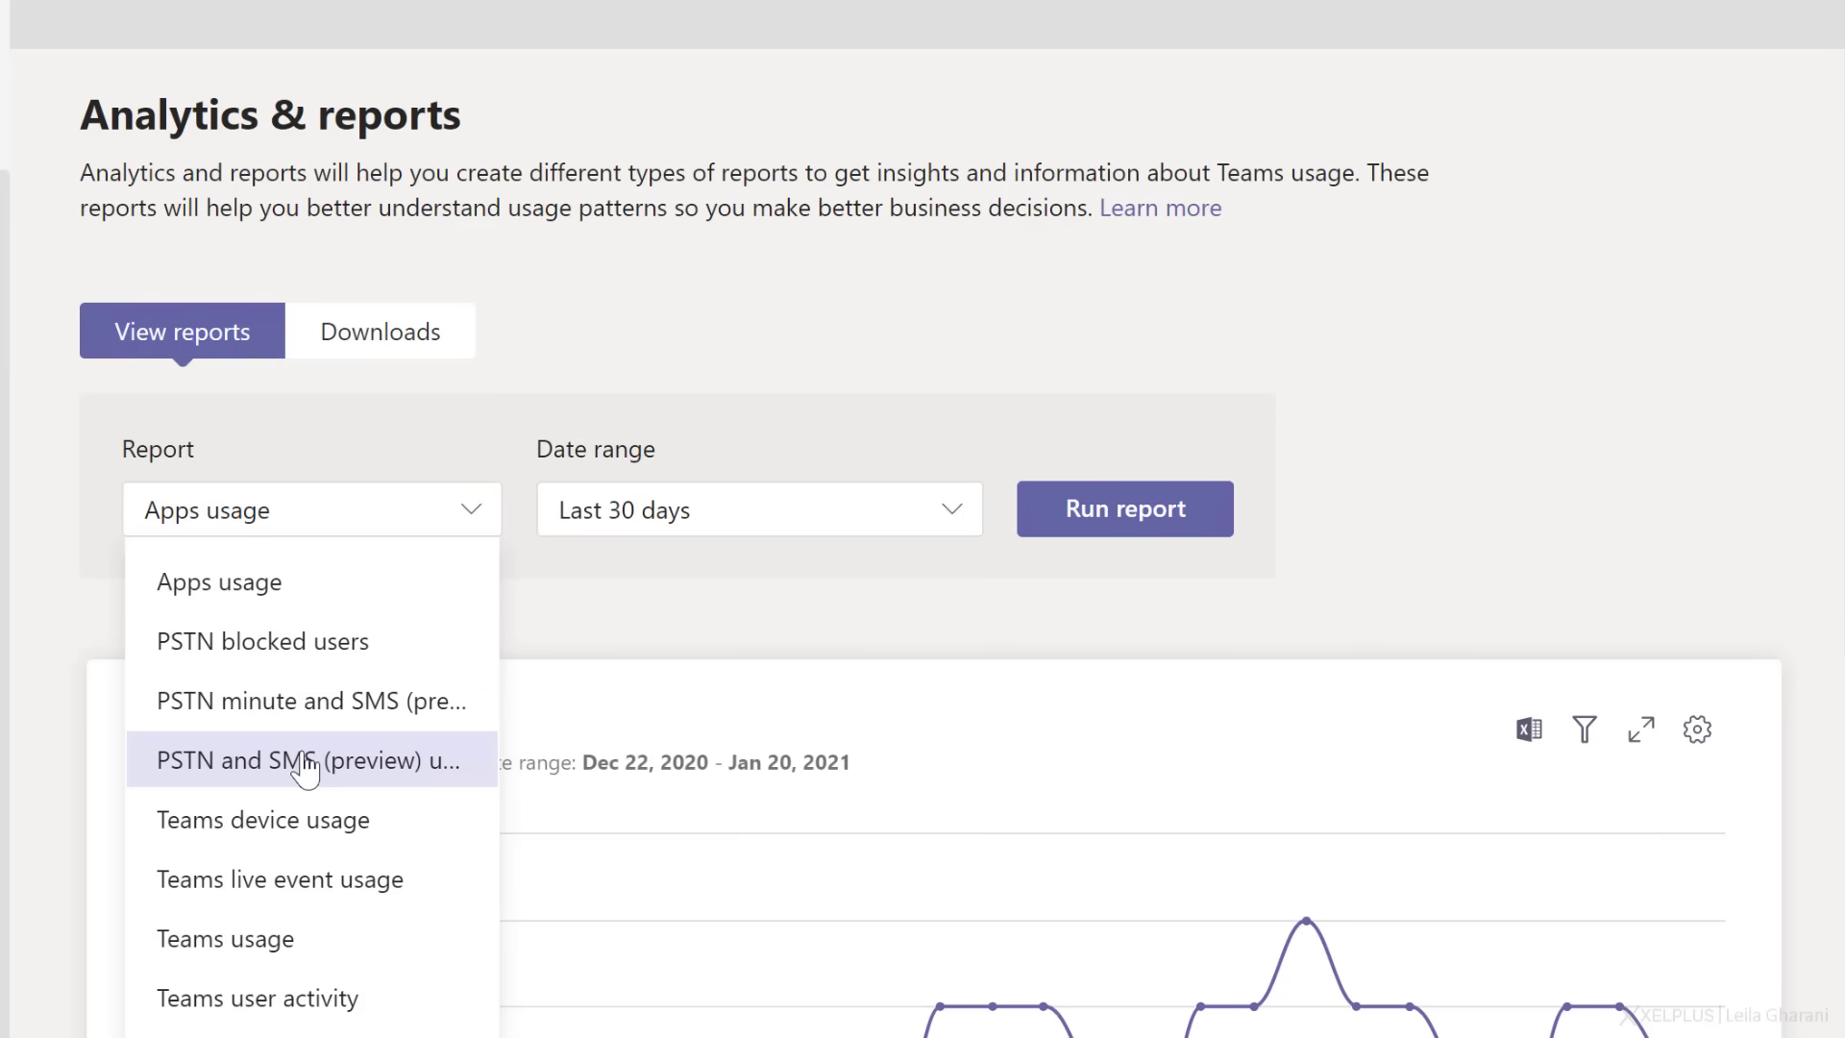
mouse_move(312, 820)
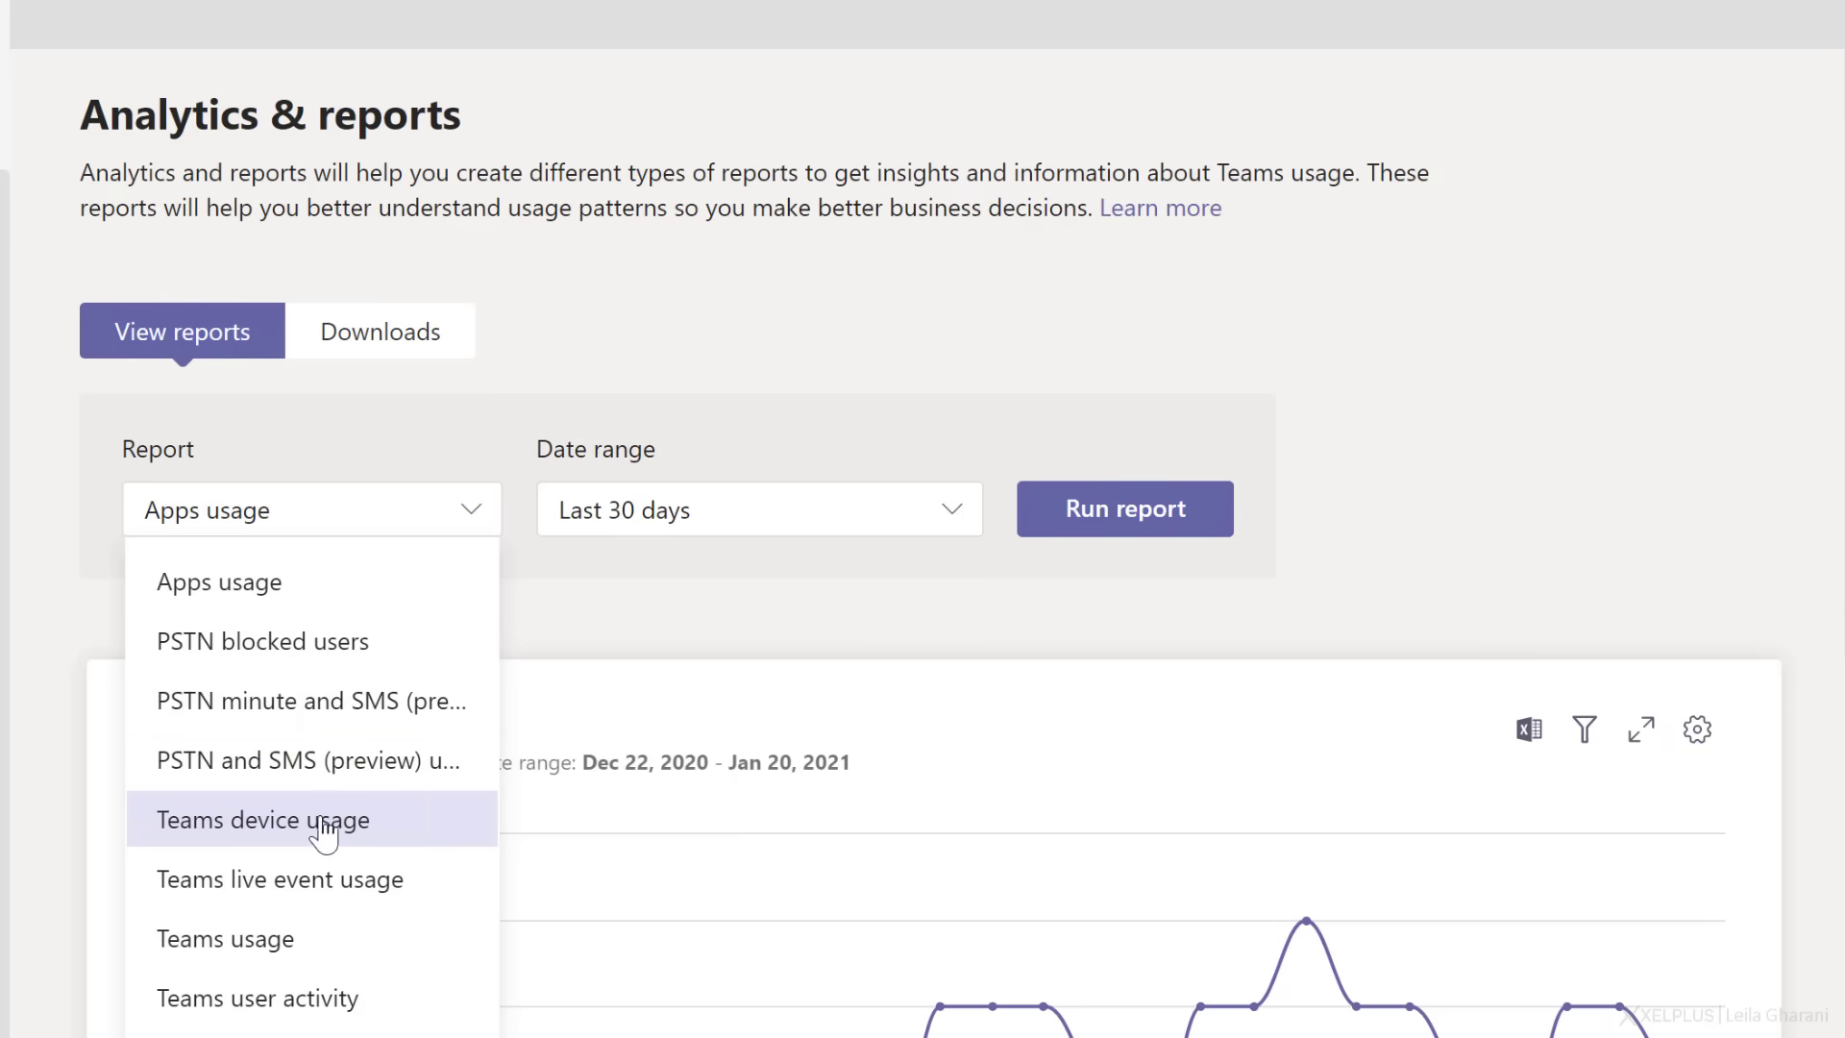
Select the Teams device usage report and view its Dec 22–Jan 20 chart
click(264, 820)
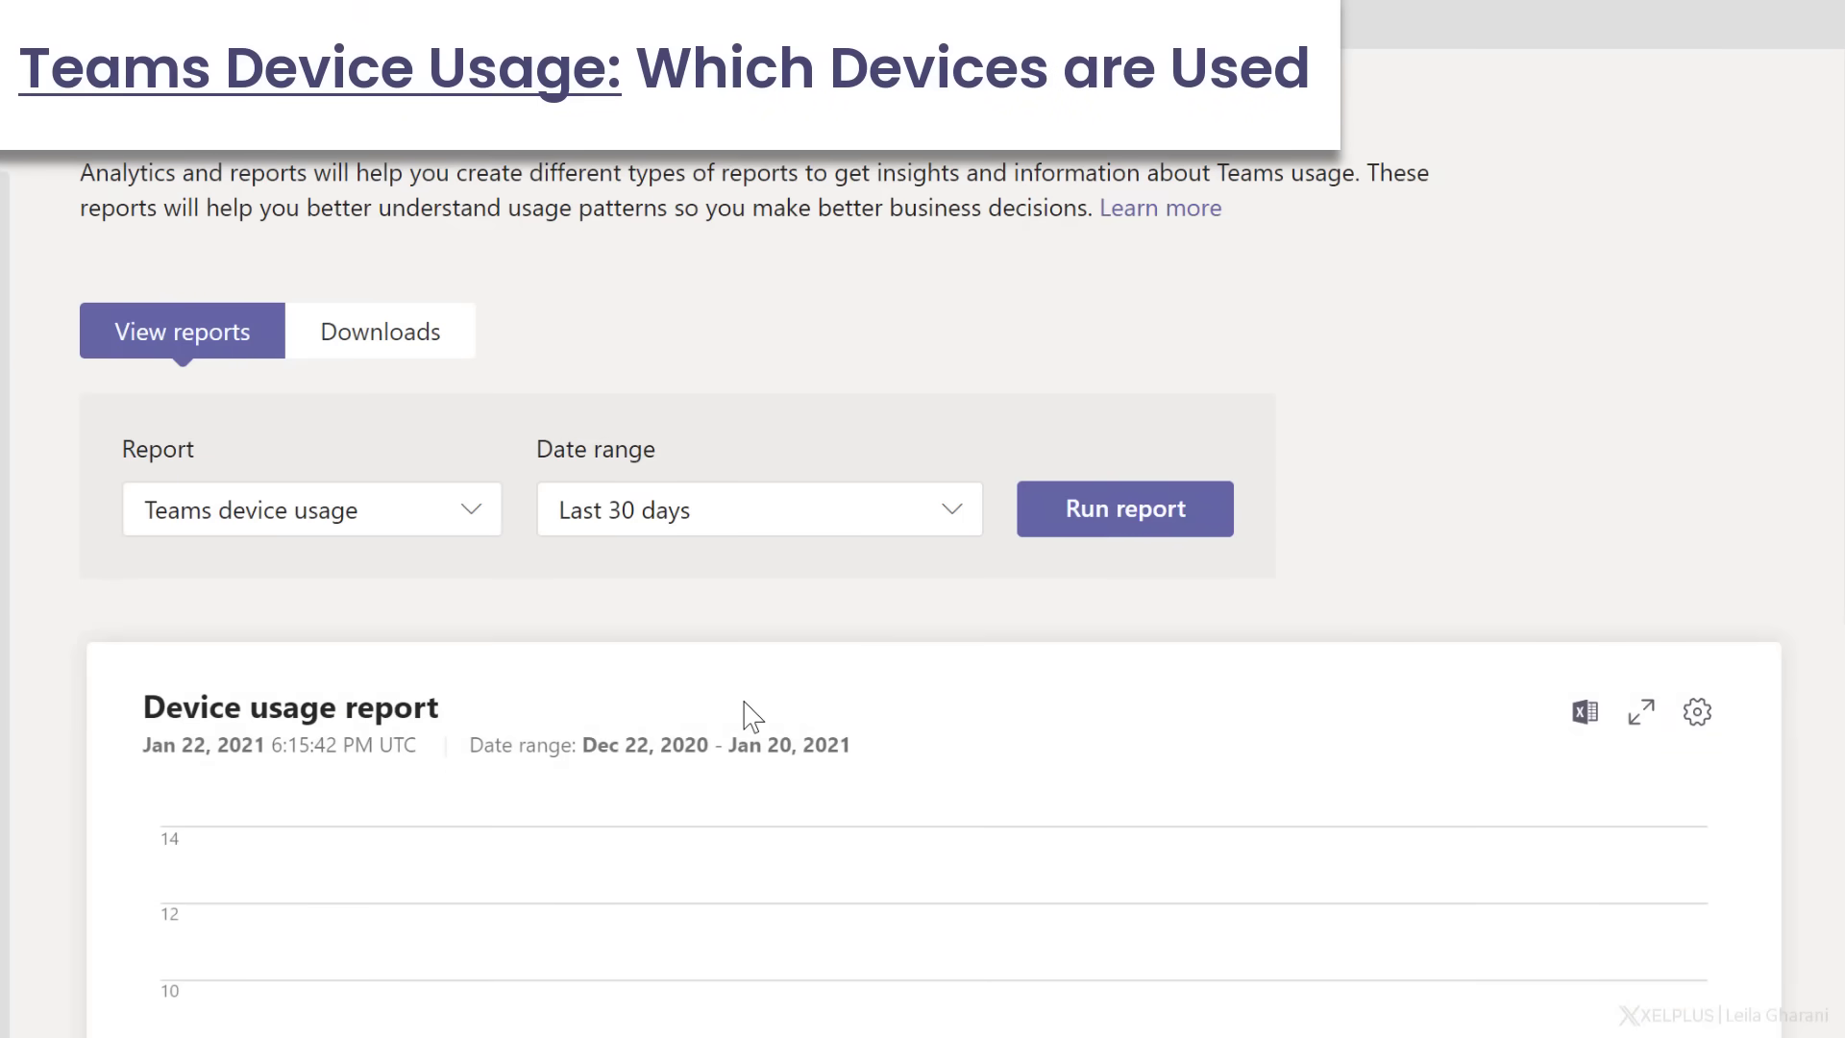
scroll(down, 3)
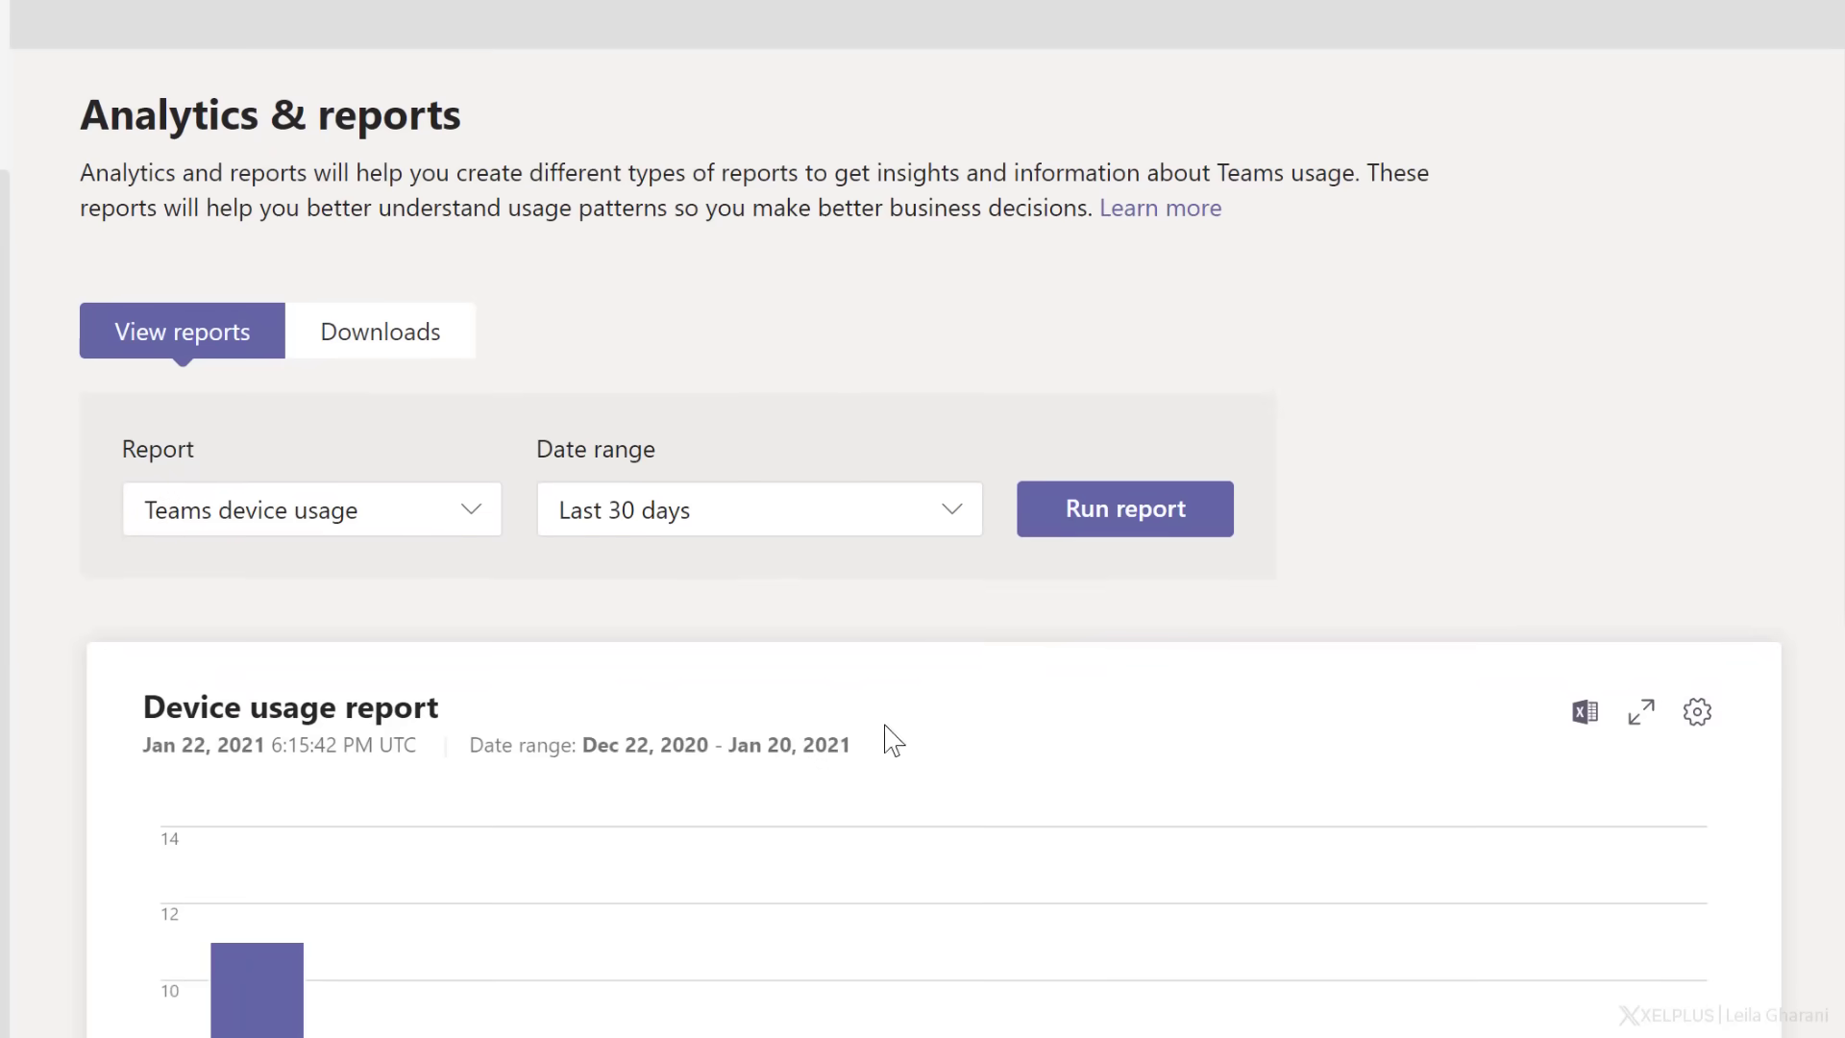
Run the Teams usage report and scroll its activity totals and per-team rows like Finance
click(310, 508)
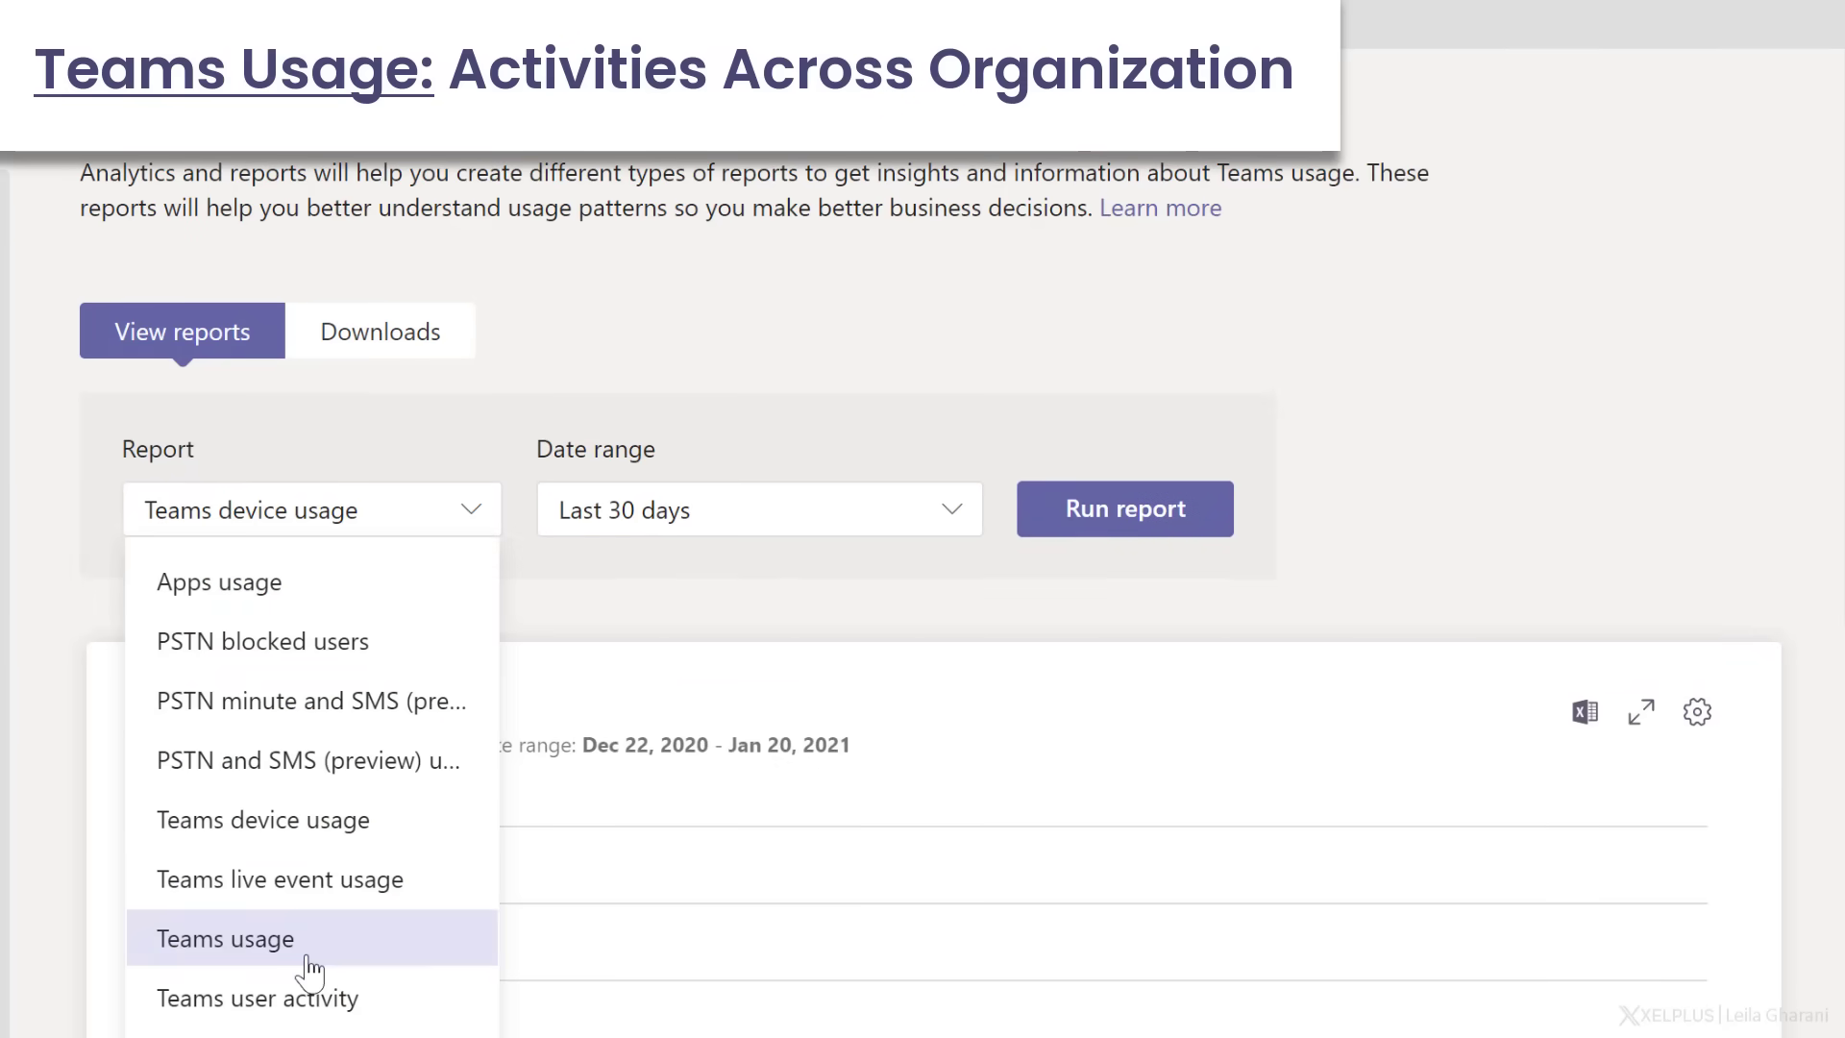
click(225, 938)
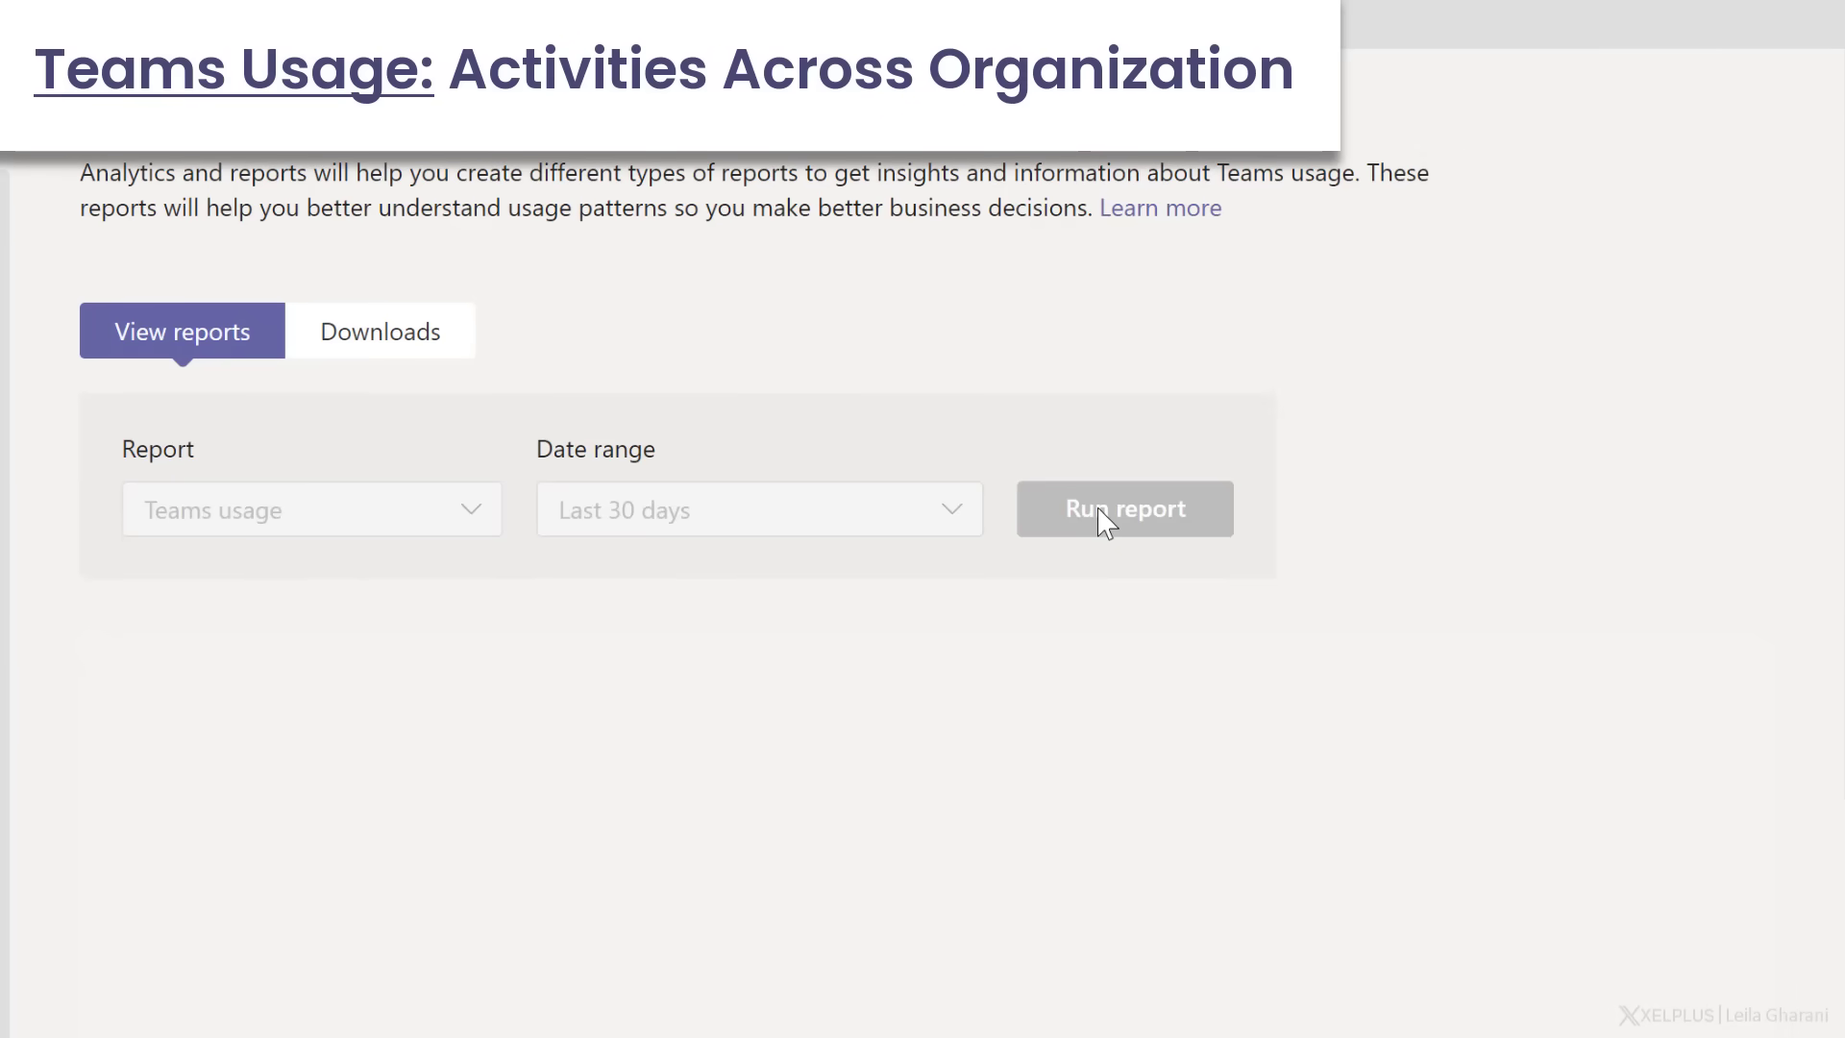
click(1122, 508)
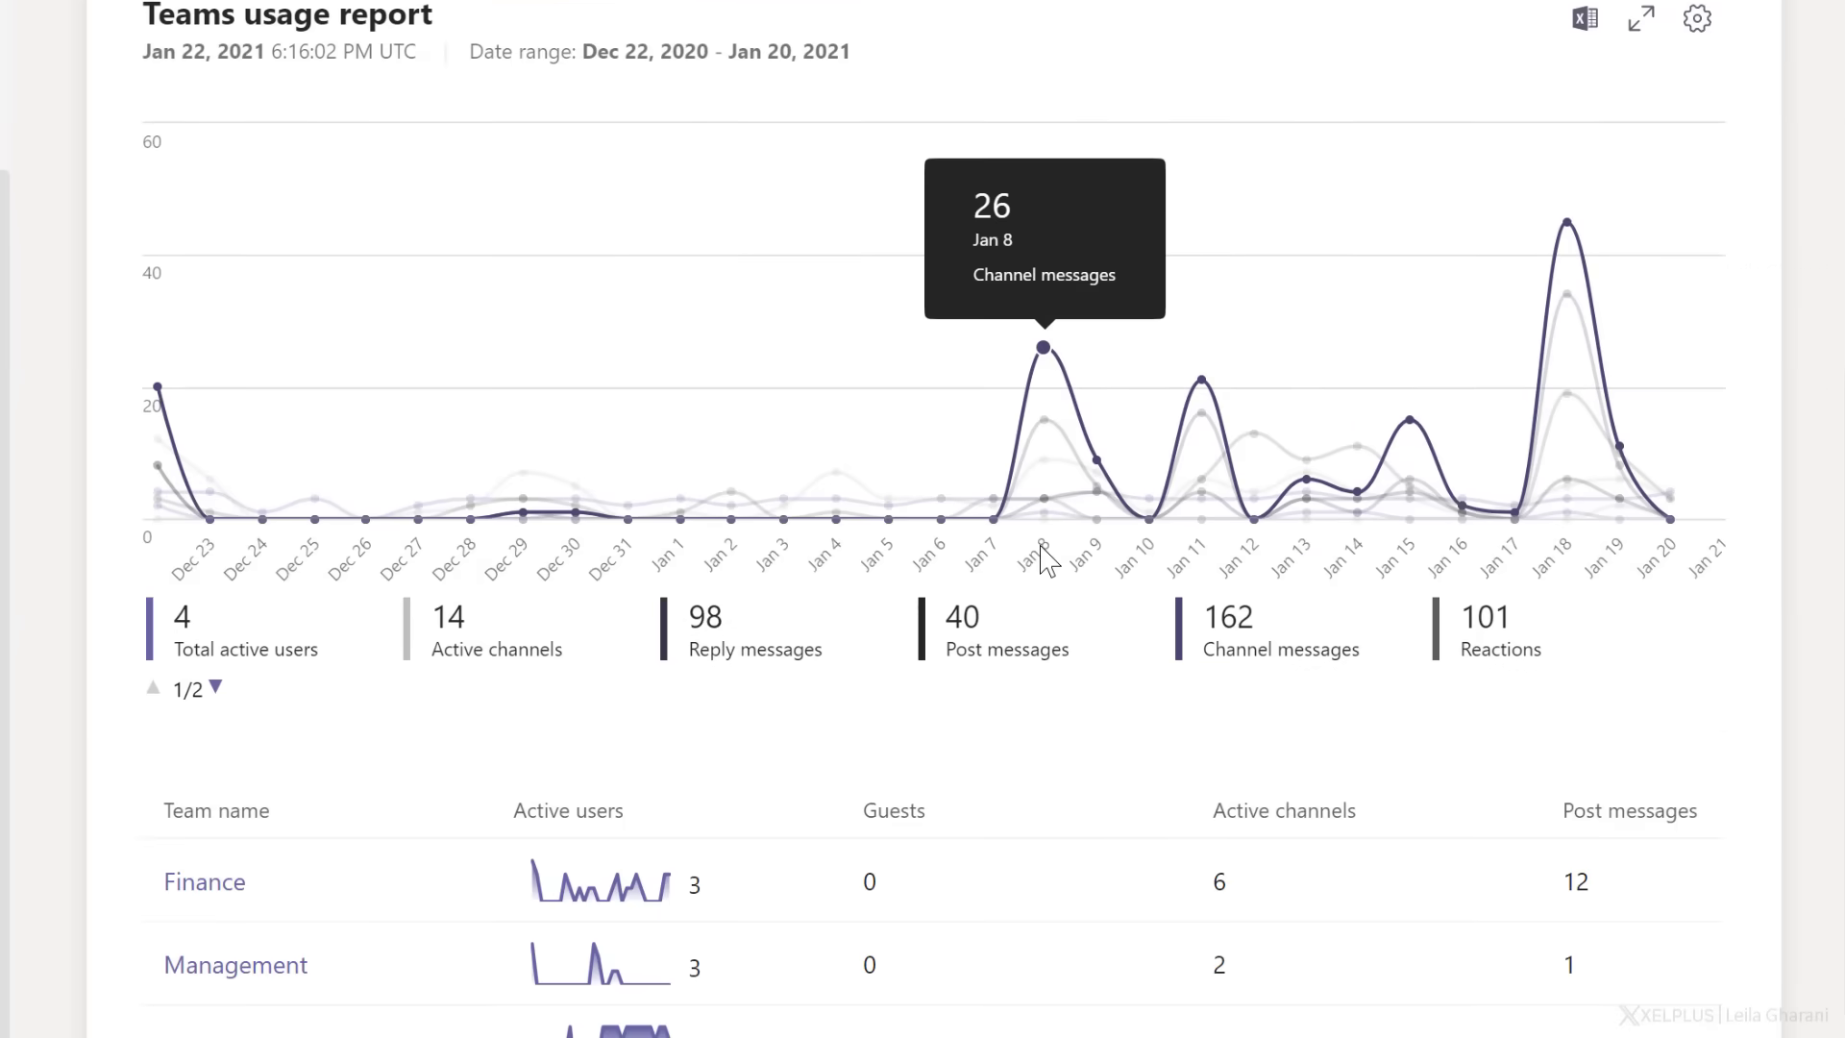
scroll(down, 3)
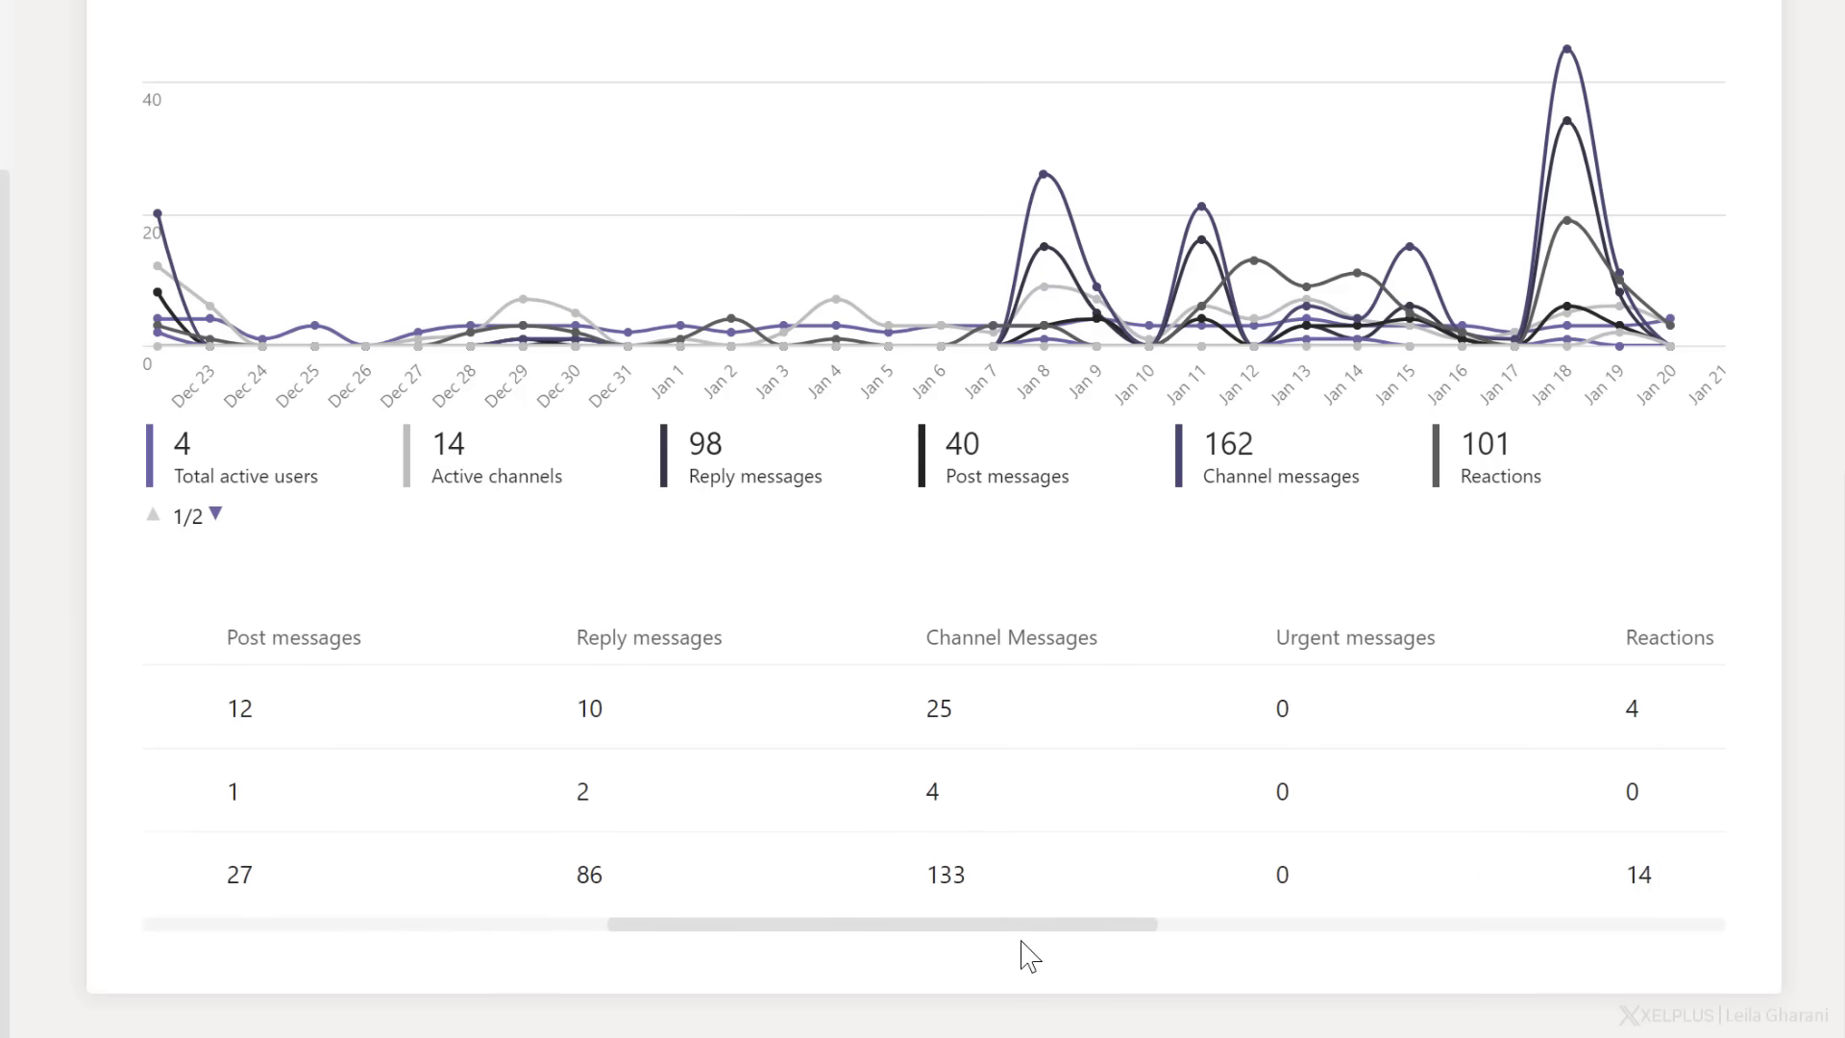
scroll(right, 3)
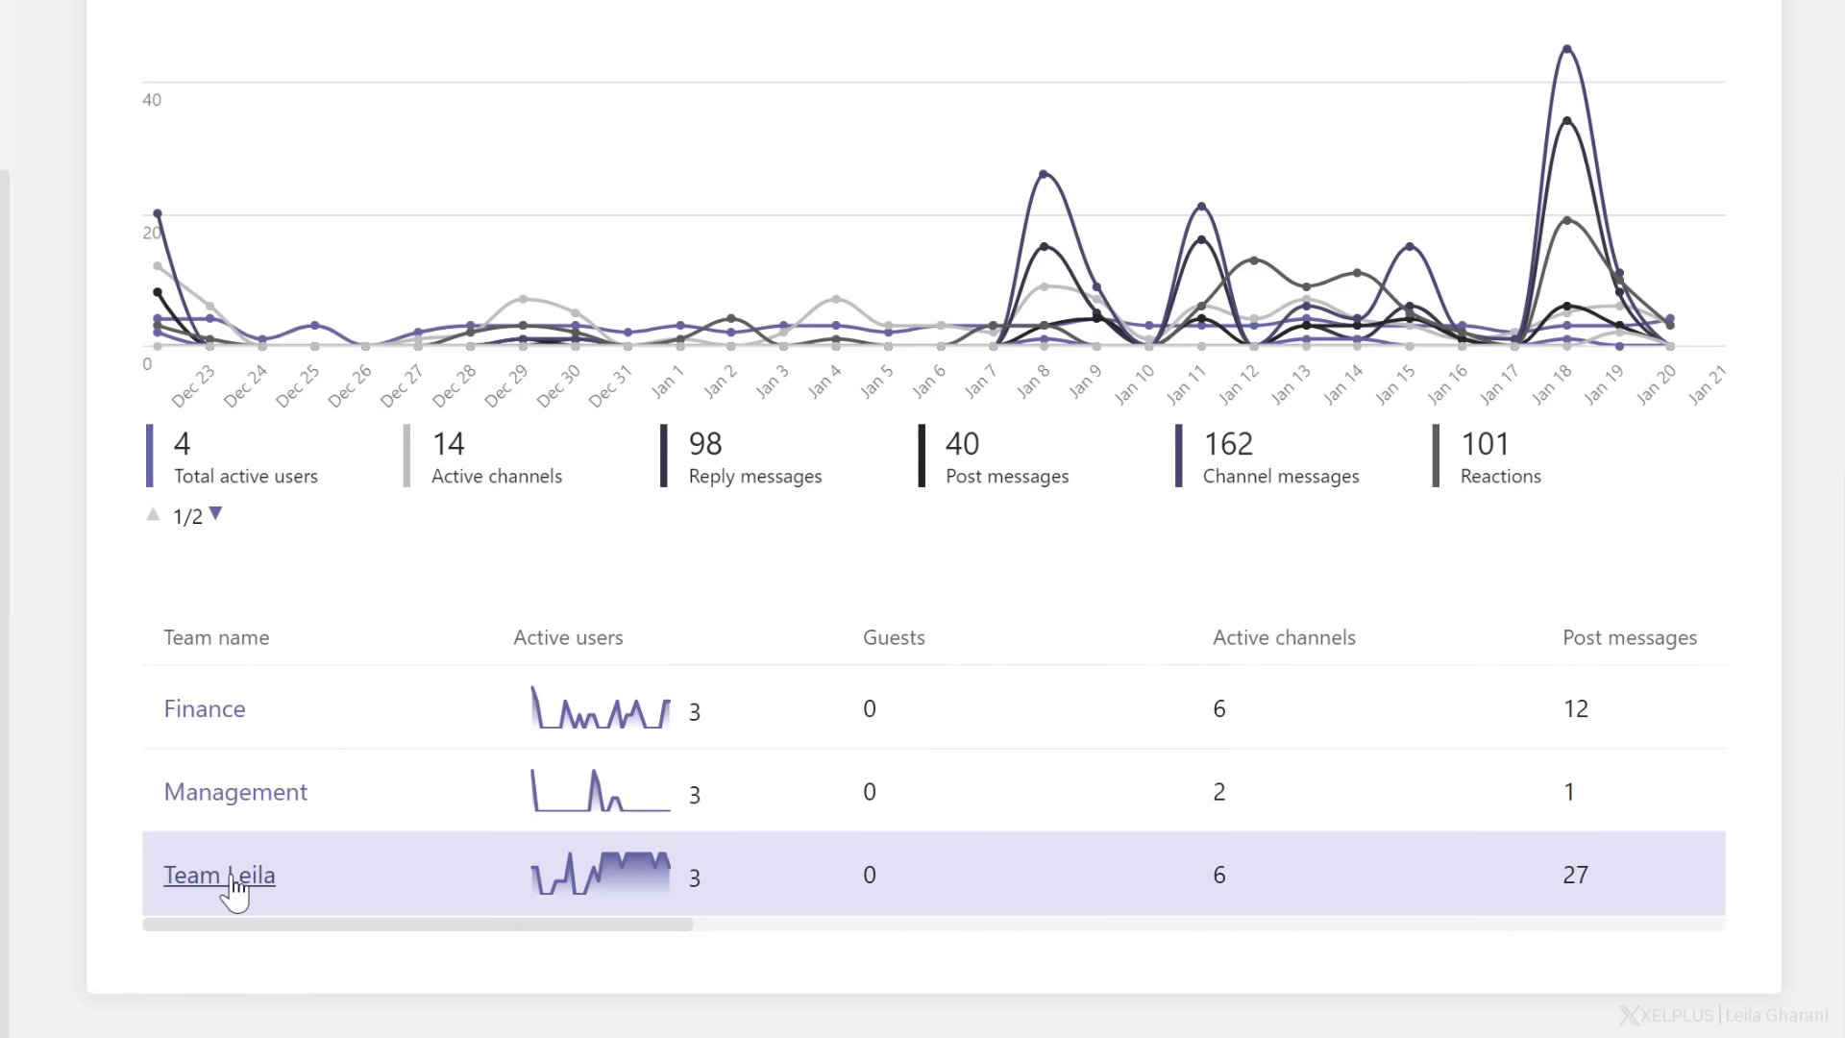
Open a user's details page and scroll to 7-day activity and Teams-only coexistence mode
click(219, 875)
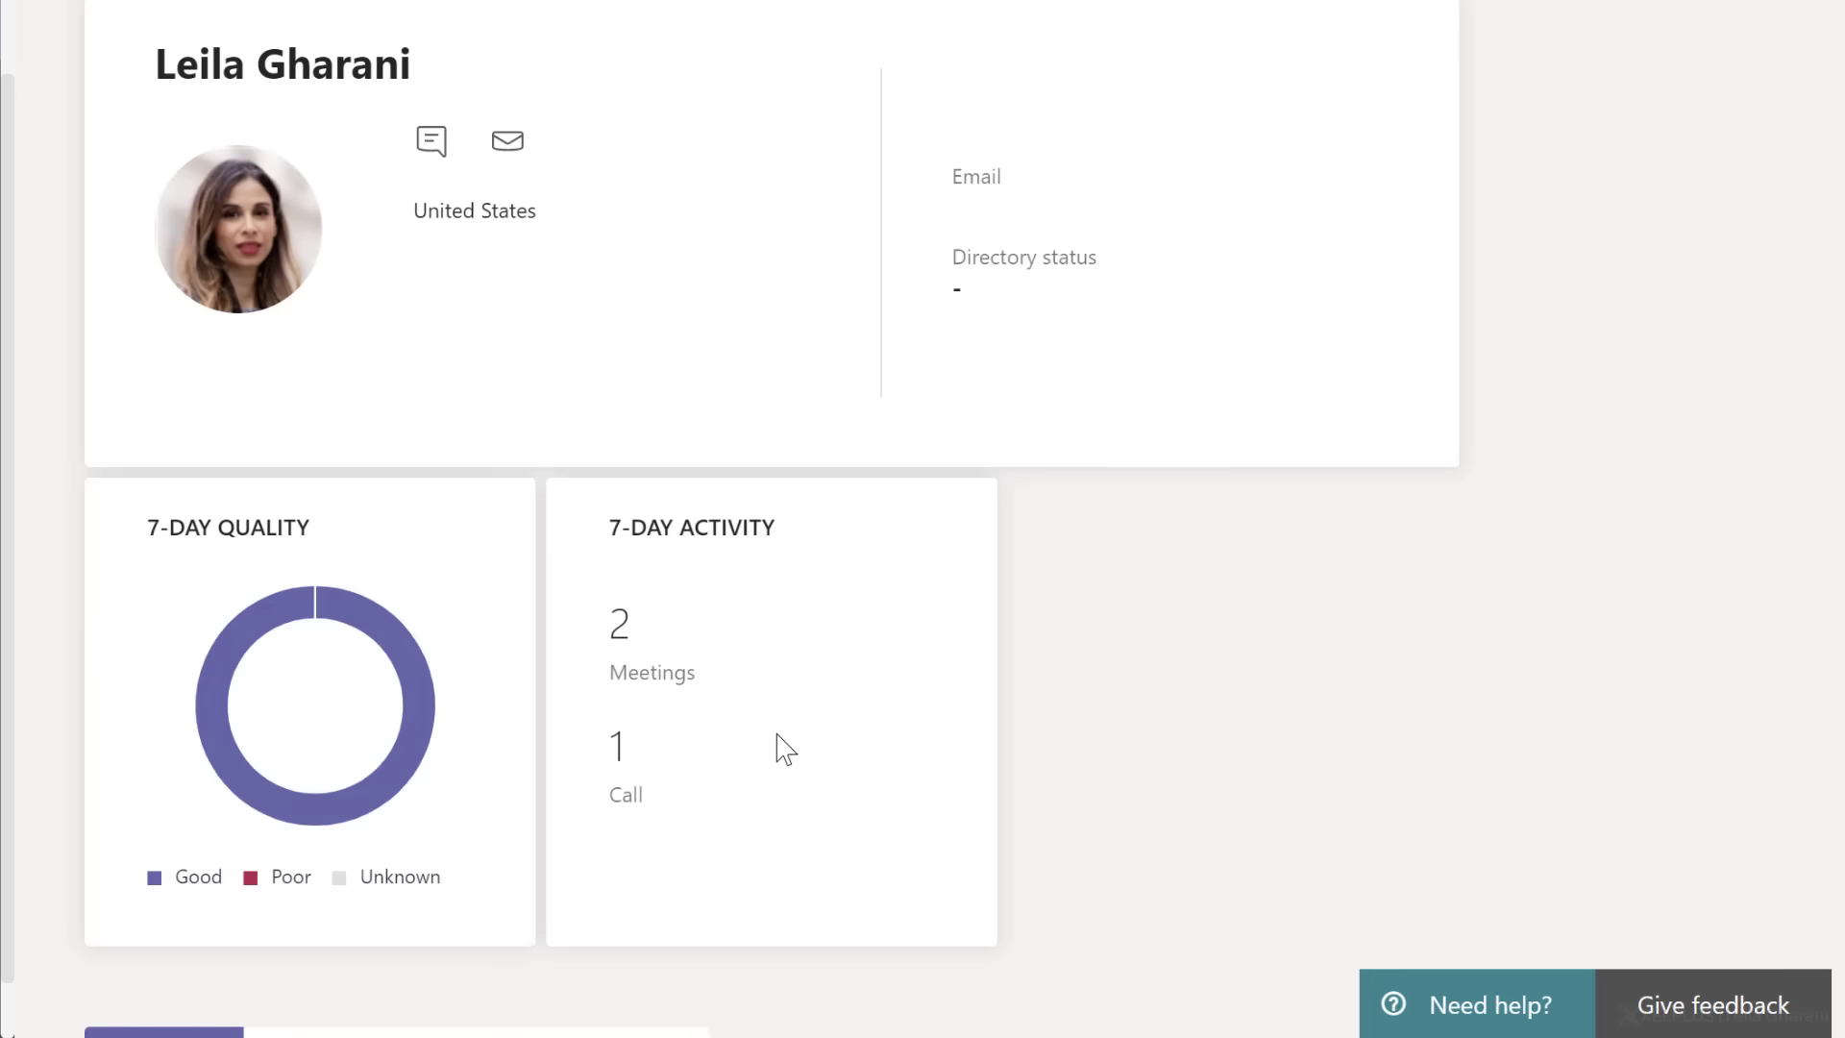
mouse_move(698, 667)
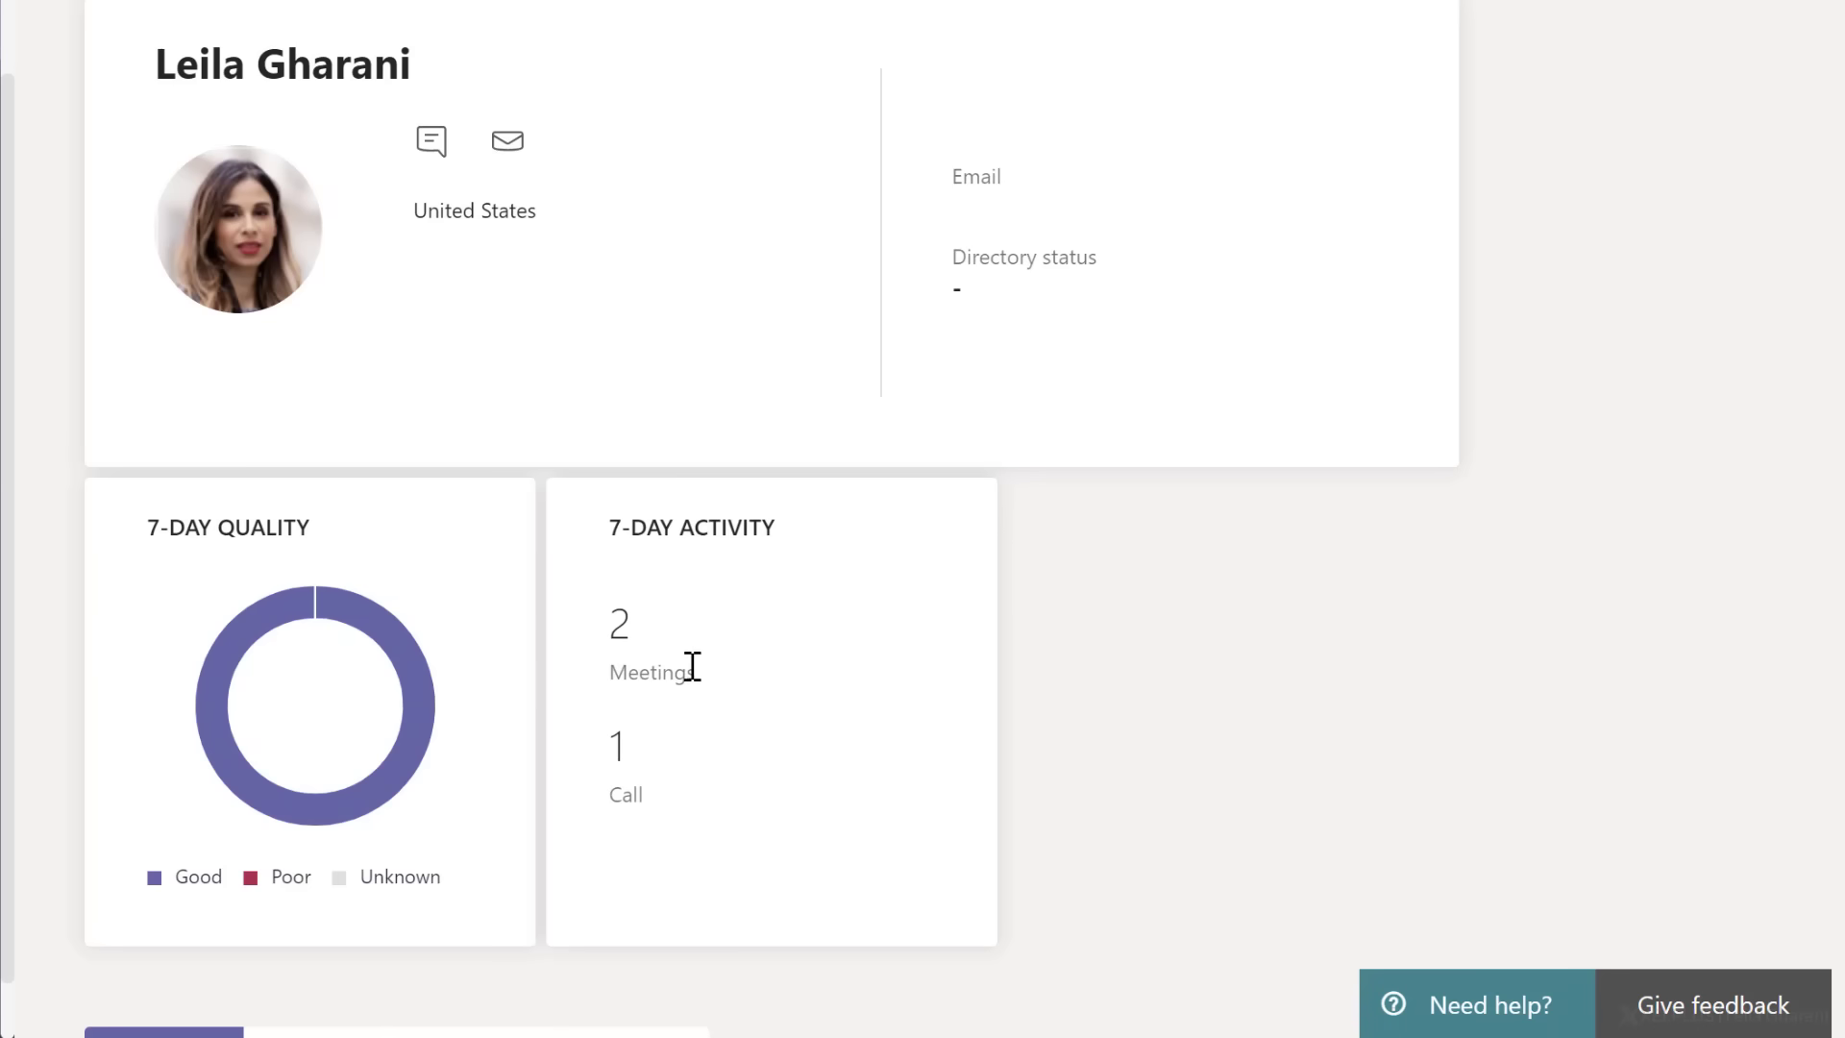
scroll(down, 3)
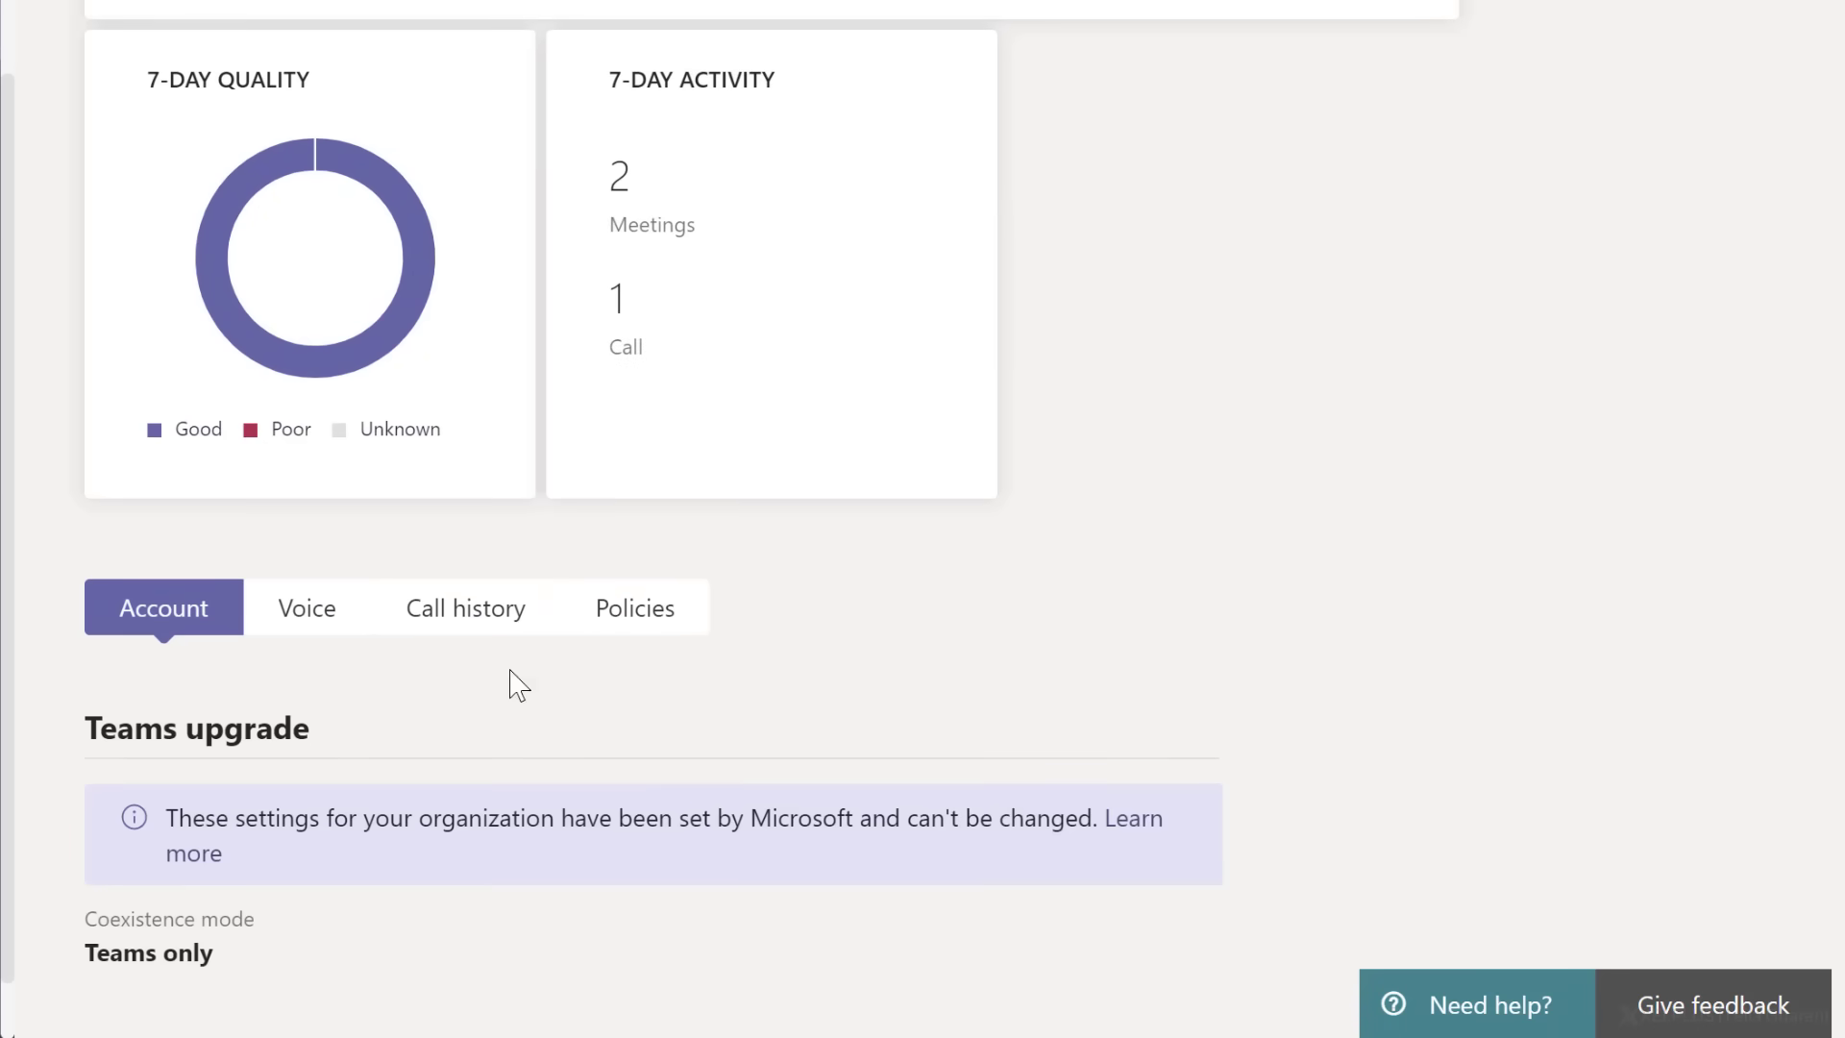
Browse the user's call history list and select the Jan 18 two-participant call
click(465, 608)
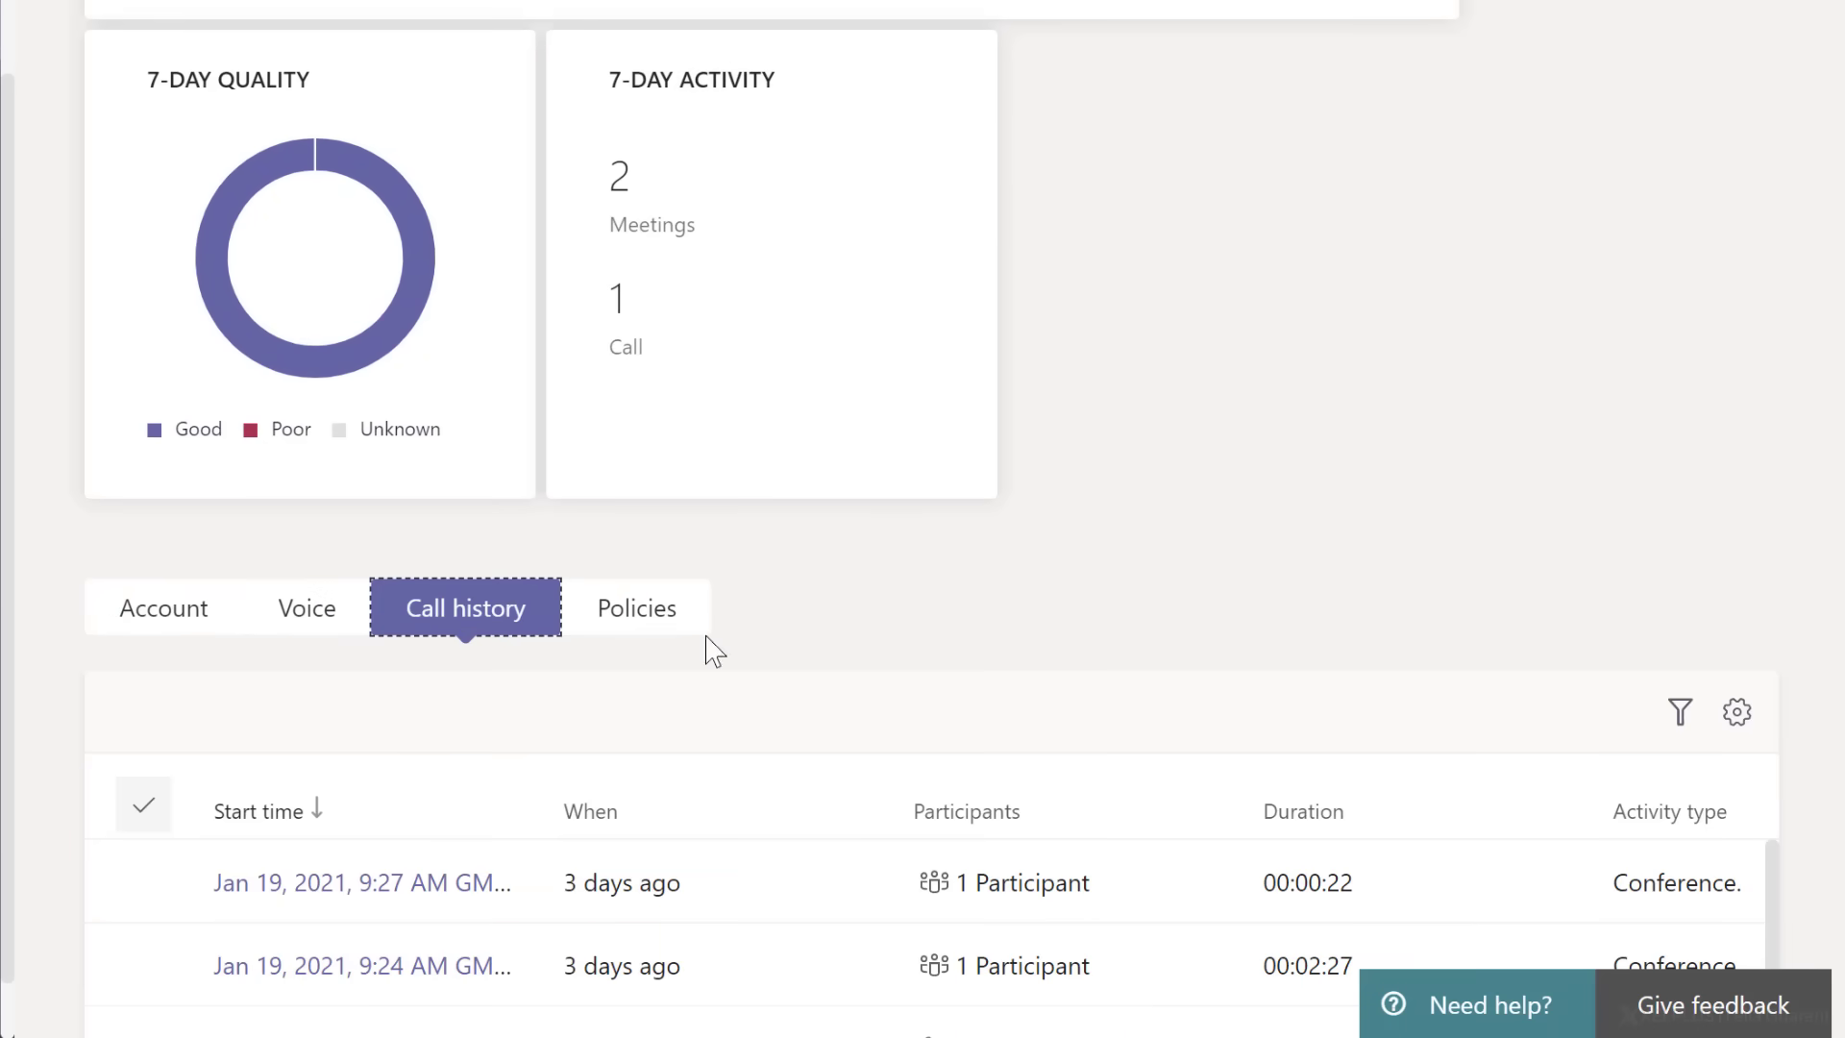
scroll(down, 3)
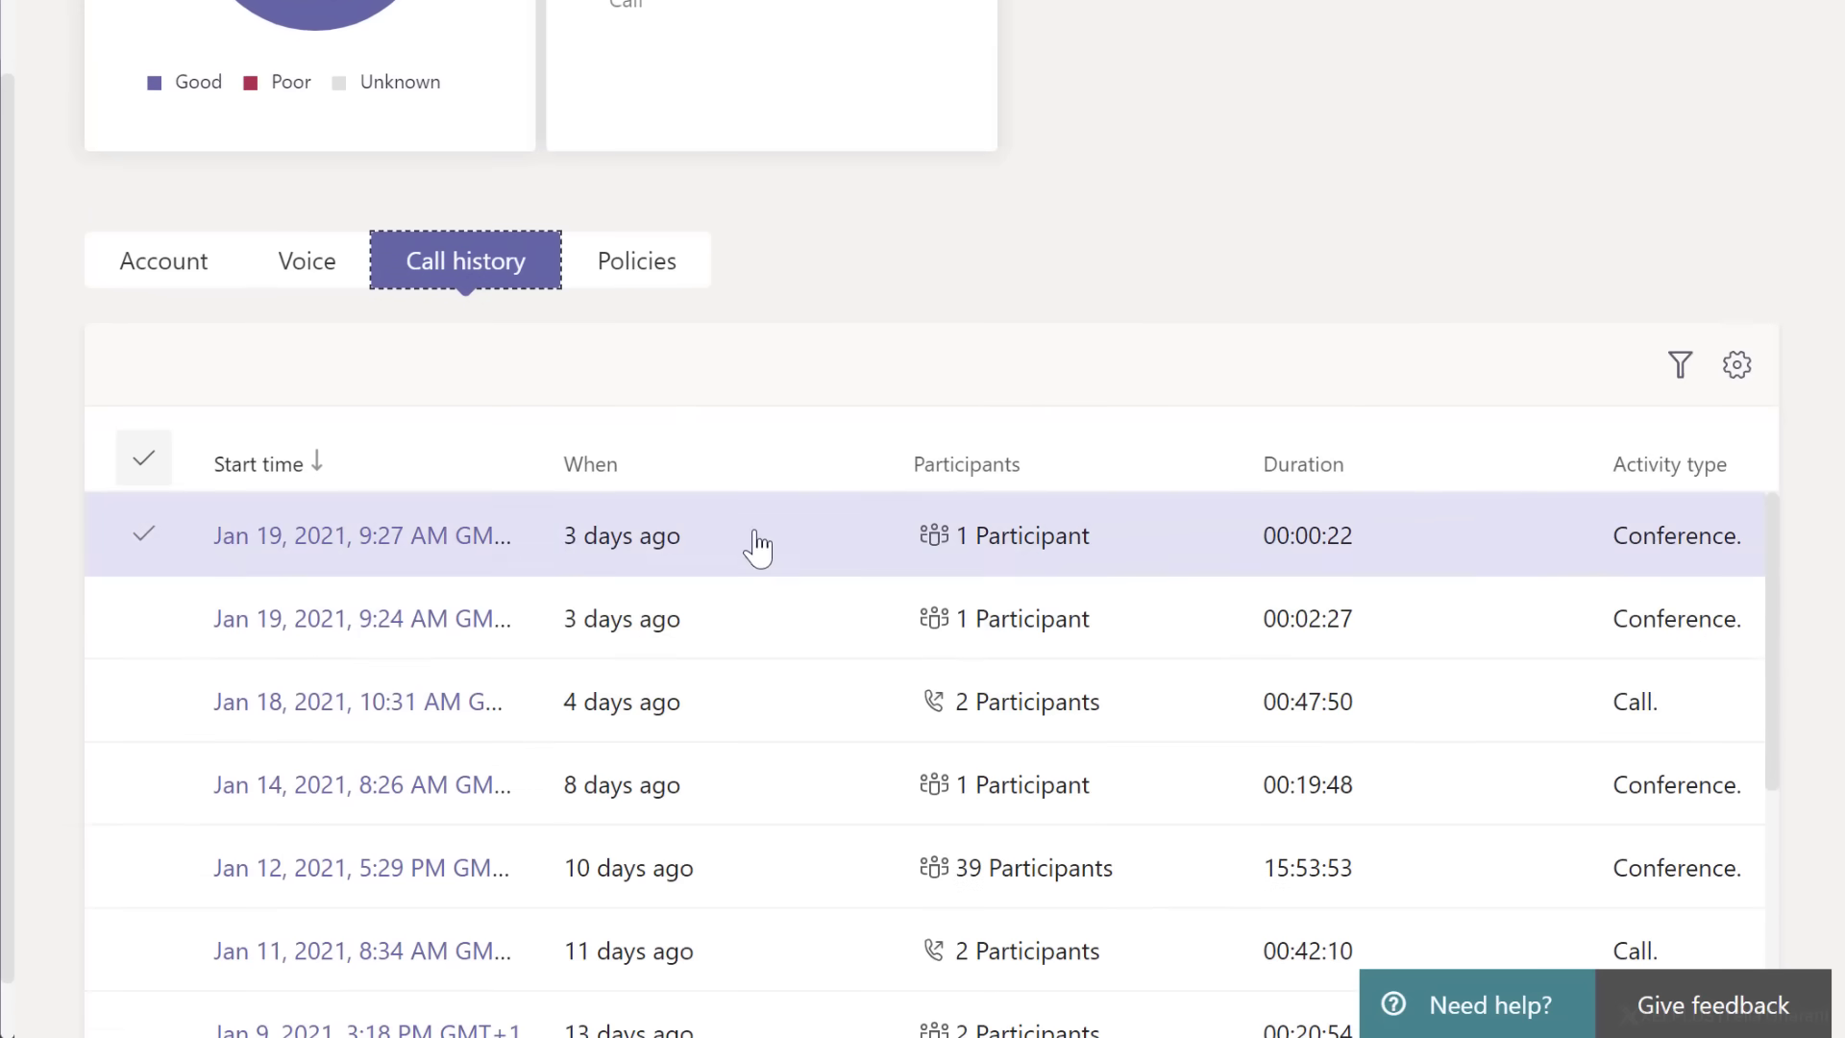
scroll(down, 3)
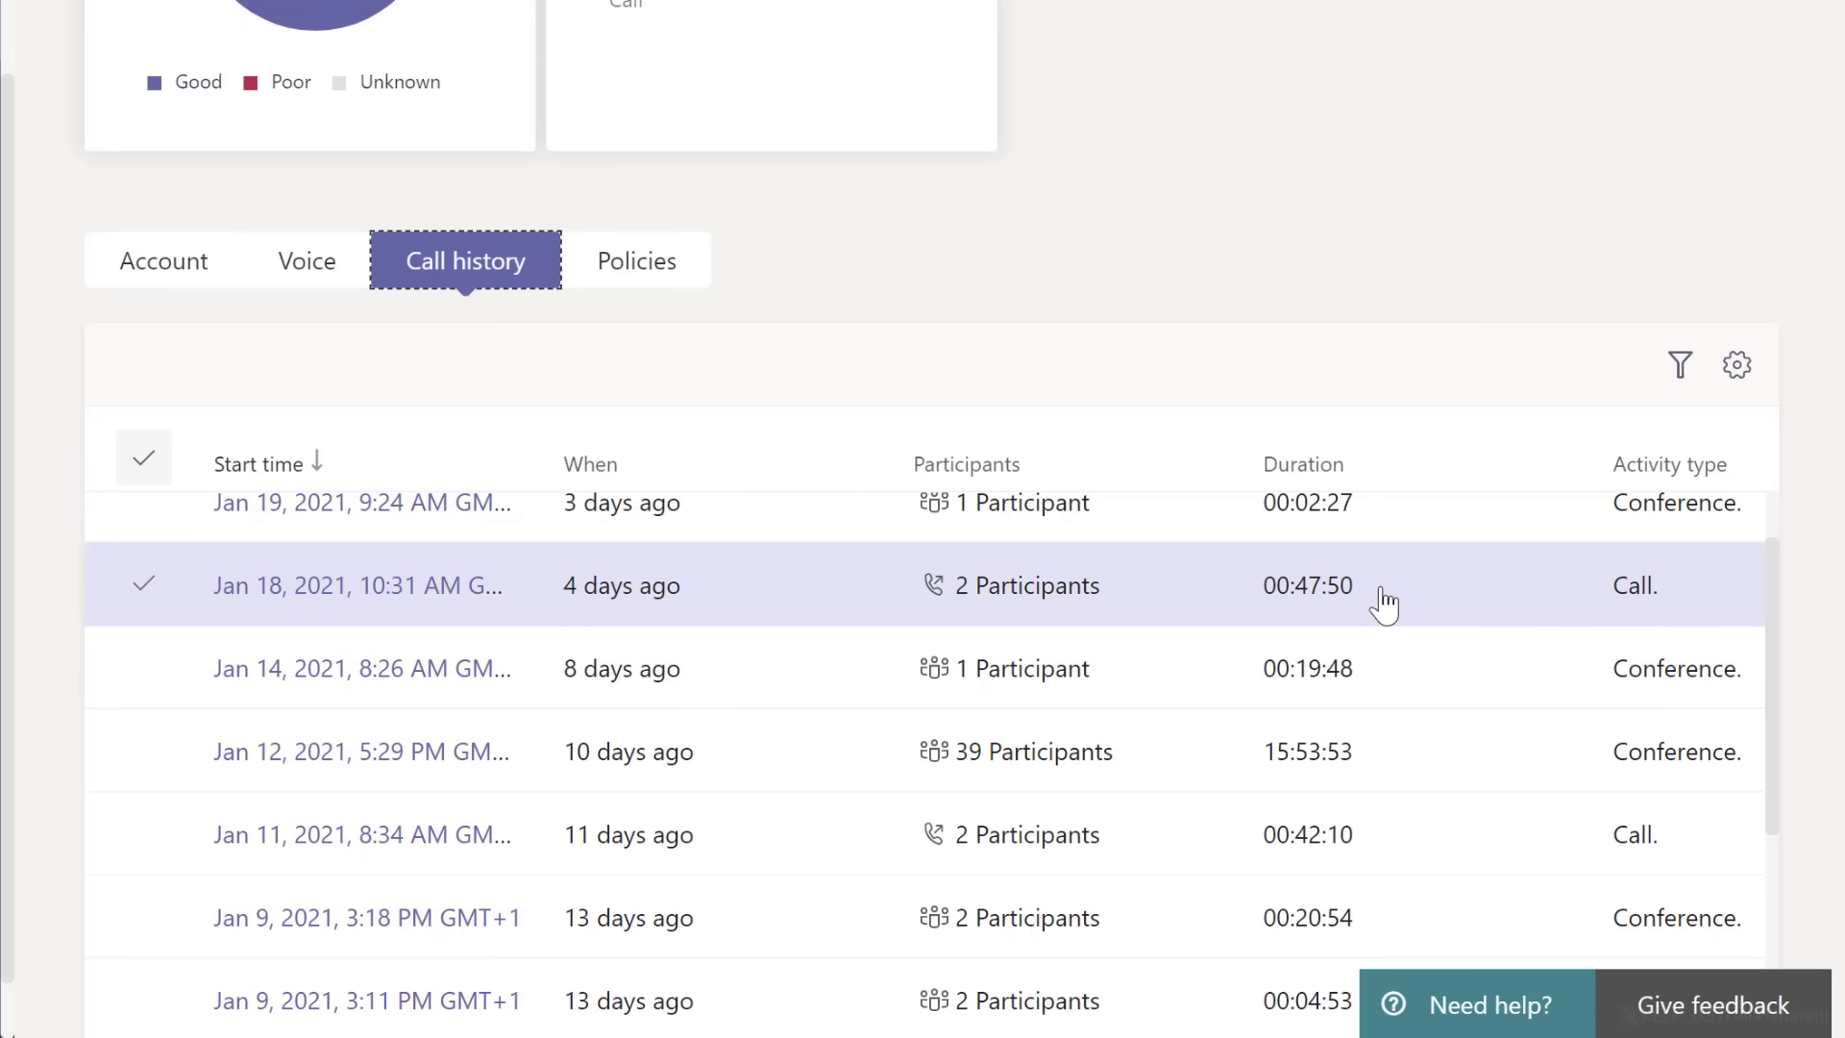
mouse_move(1392, 591)
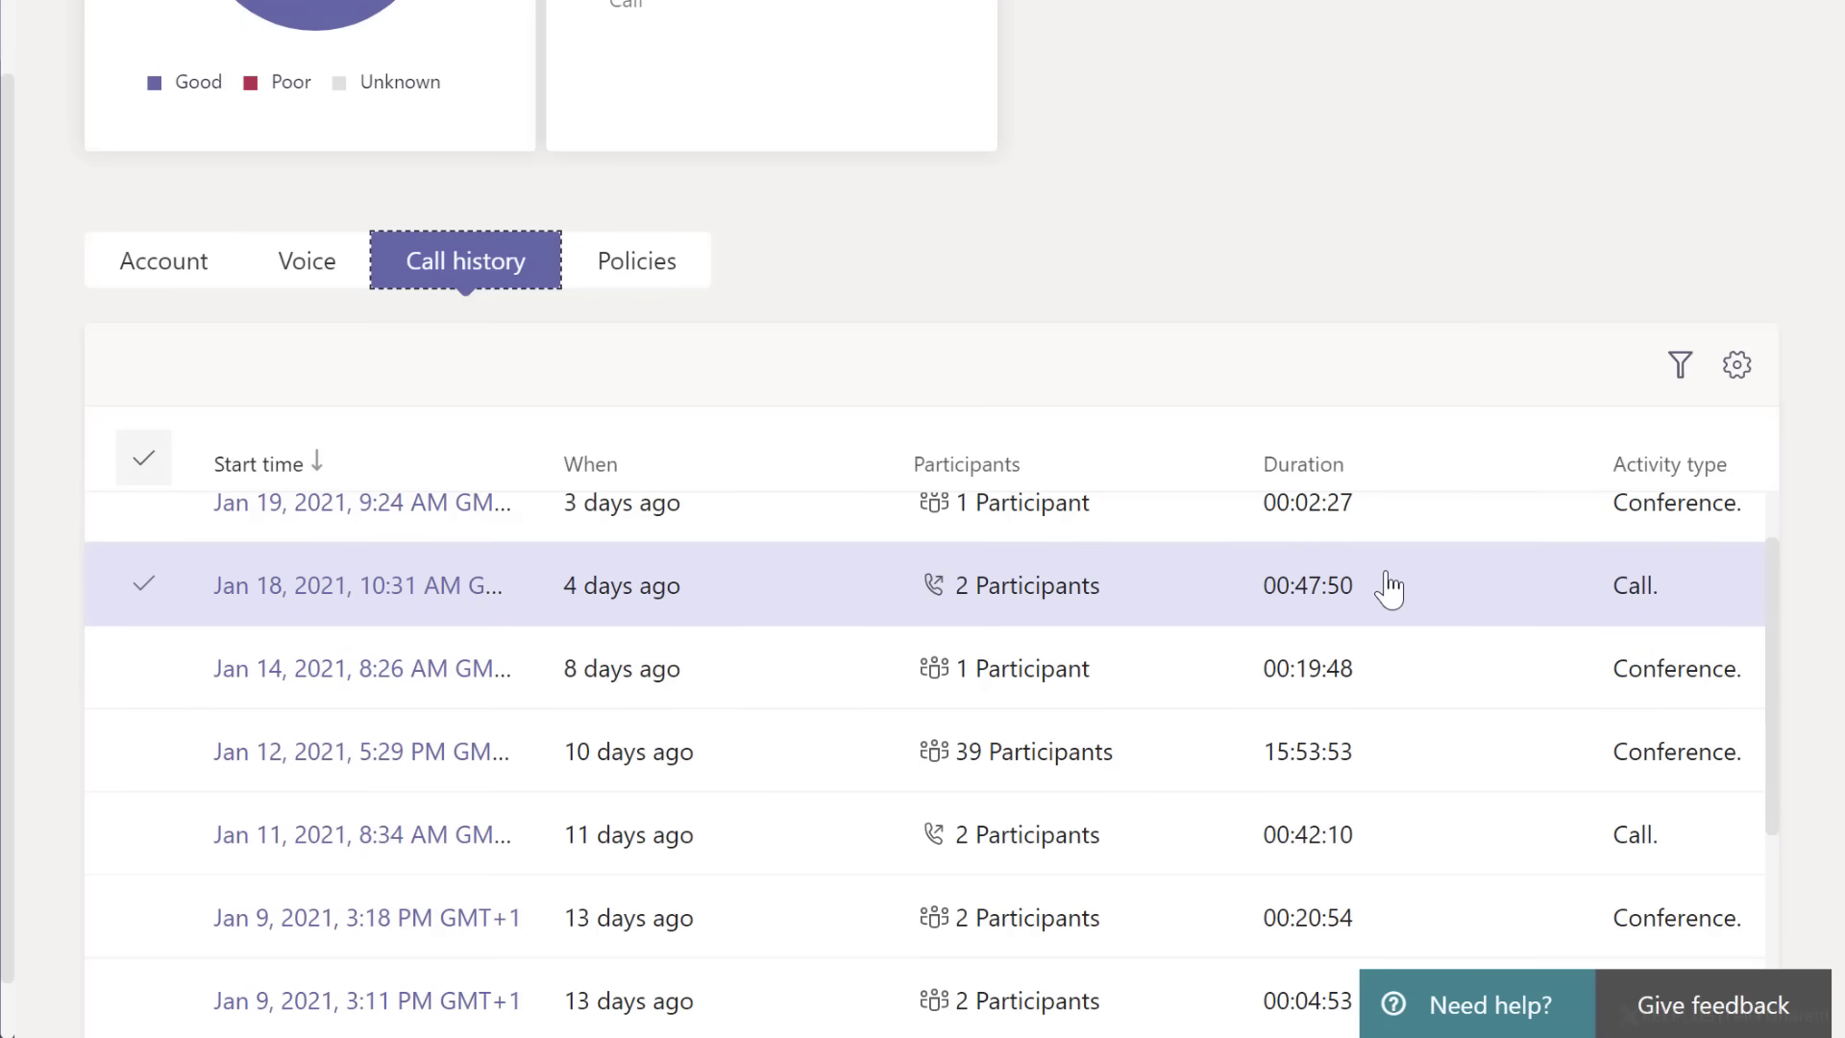
mouse_move(1008, 609)
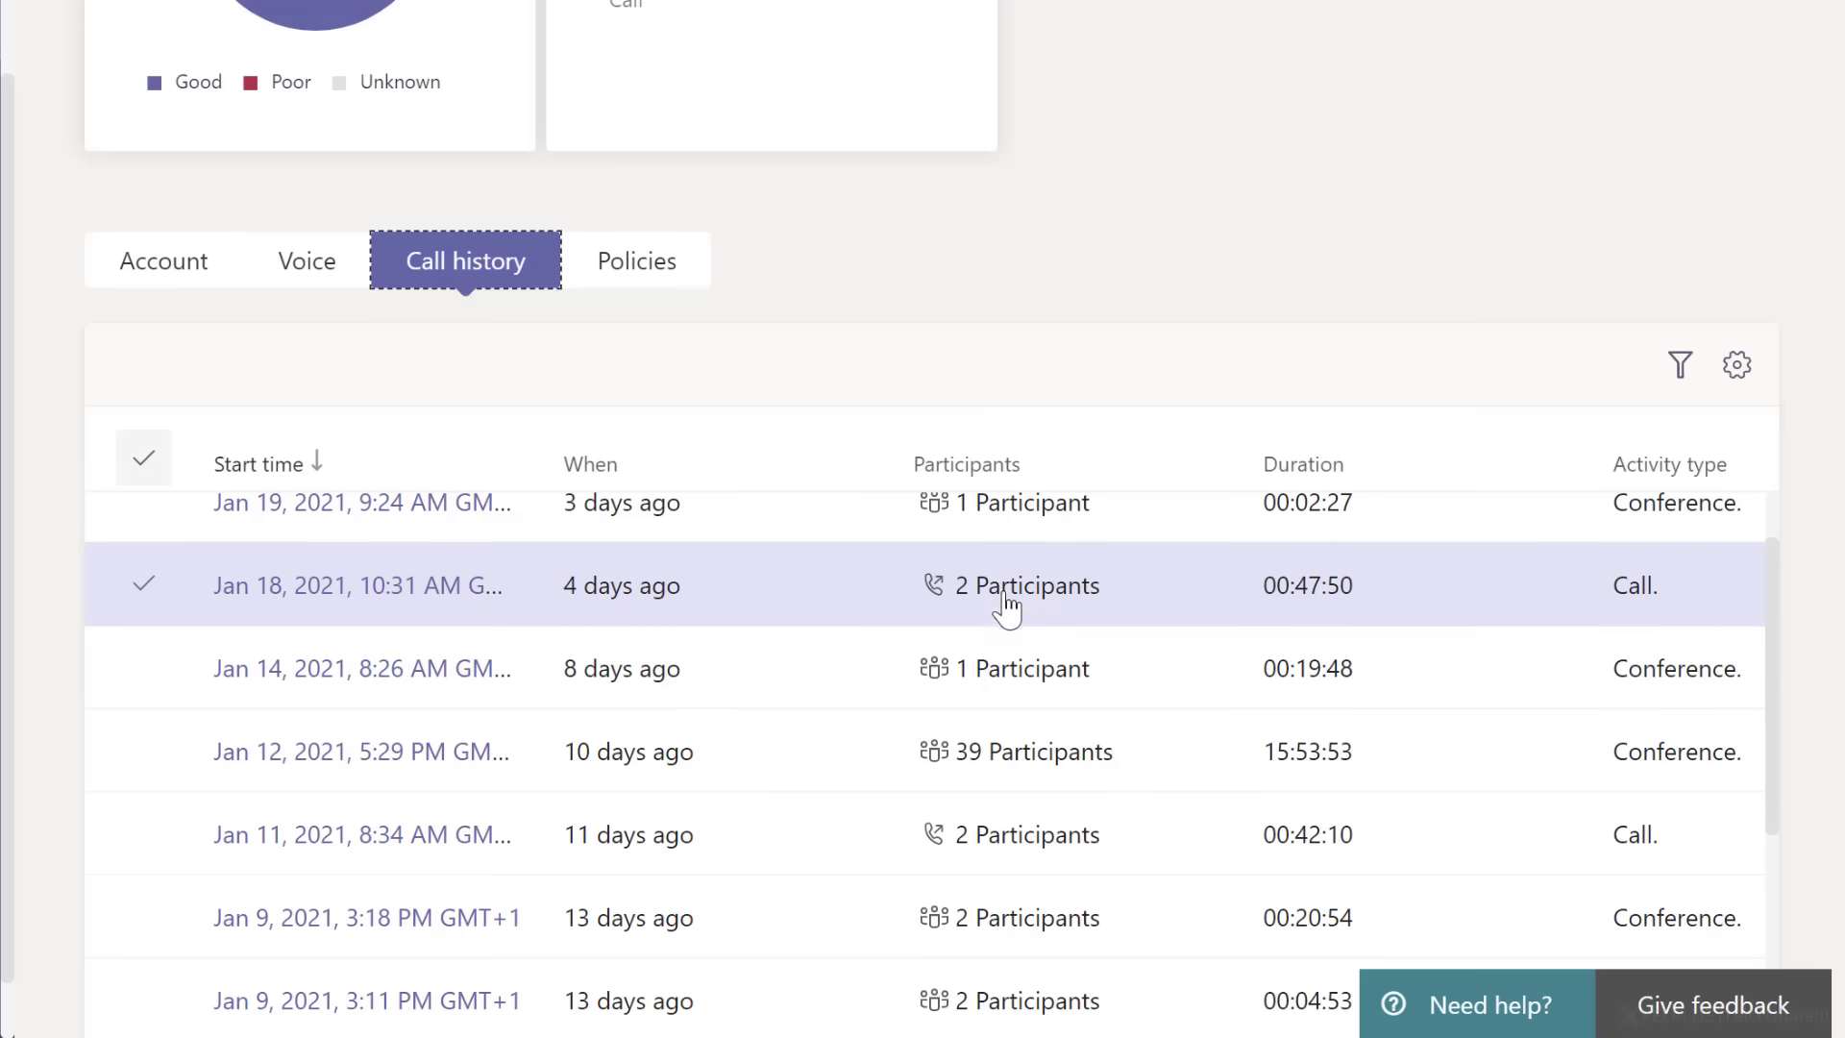
click(357, 585)
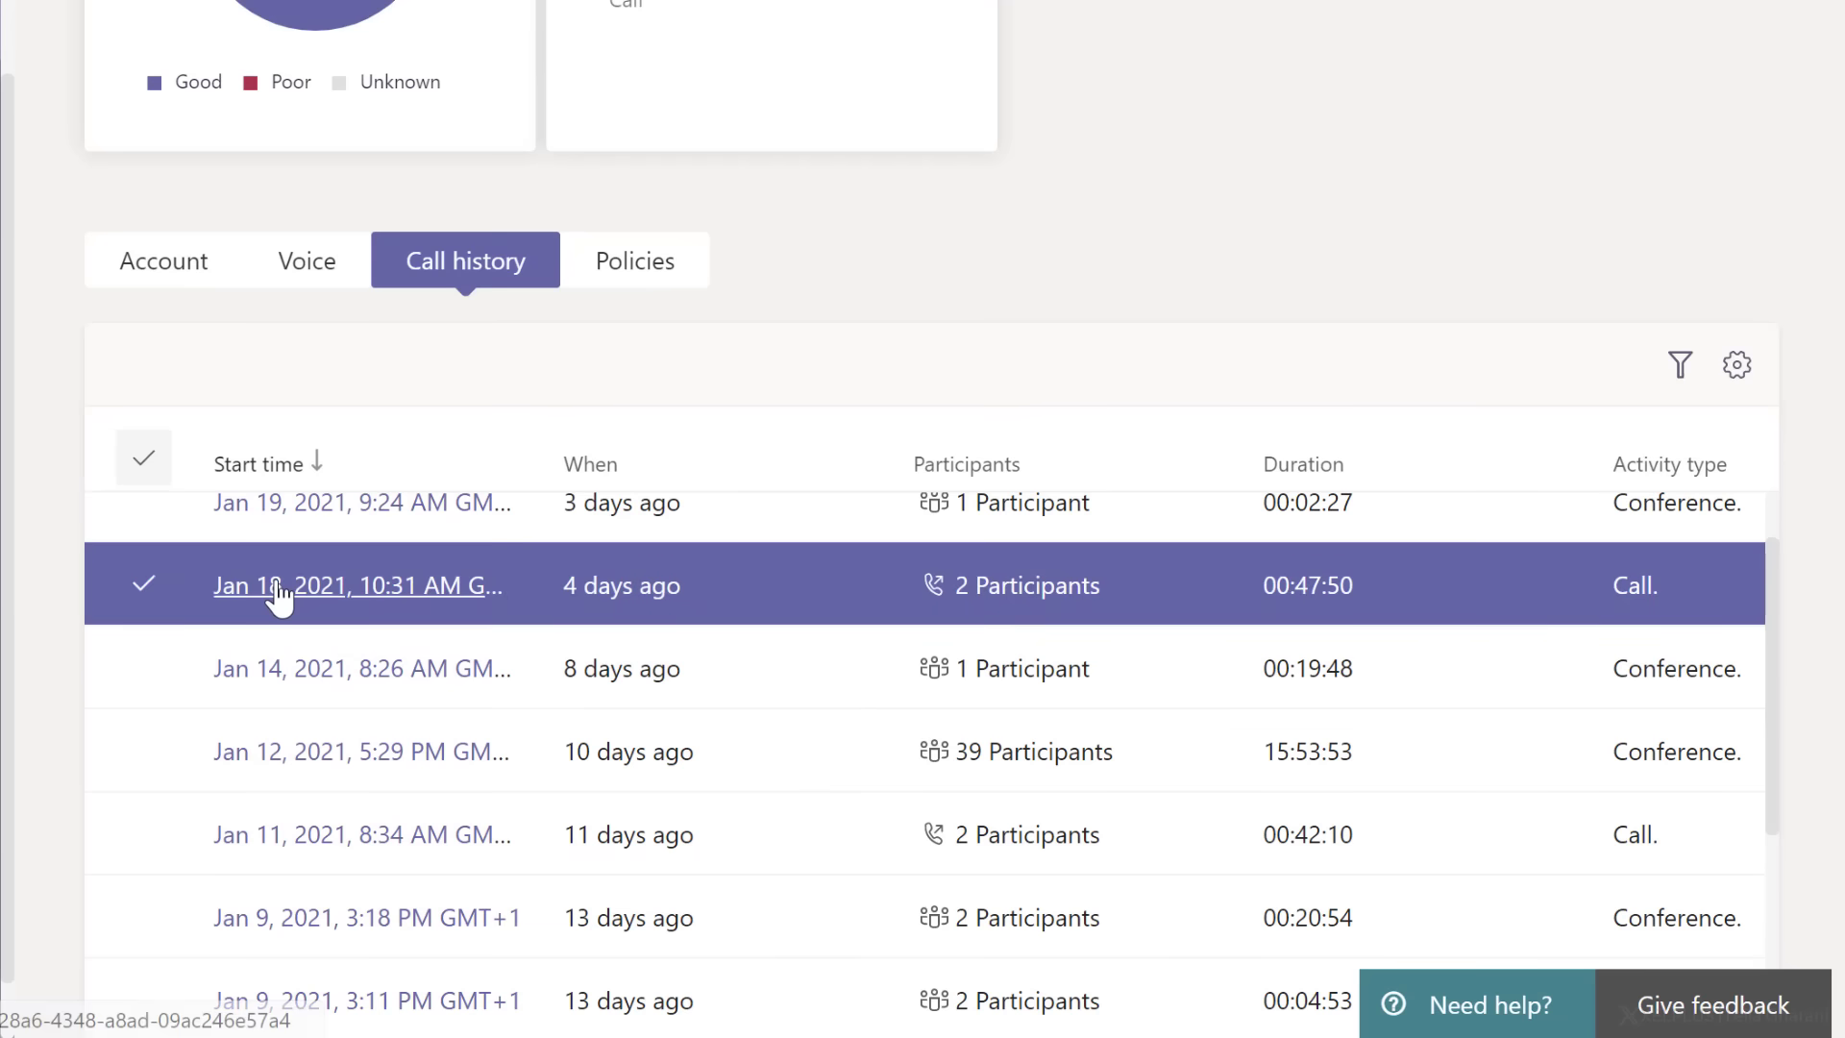
Open the Jan 18, 10:31 AM call's Overview showing completion and good audio quality
click(356, 585)
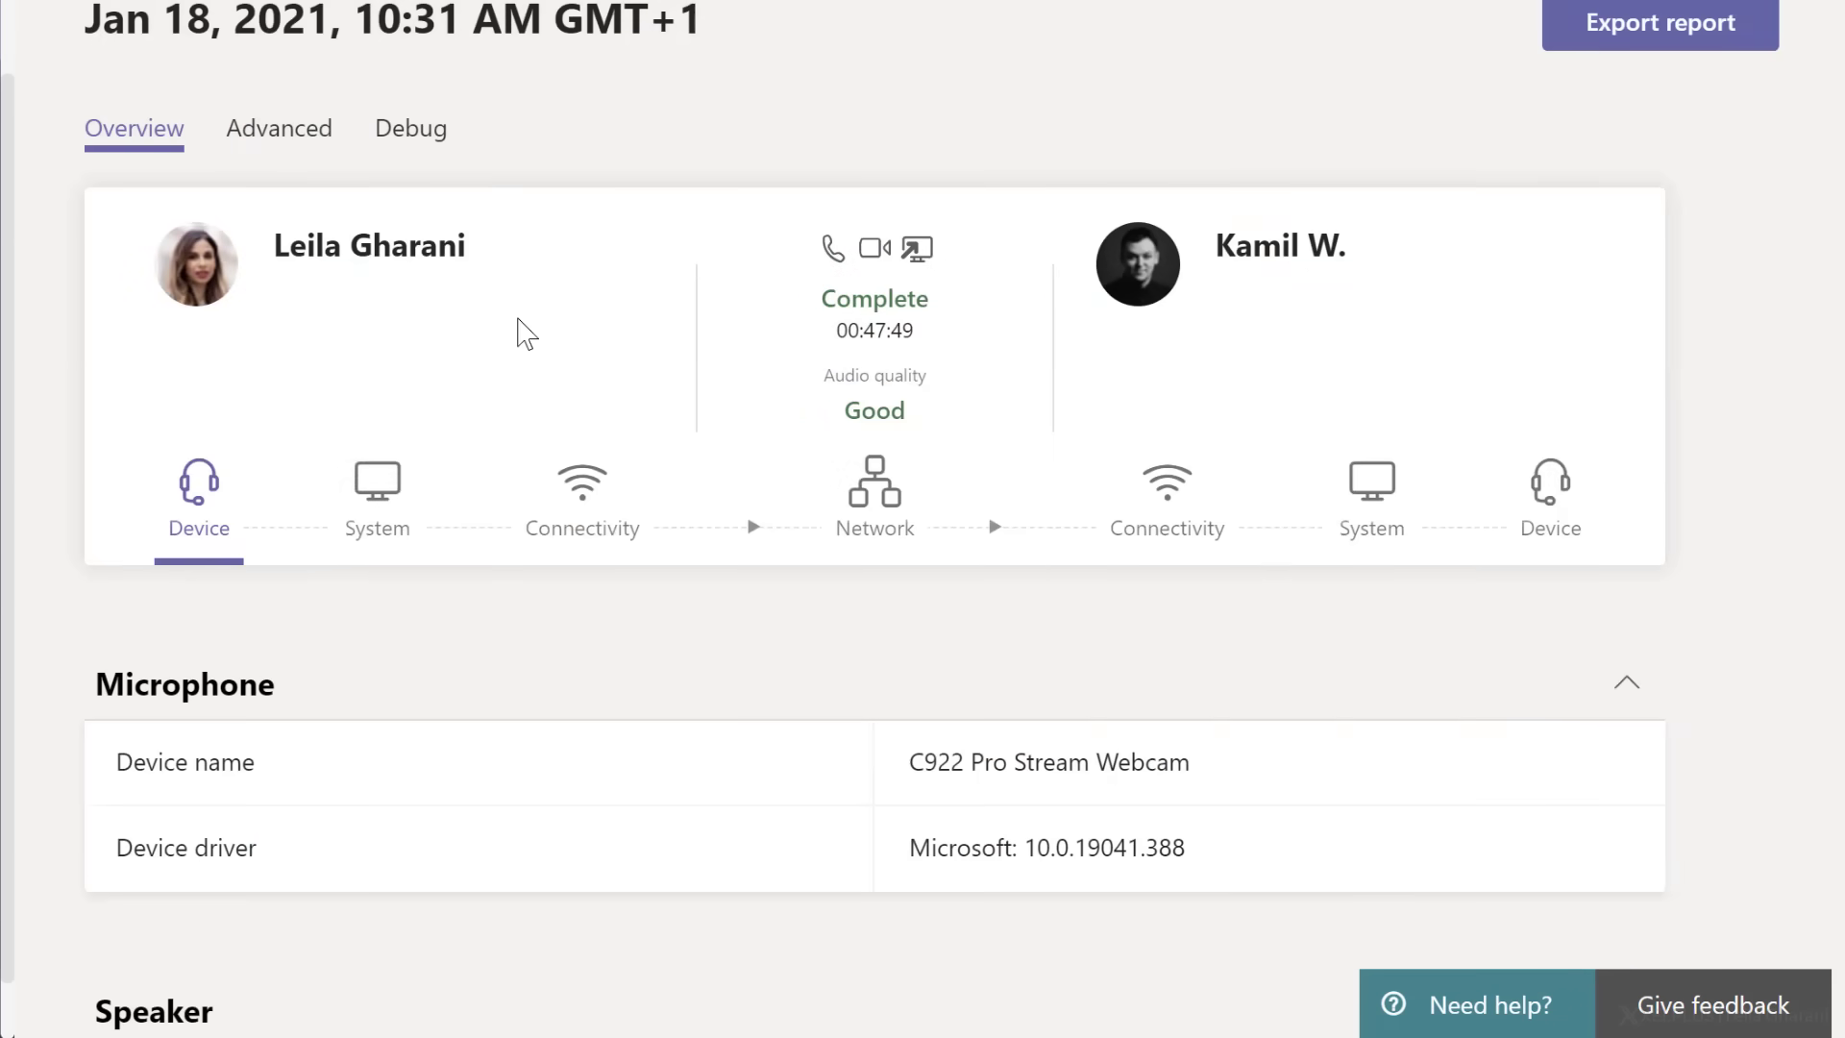
mouse_move(704, 262)
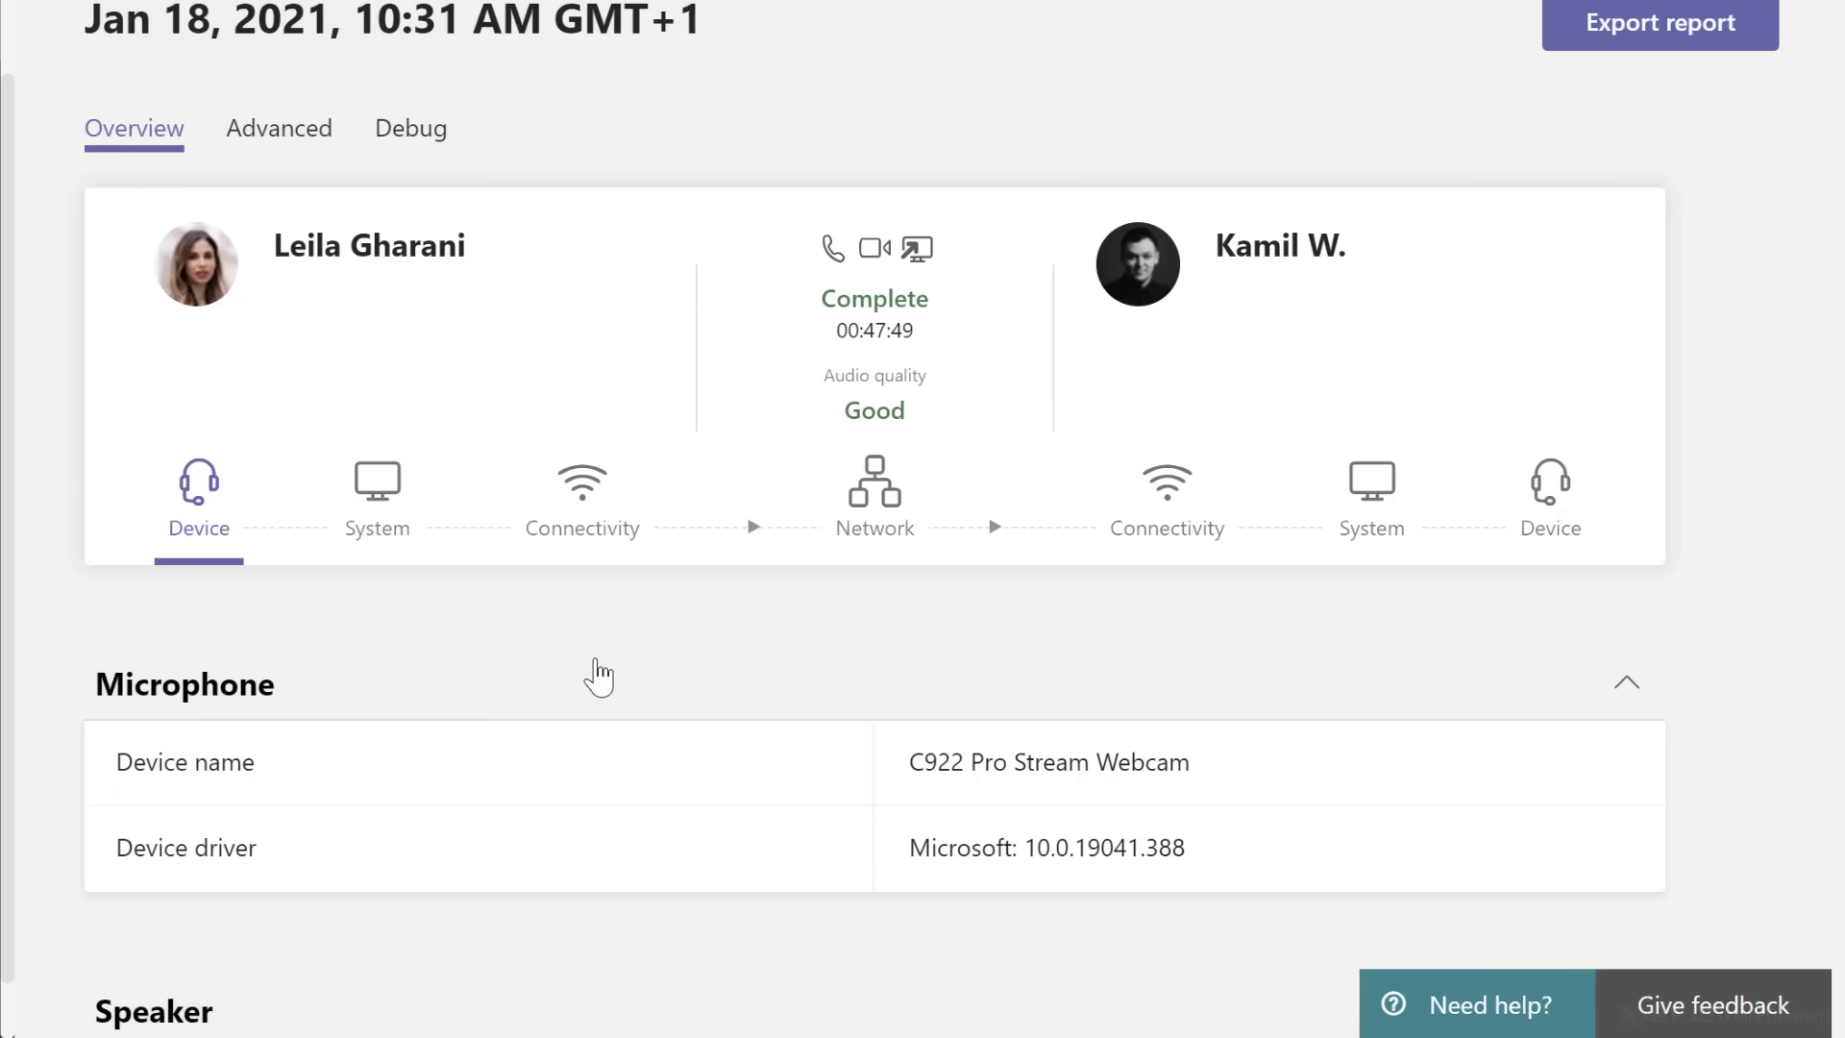
mouse_move(629, 654)
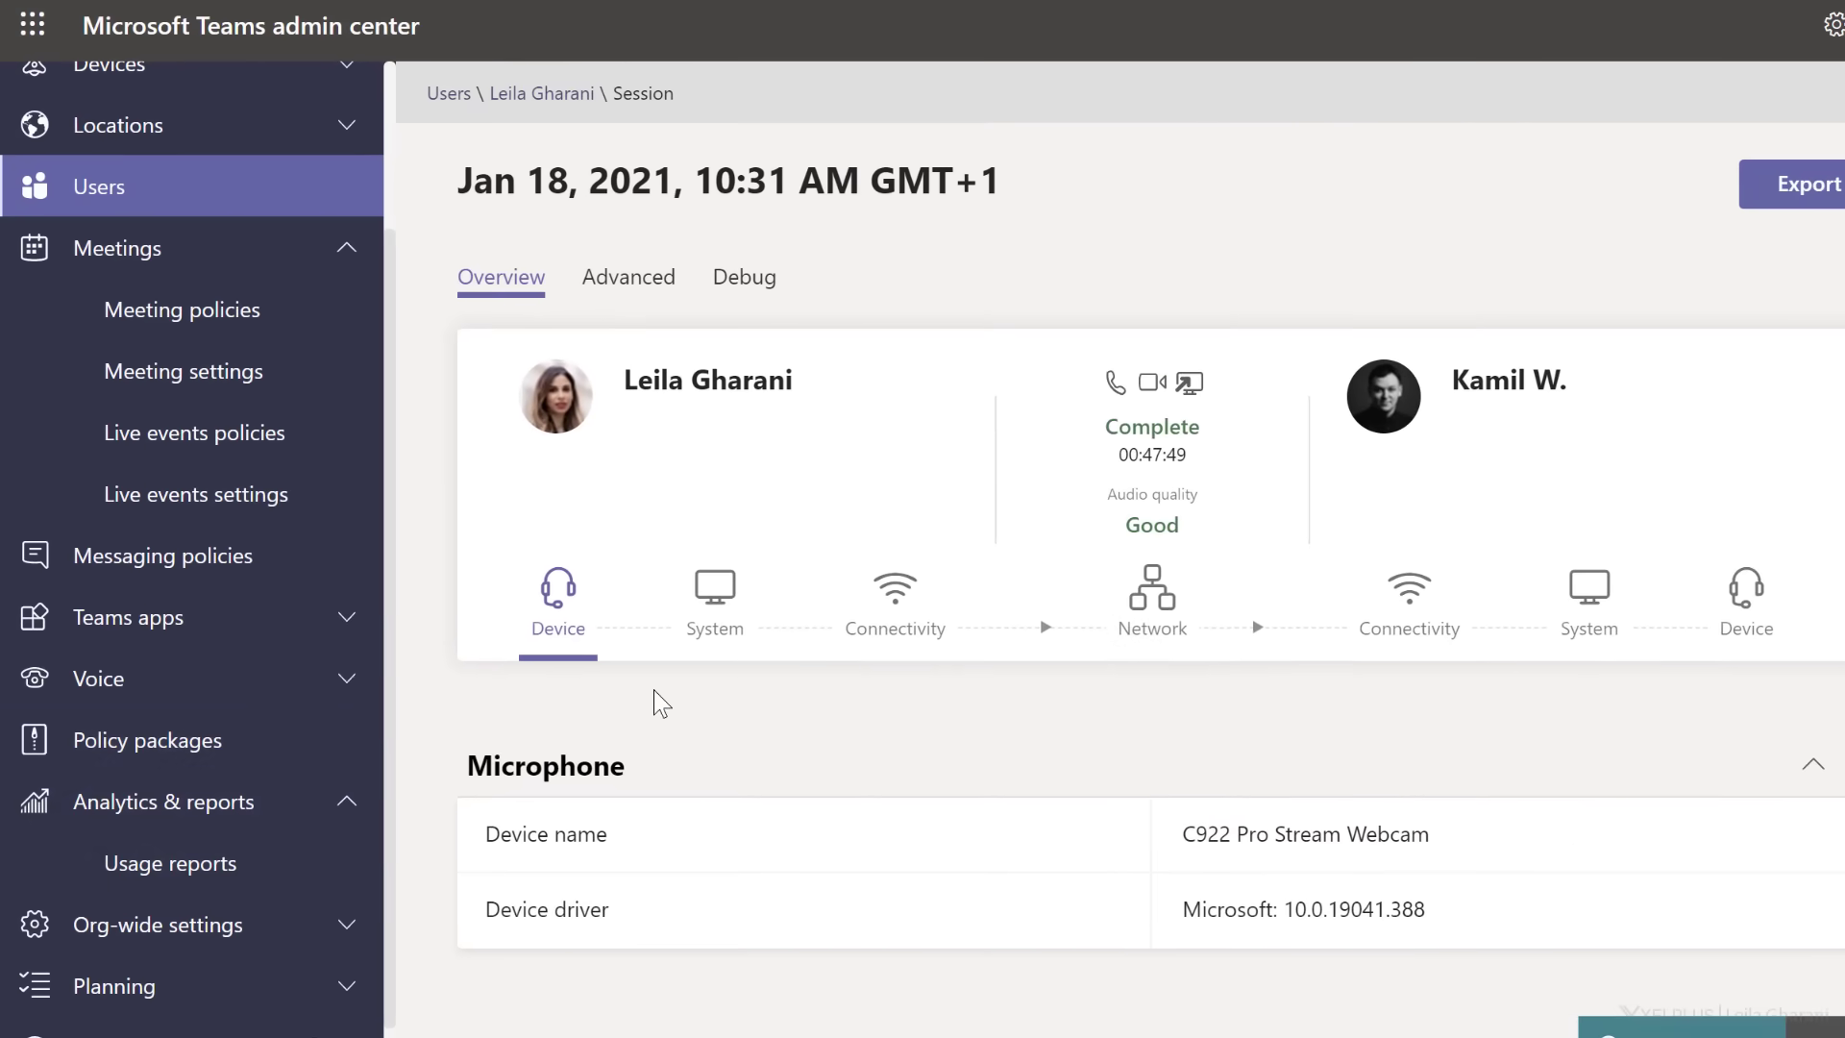
Run the Teams user activity report from Usage reports for the last 30 days
click(169, 863)
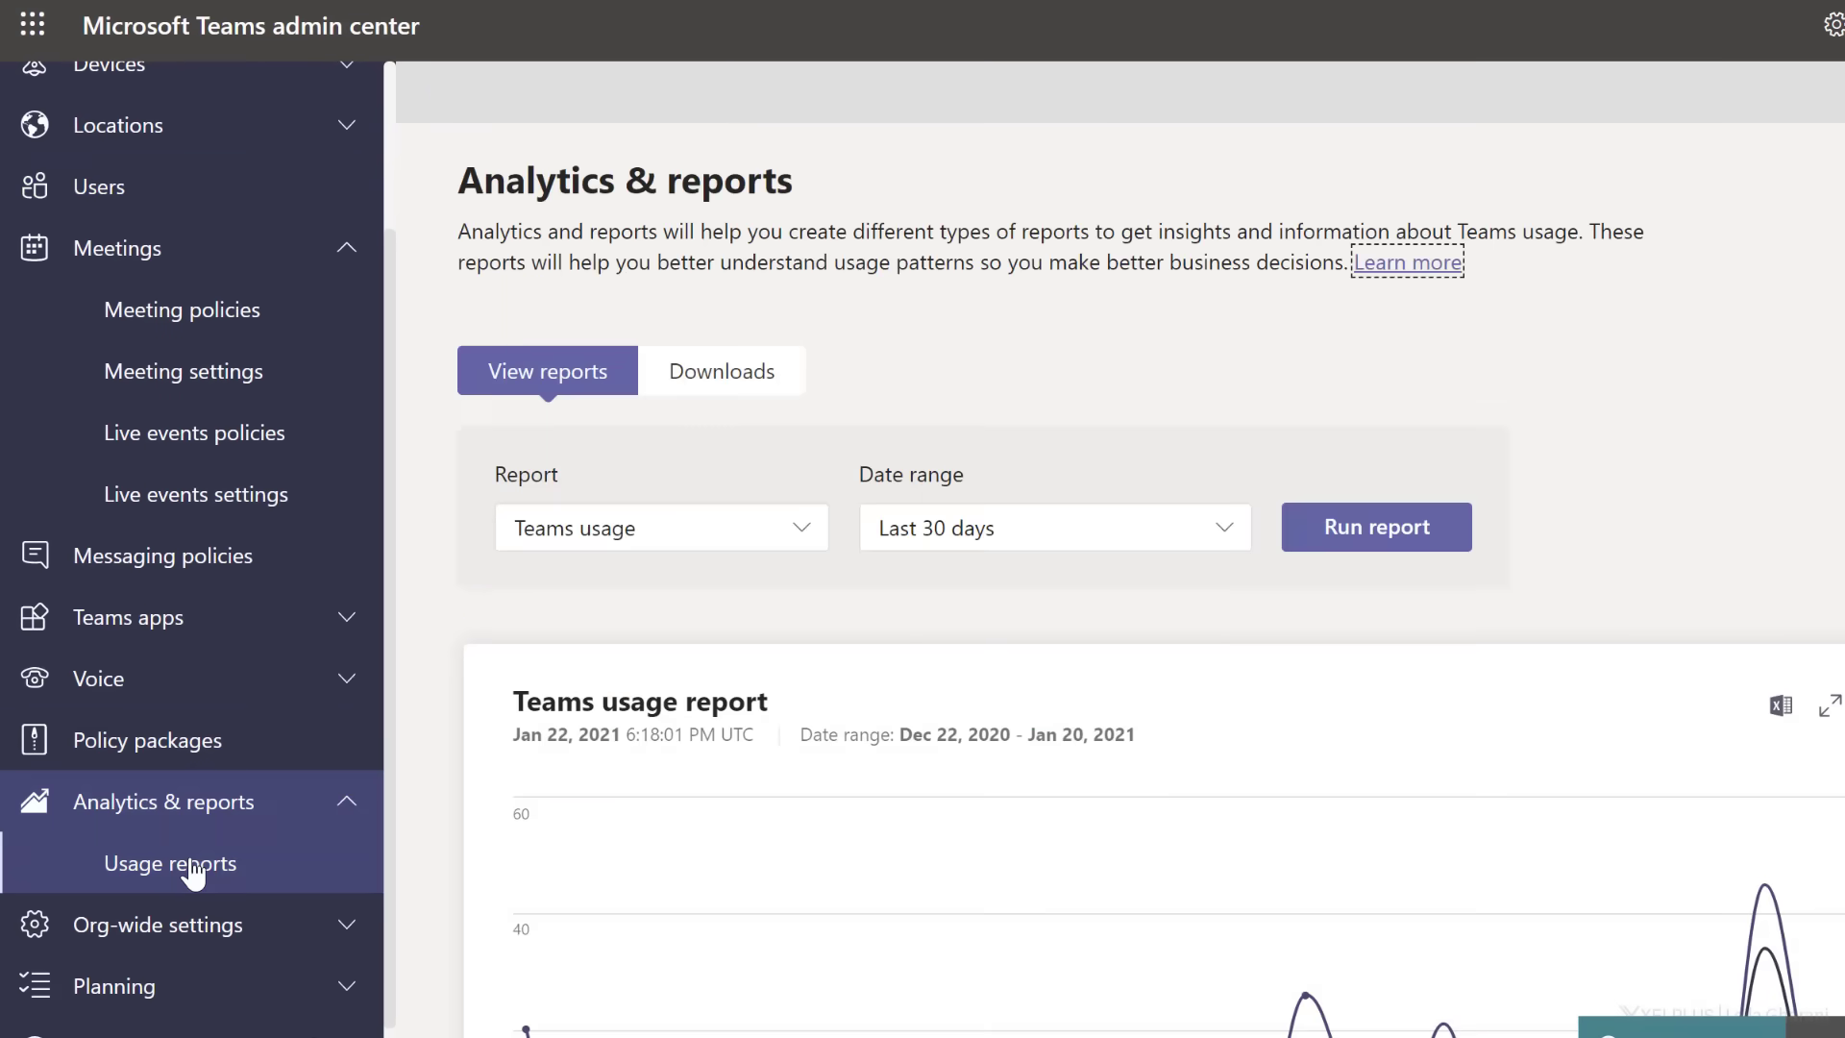
click(659, 528)
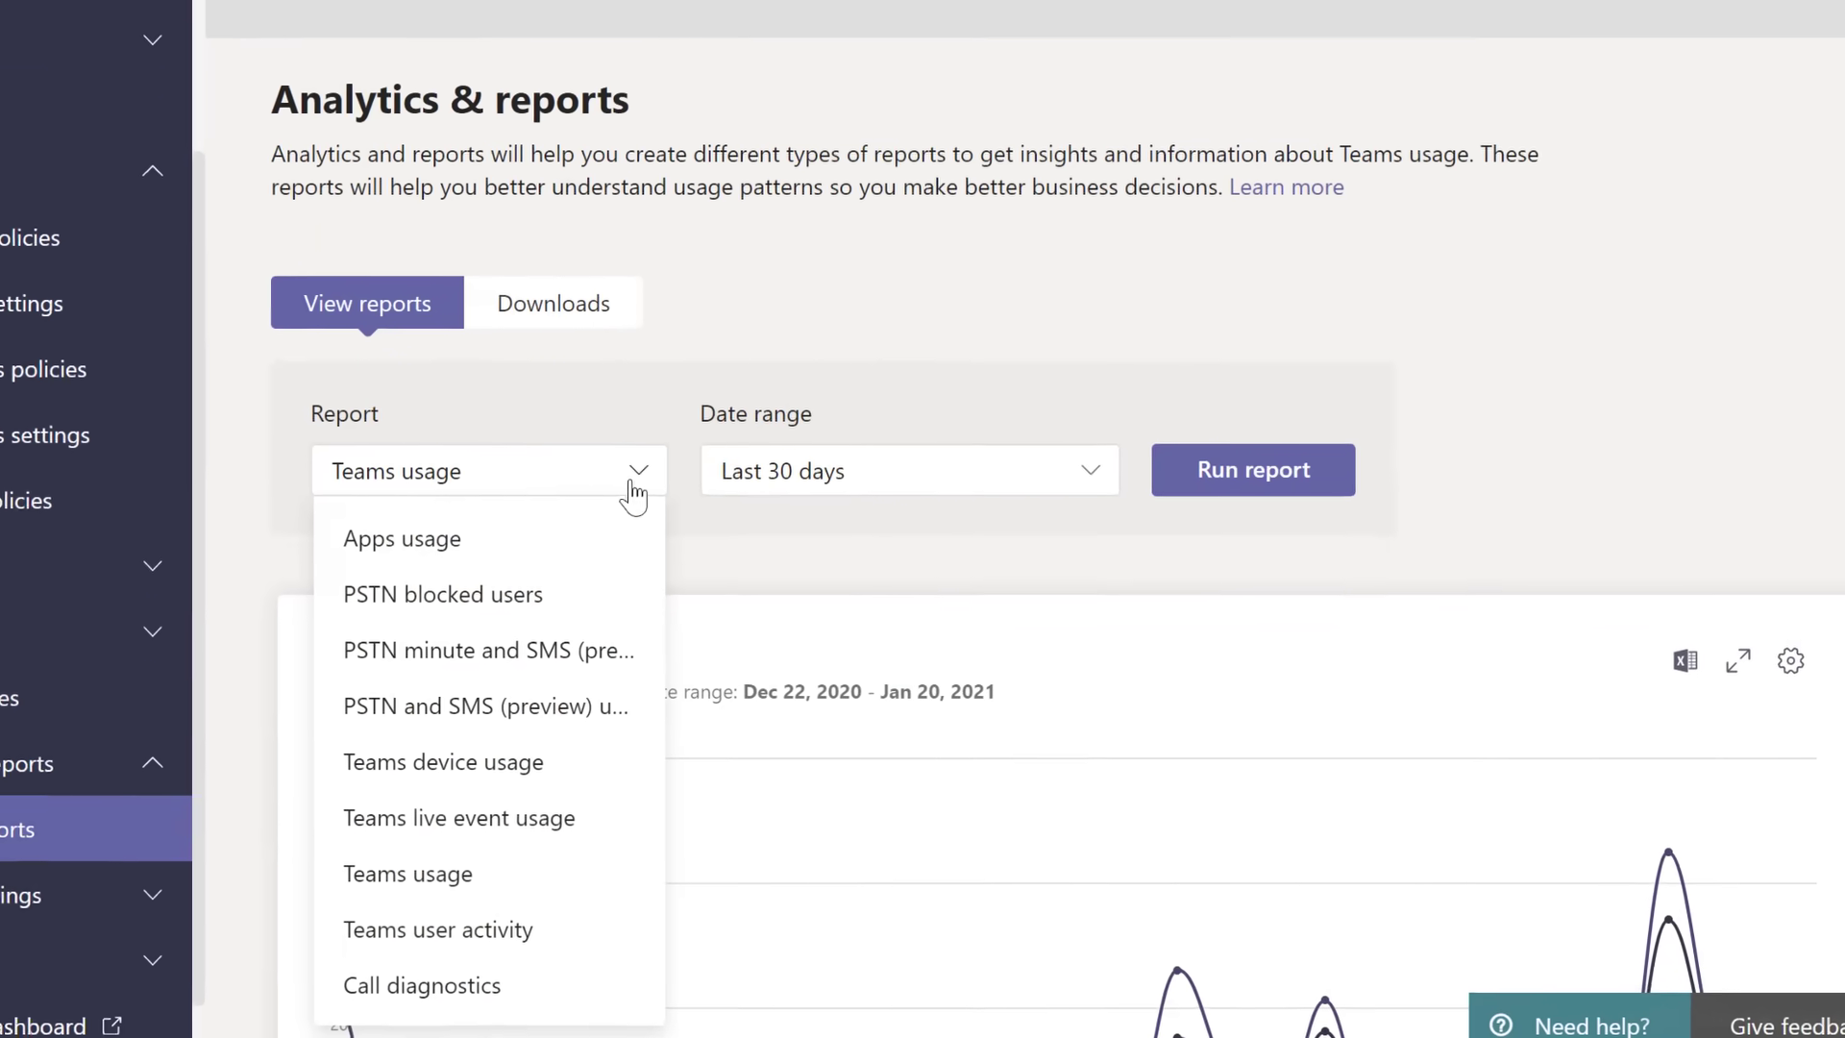
mouse_move(262, 901)
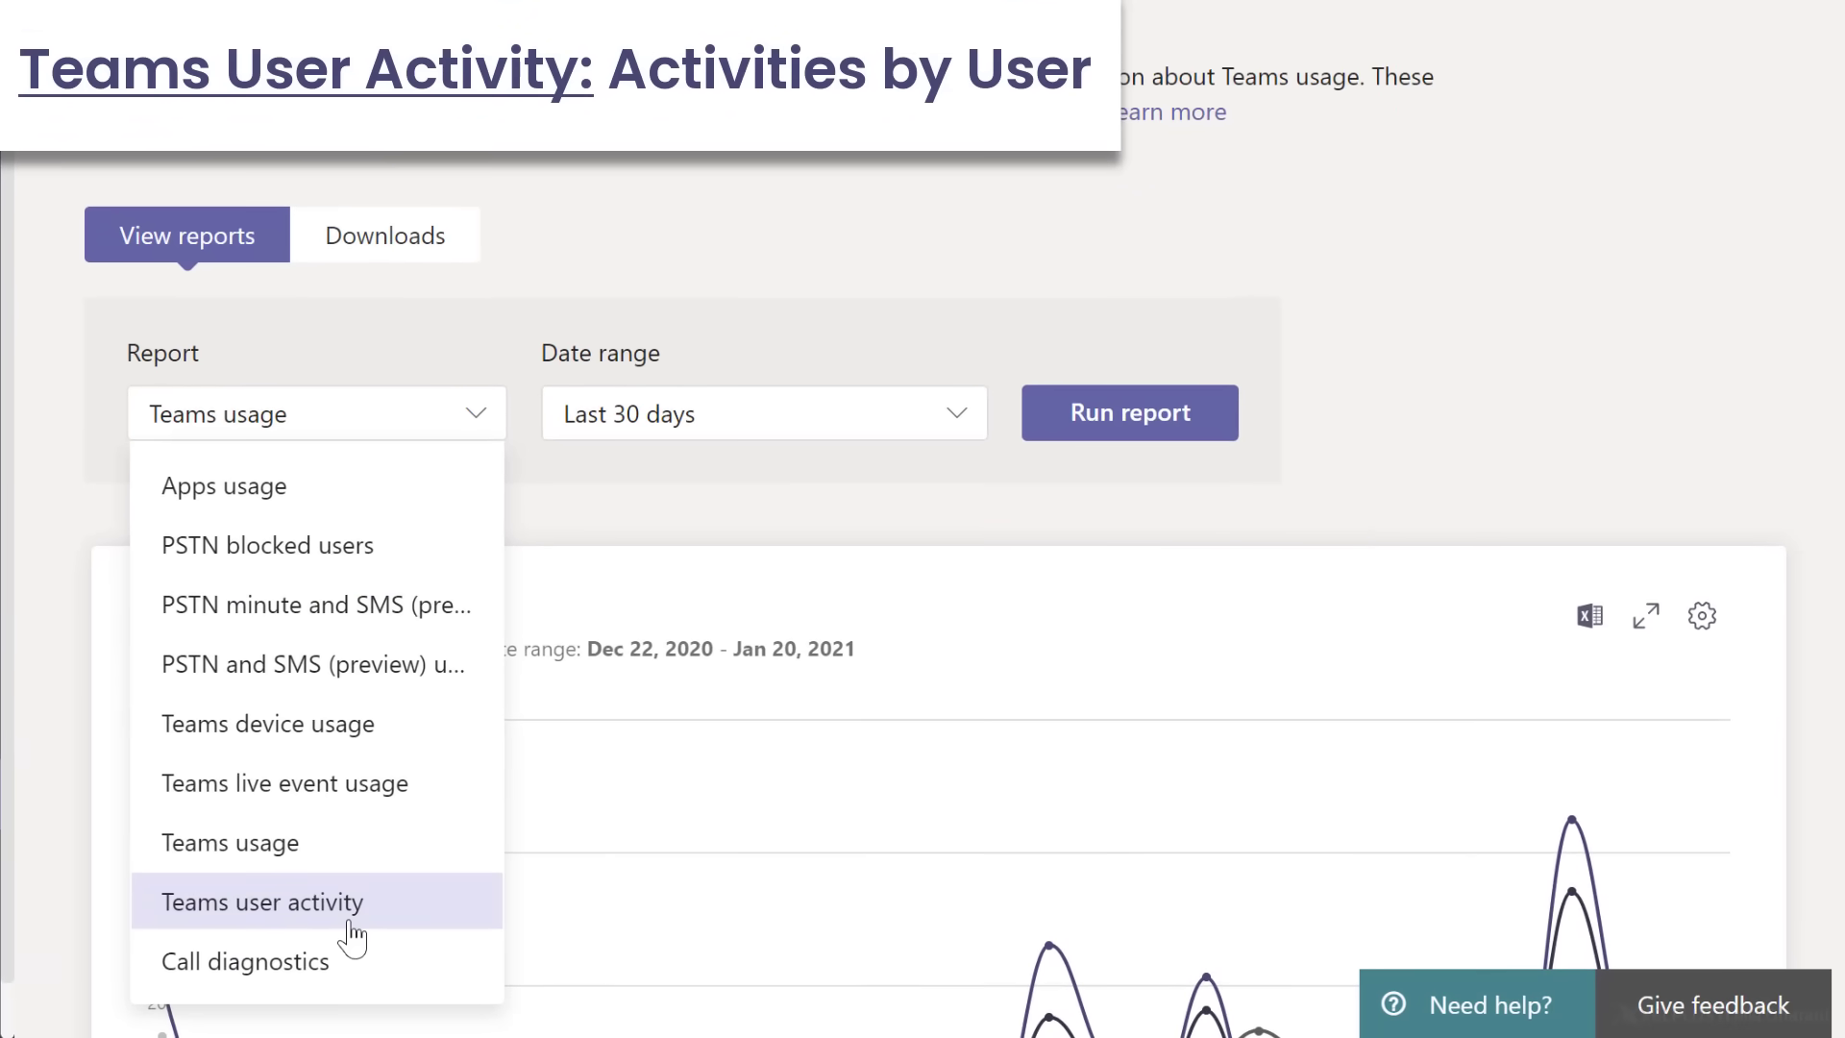
click(262, 903)
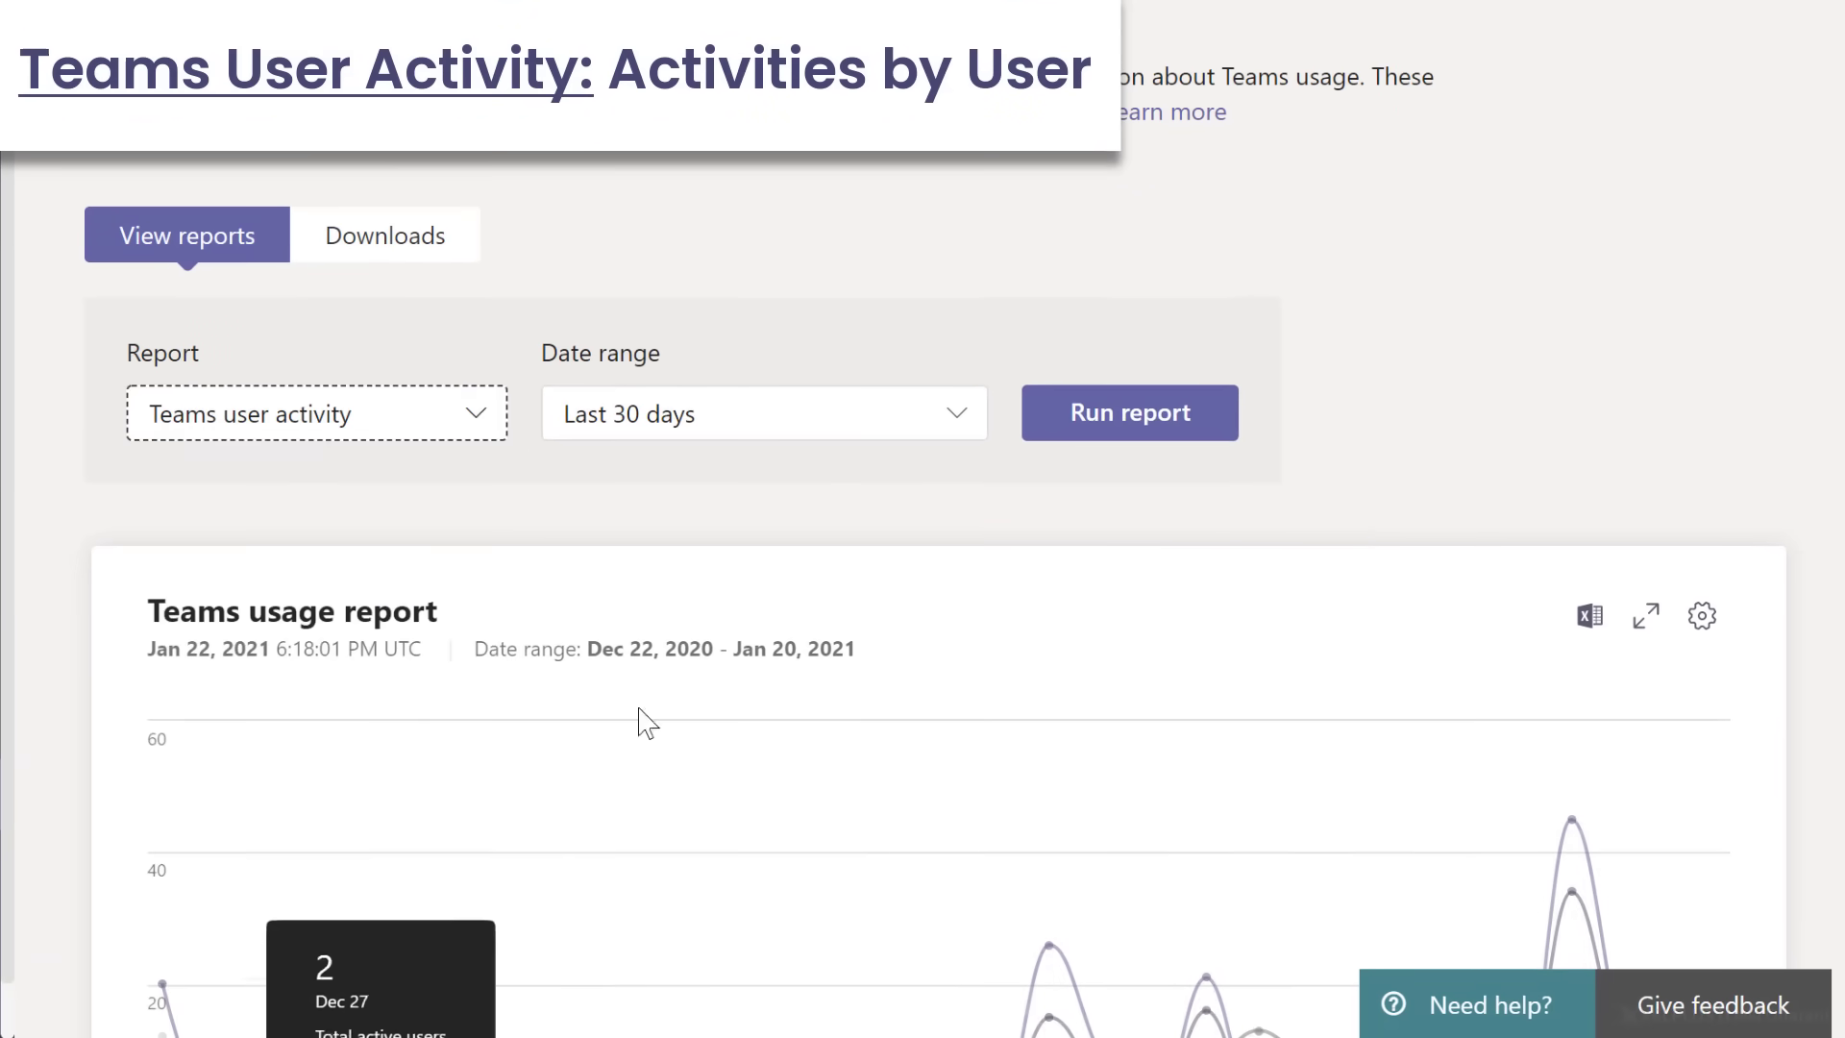
click(1127, 413)
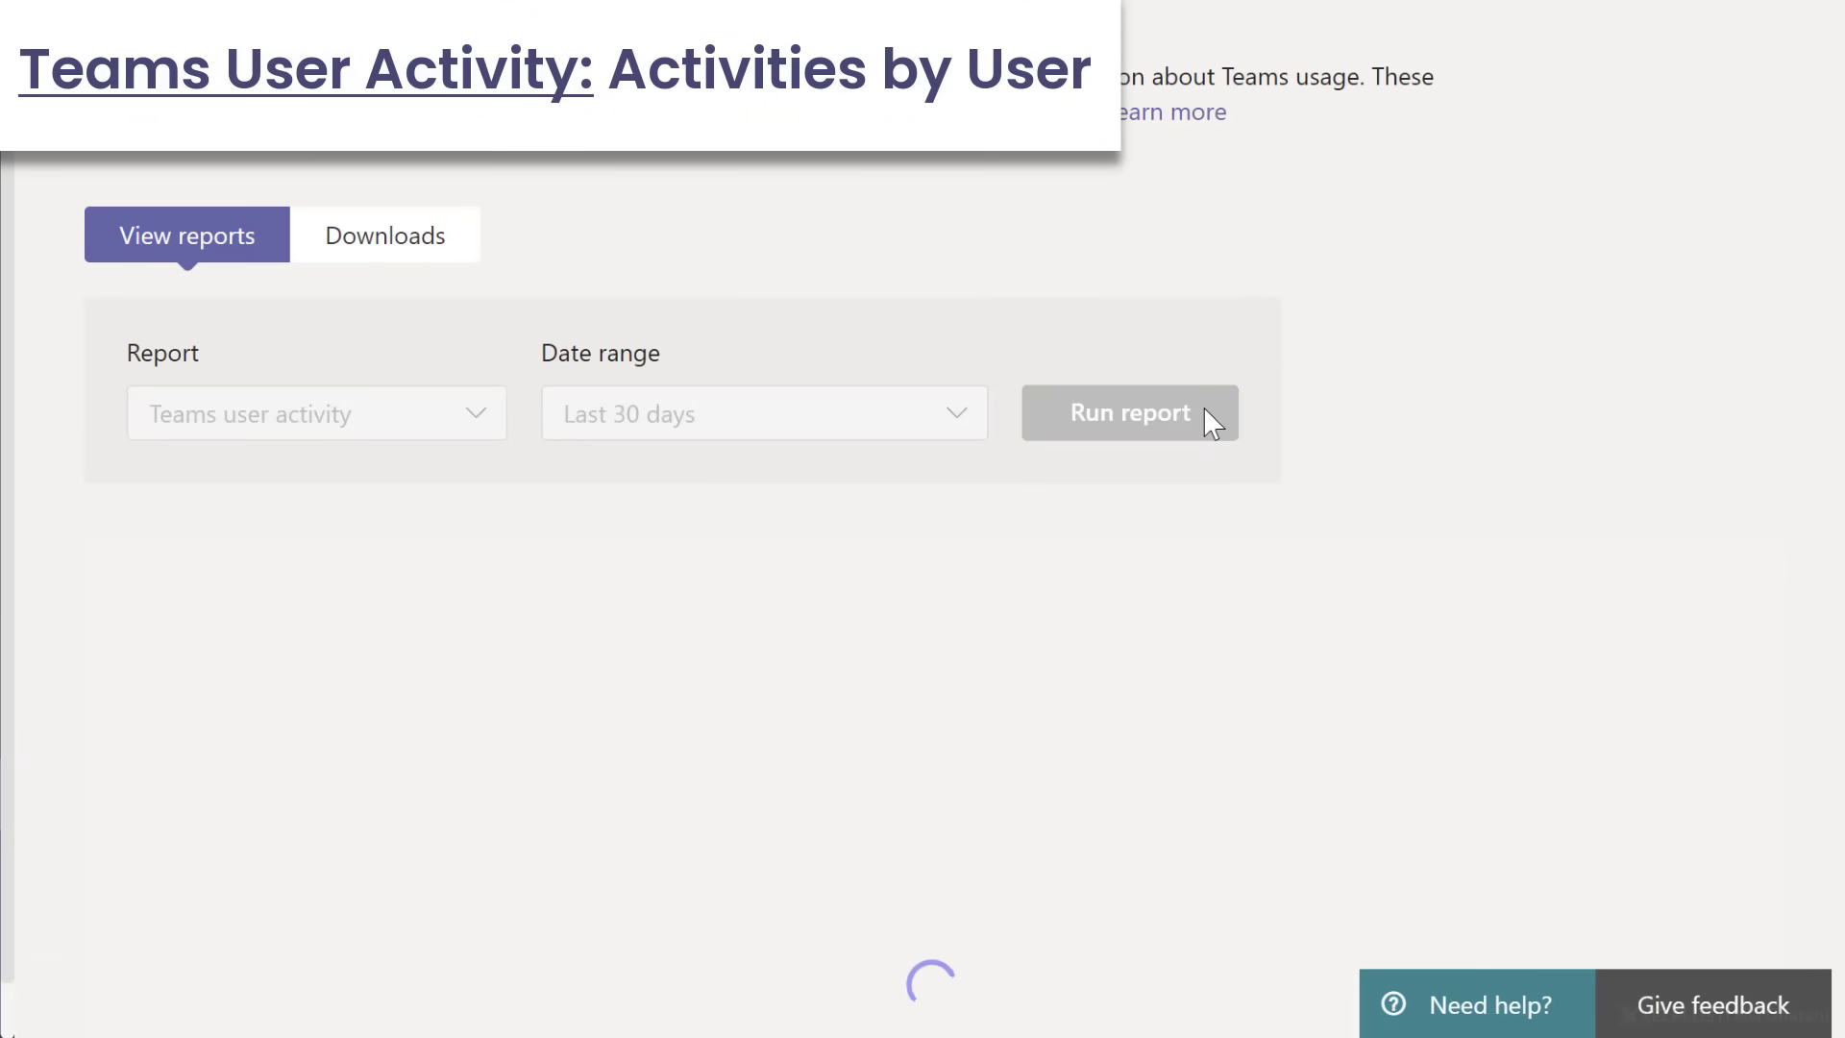
click(1128, 413)
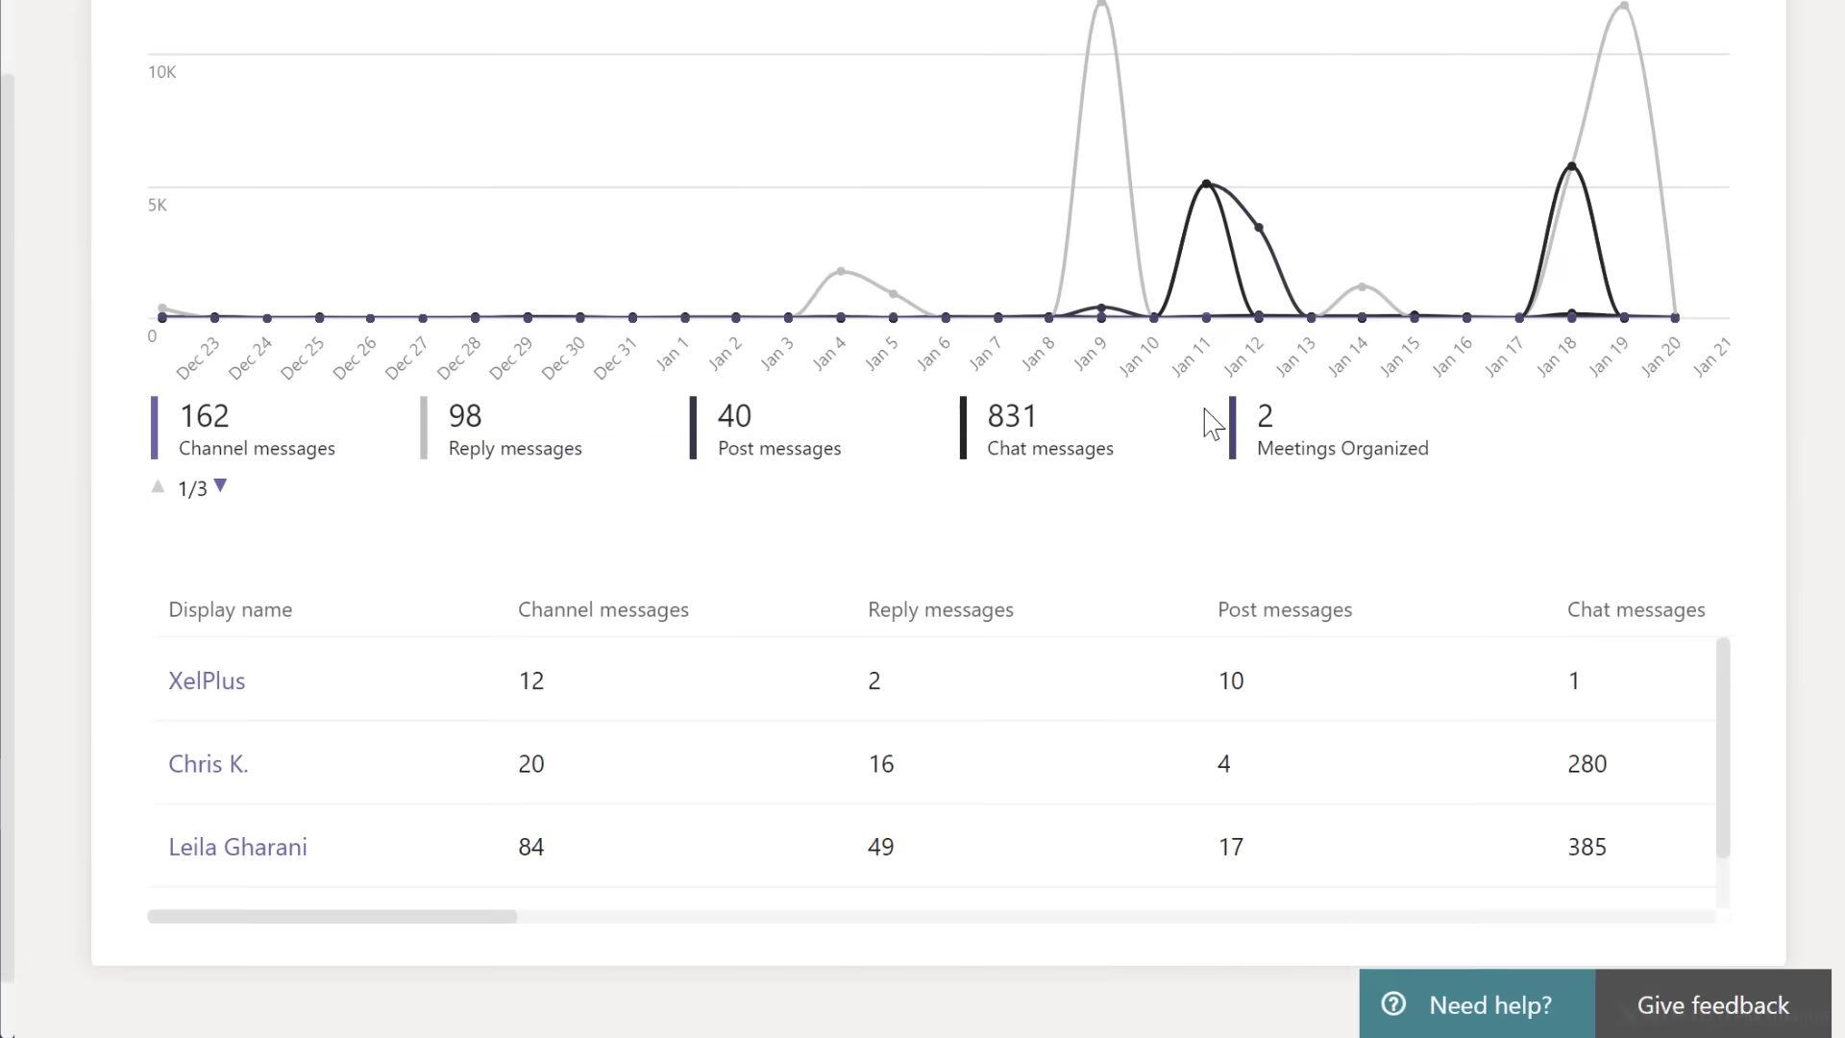
Scroll down and across the Teams user activity per-user table
scroll(down, 3)
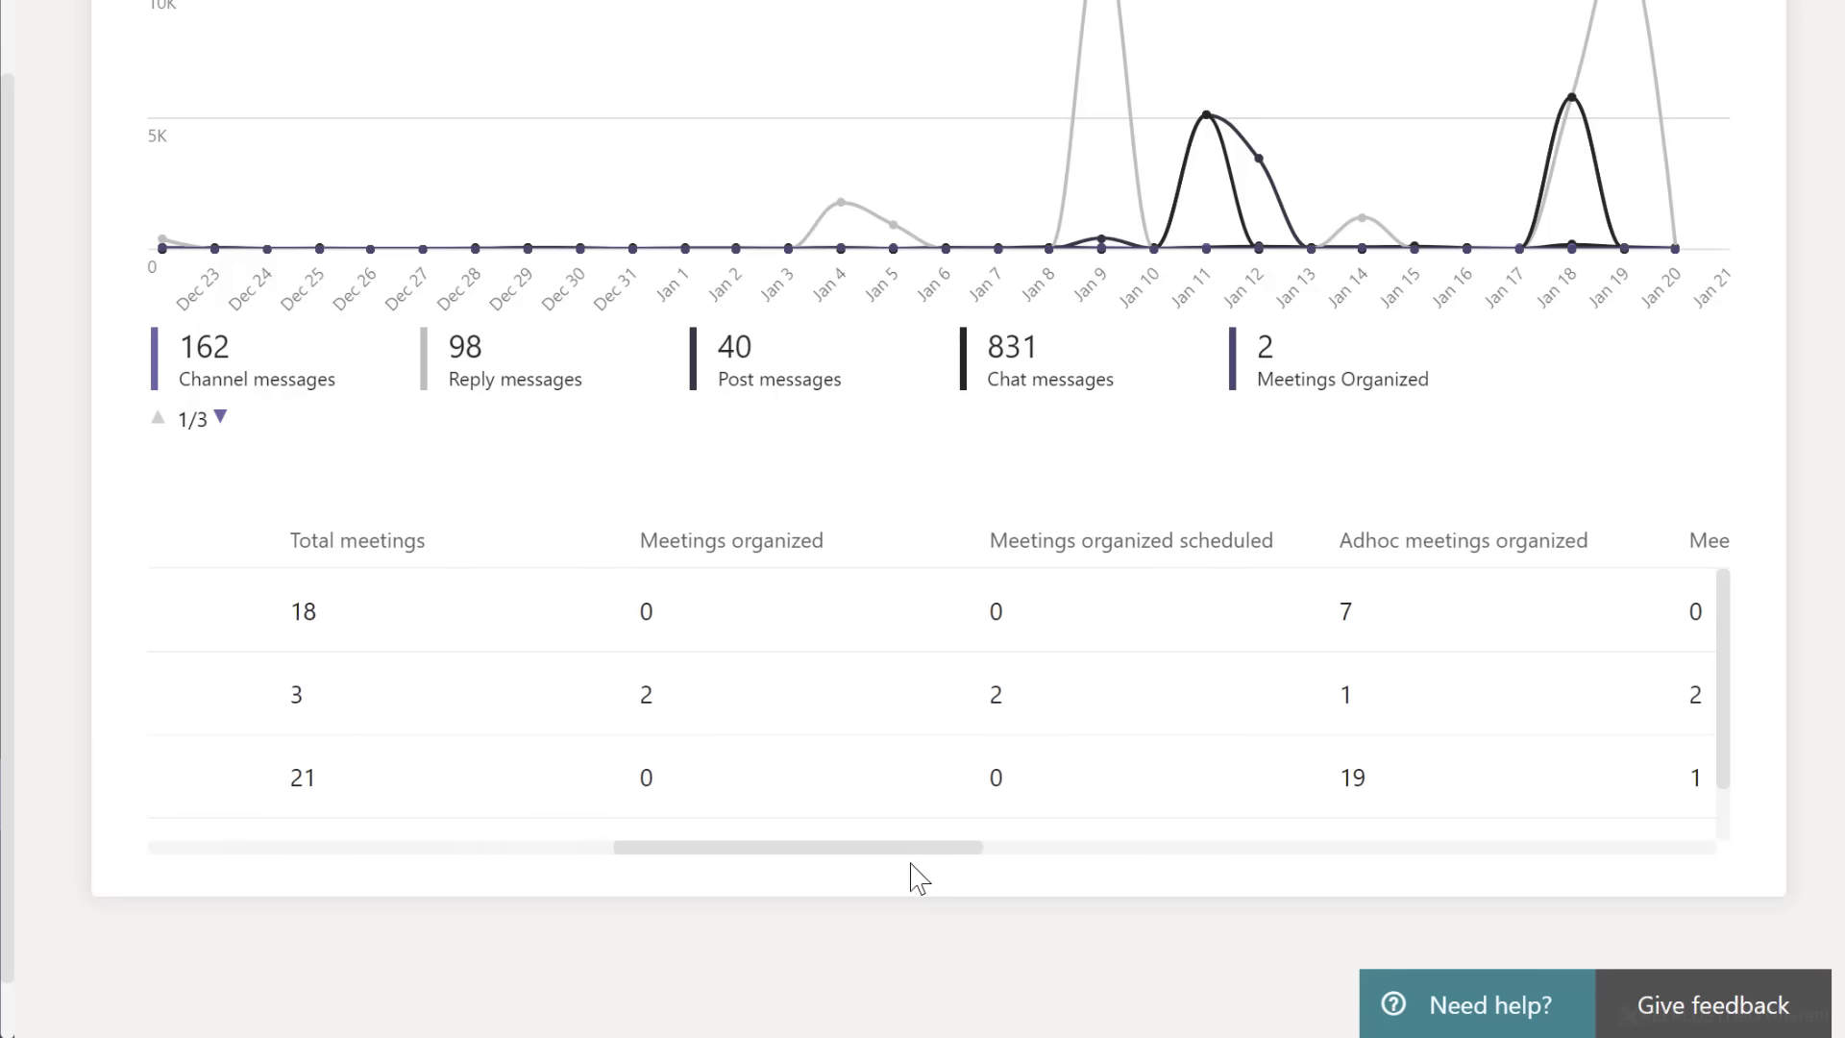
scroll(right, 3)
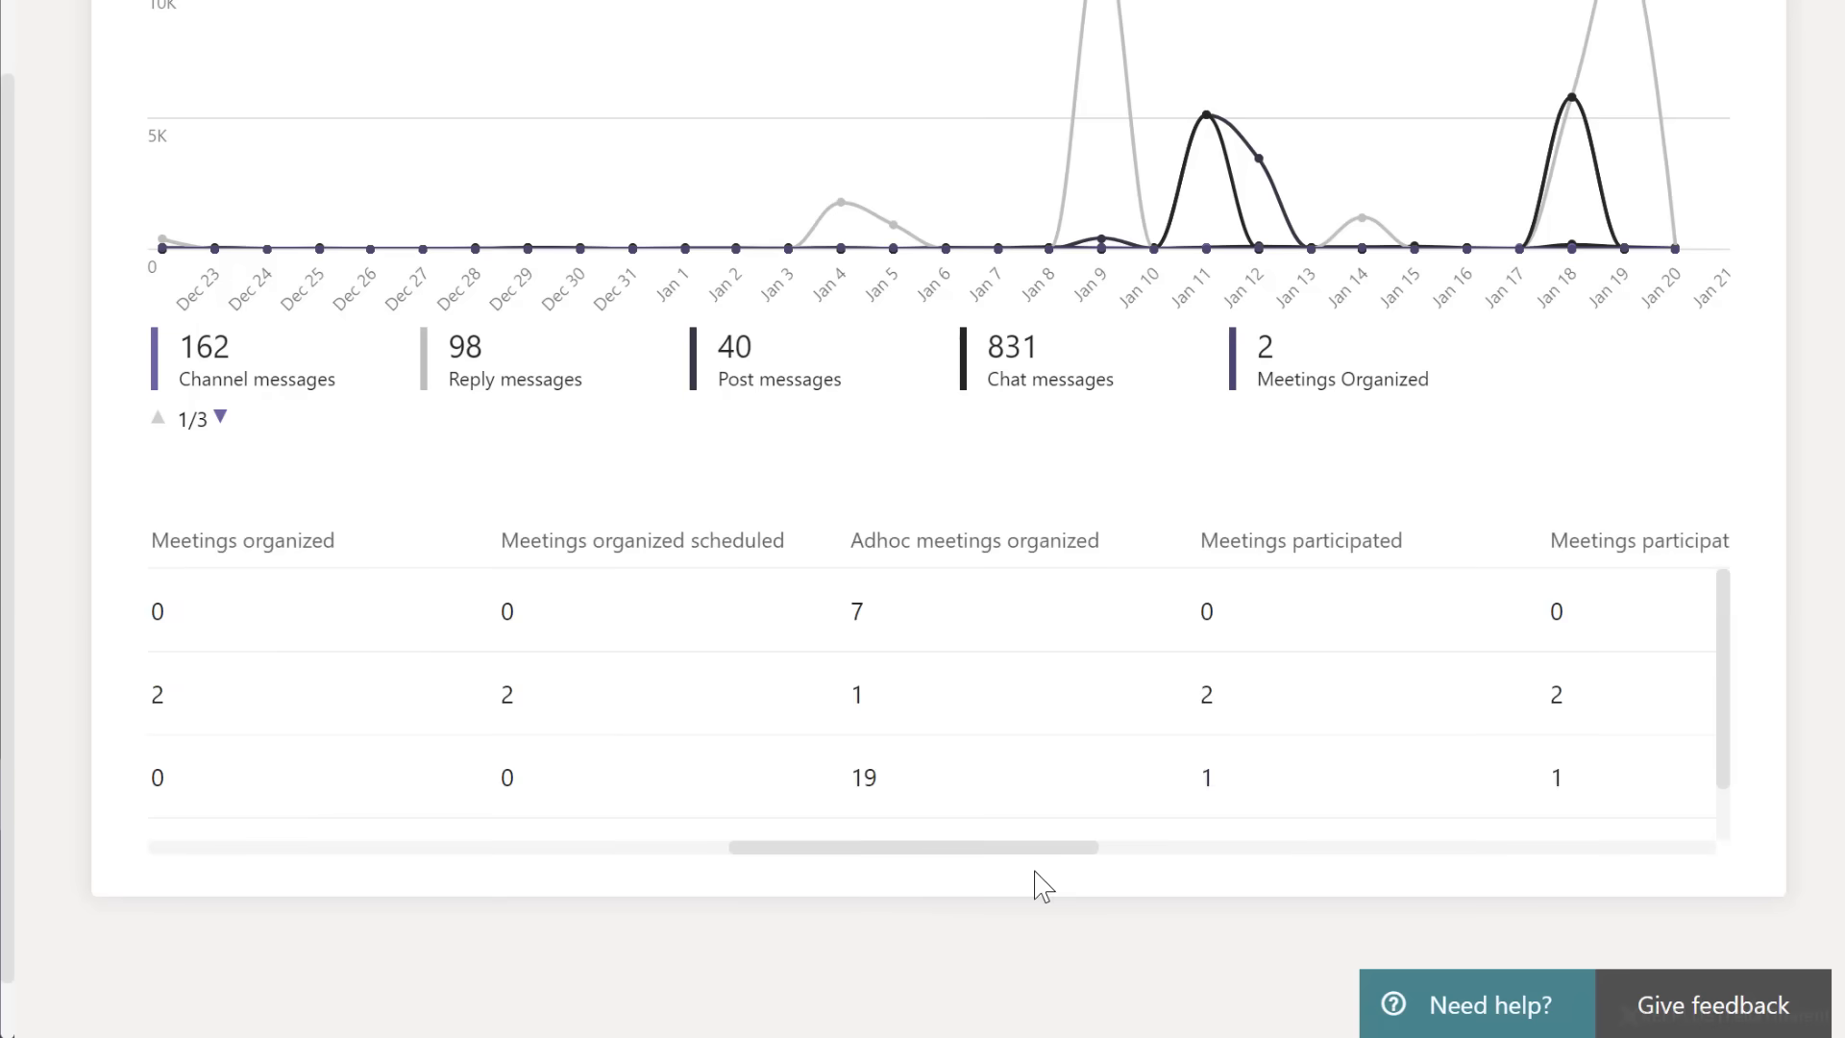
scroll(right, 3)
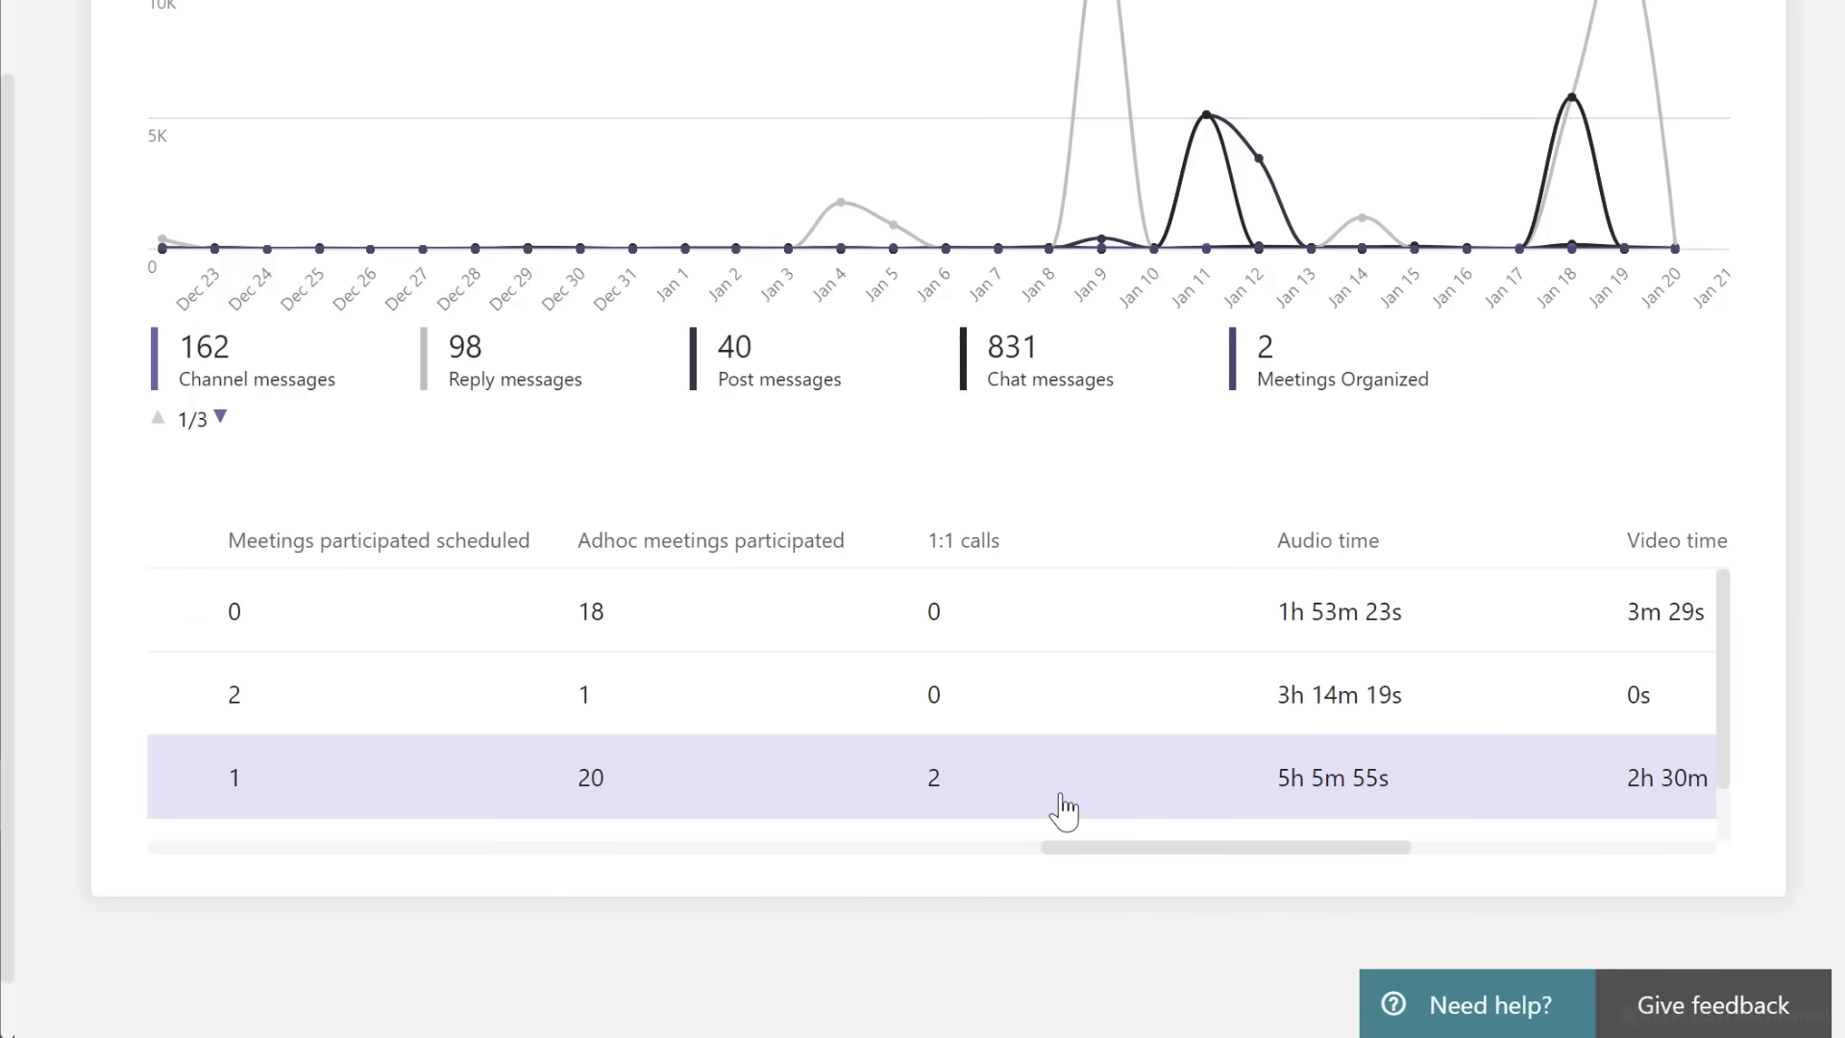
scroll(right, 3)
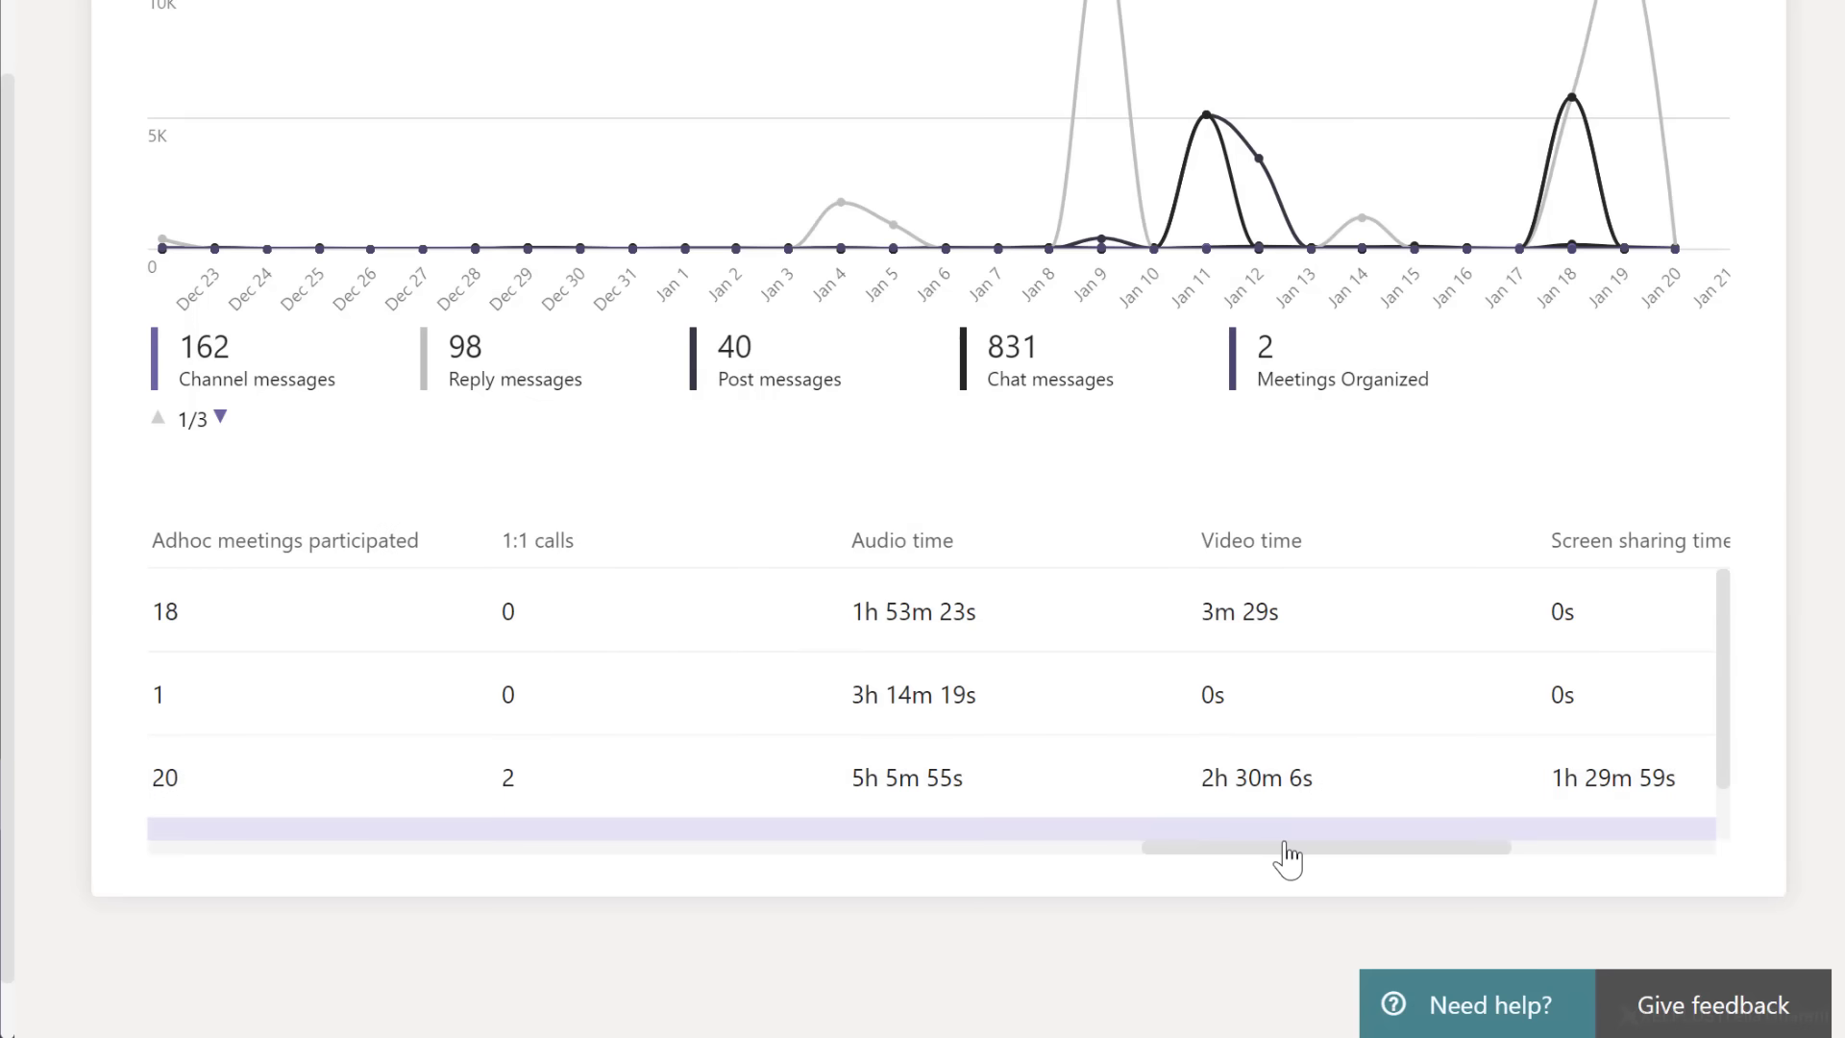
drag(1289, 845, 1494, 845)
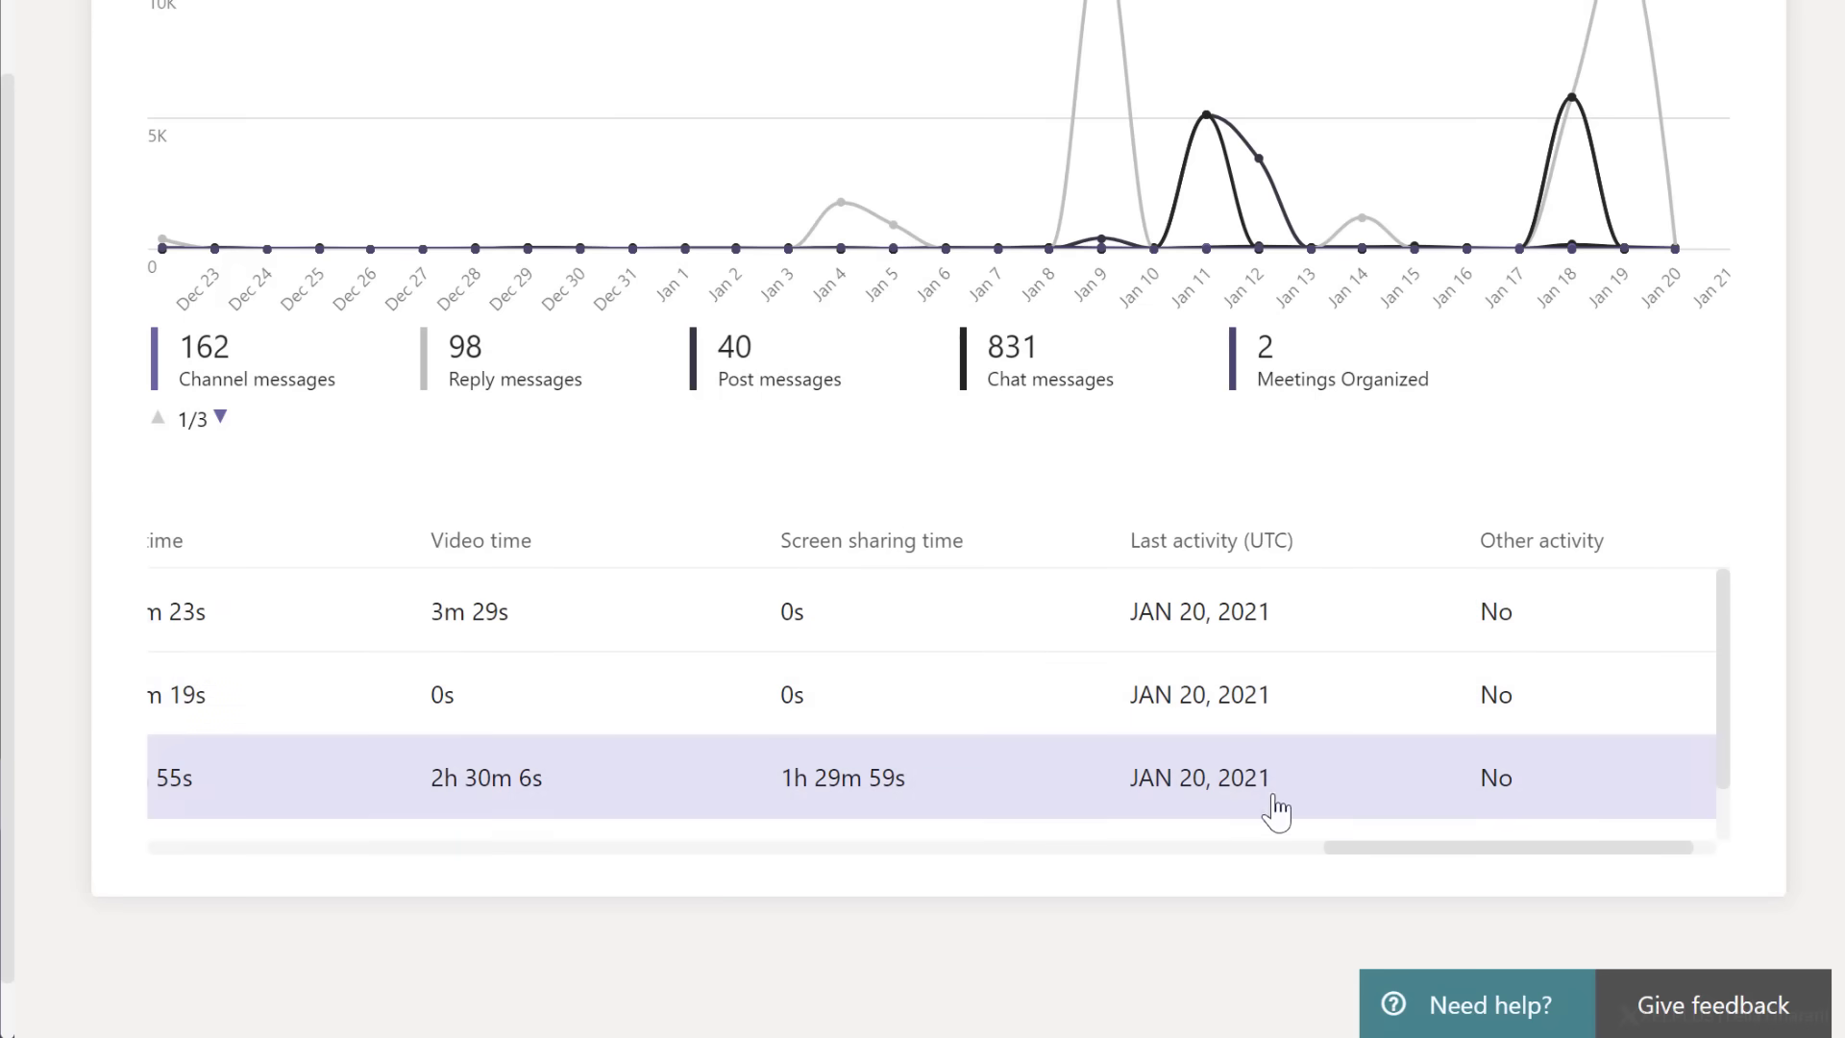
mouse_move(1310, 812)
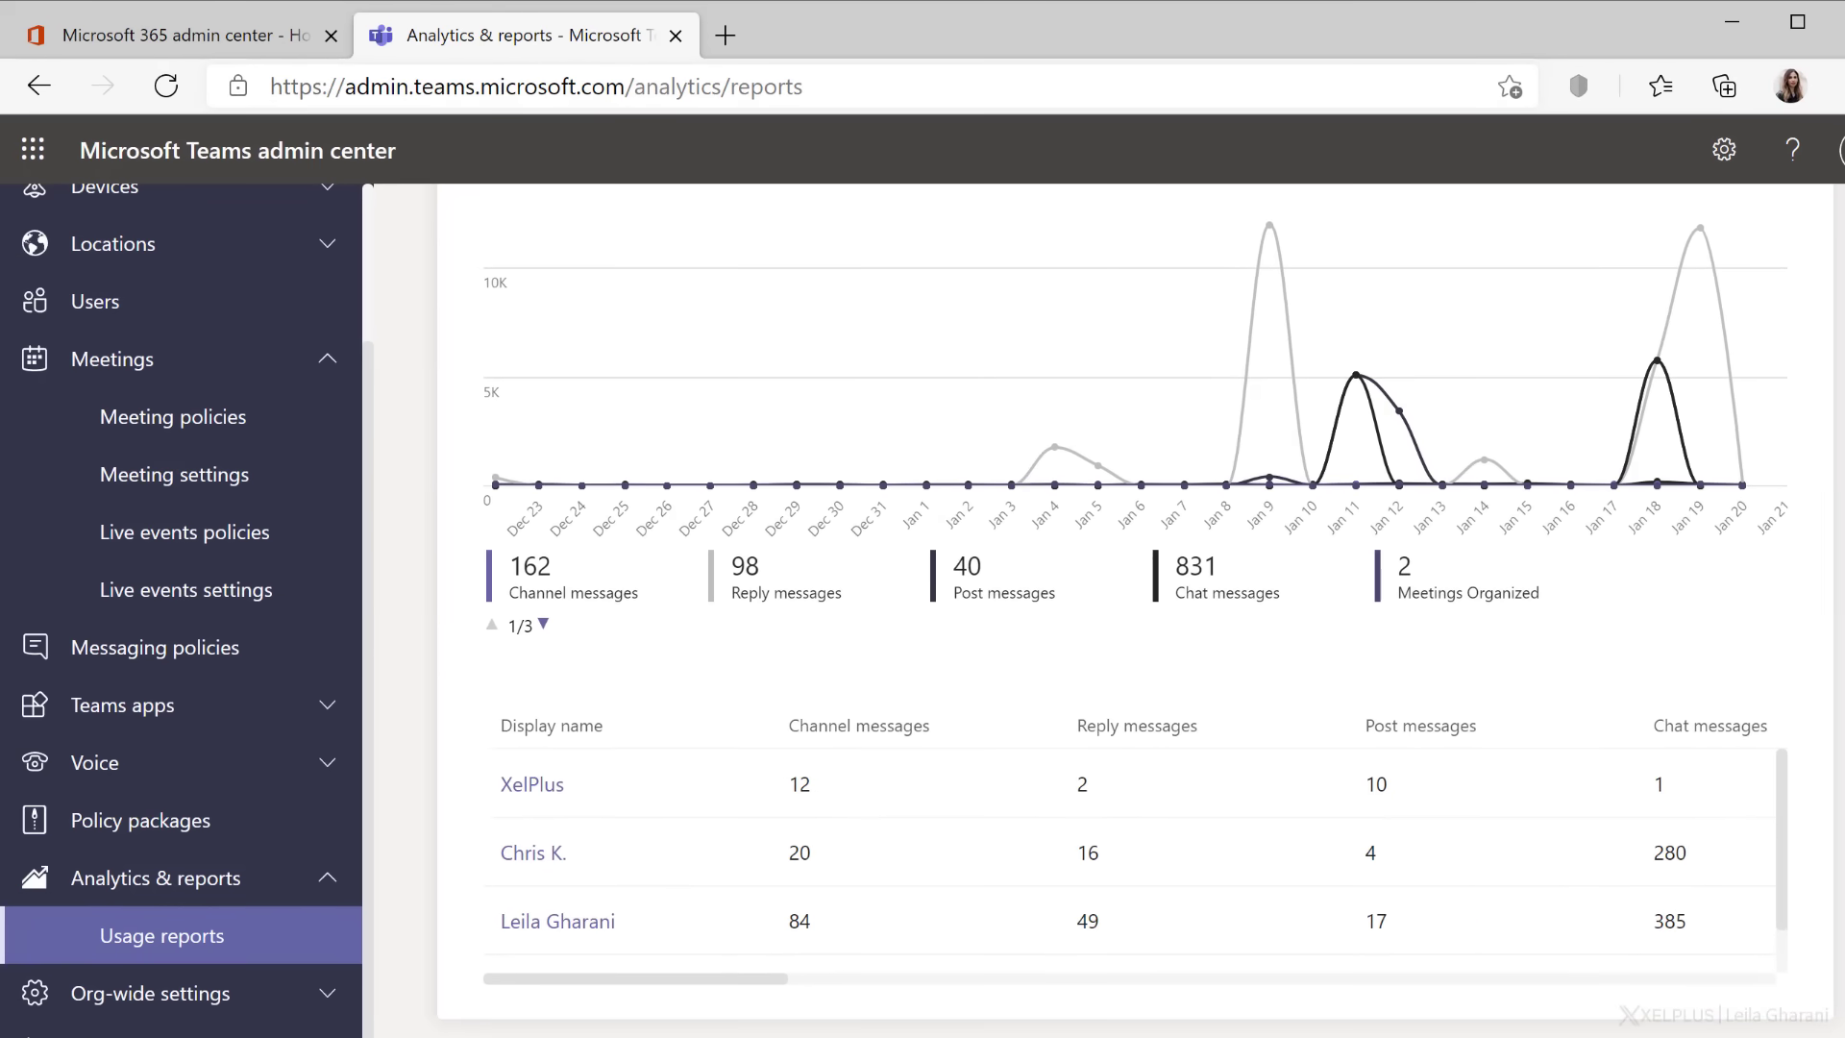
mouse_move(420, 970)
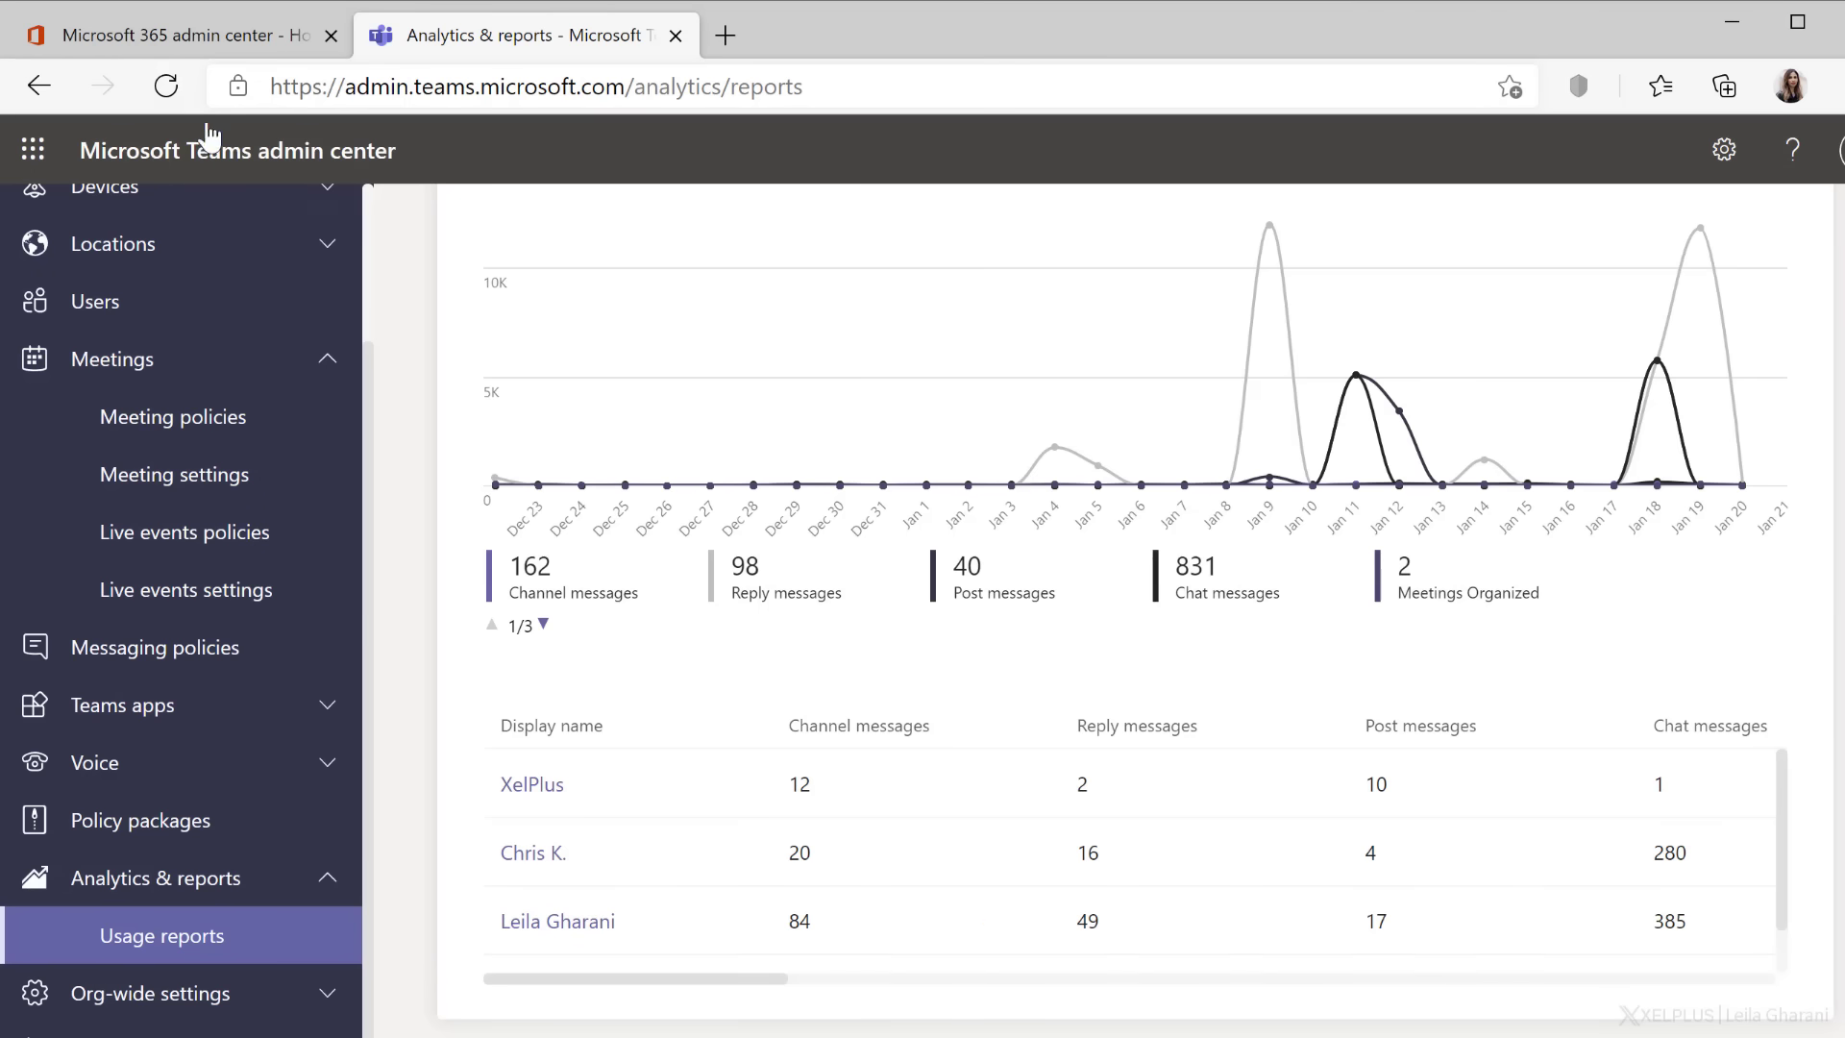
Switch to the Microsoft 365 admin center and expand Reports in the navigation
click(171, 36)
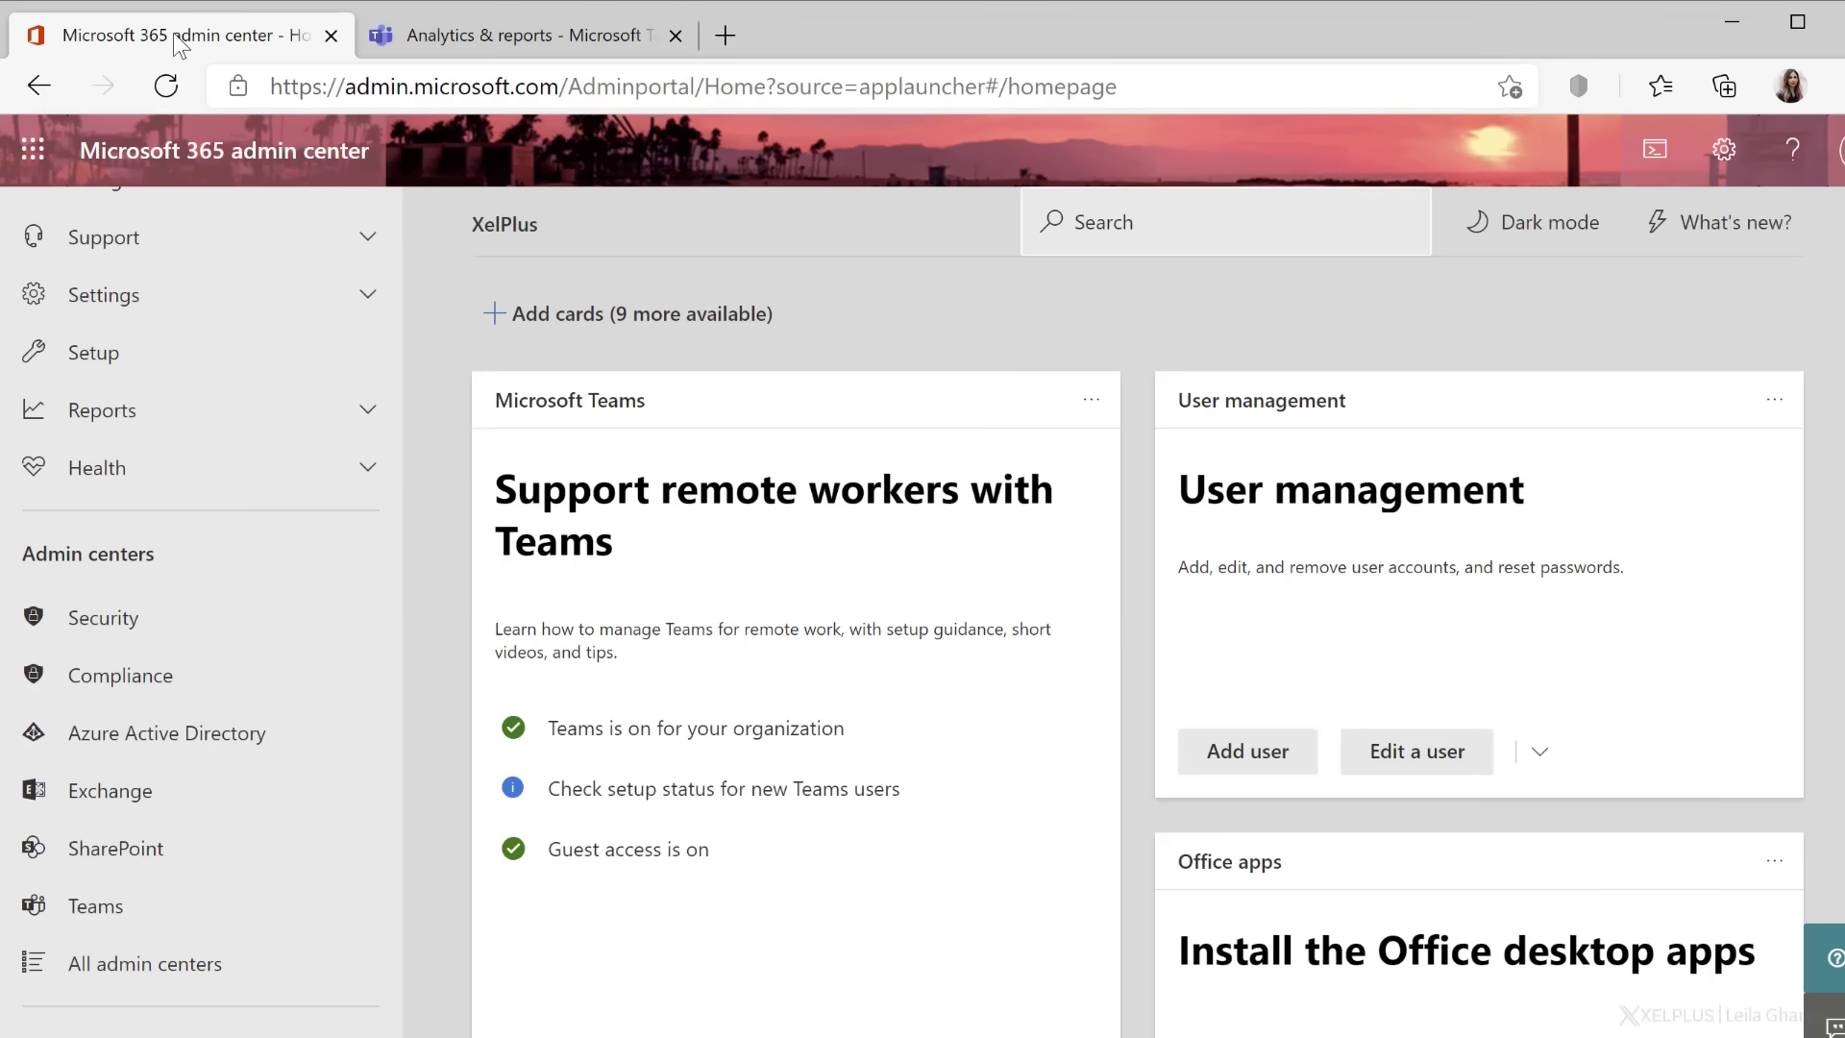
click(103, 409)
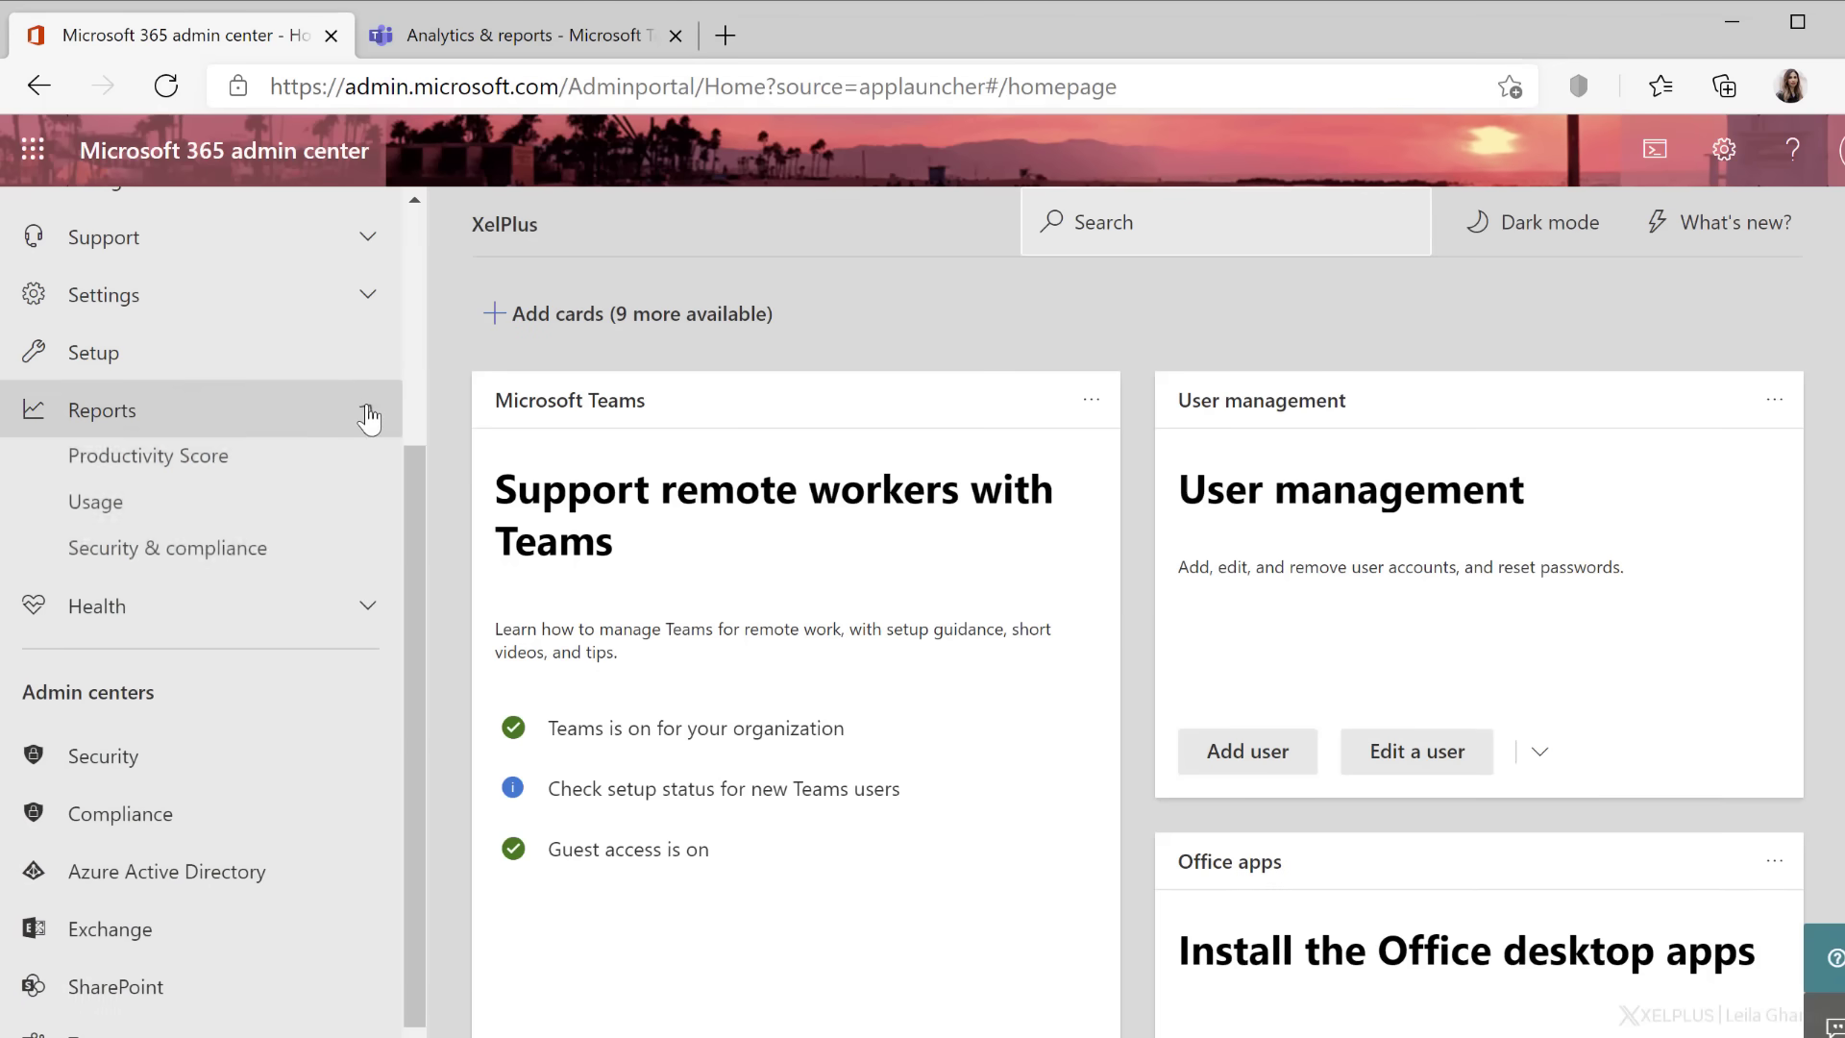
click(148, 461)
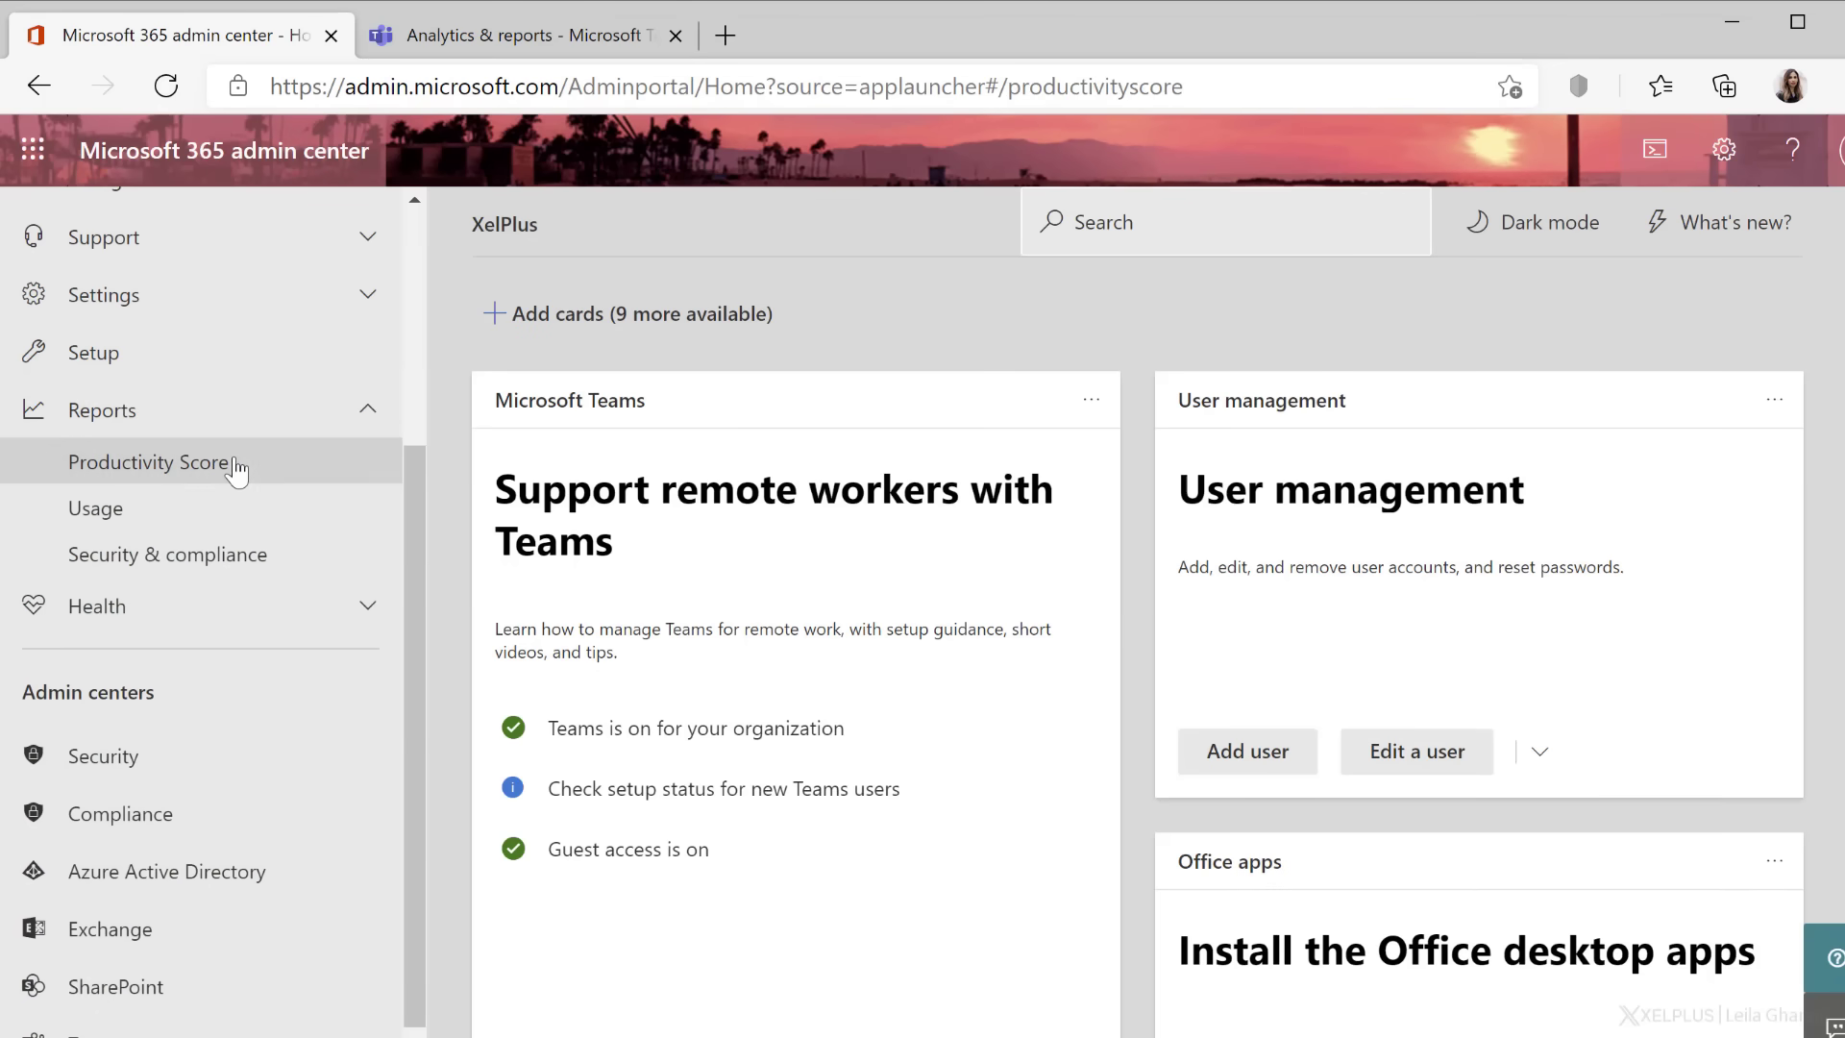
Review the Productivity Score report's 590/700 points and details, then go to the Usage report
click(150, 461)
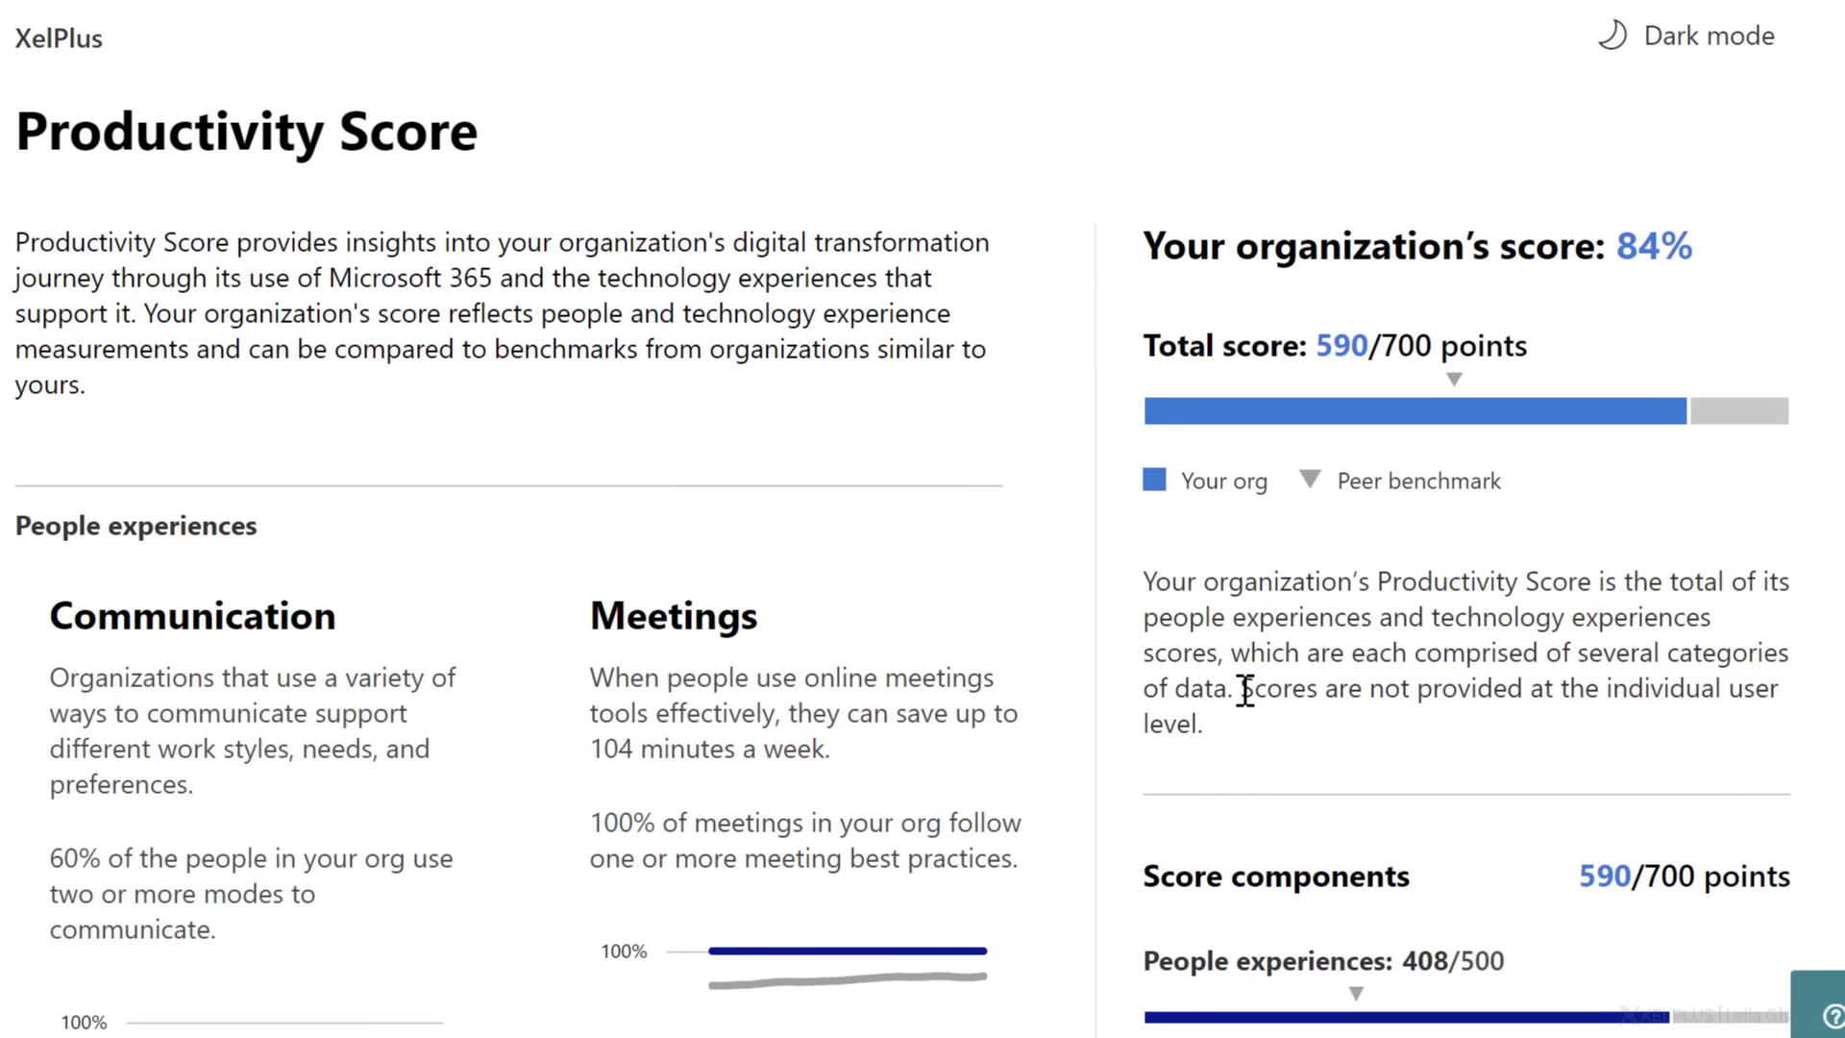
drag(1245, 688, 1400, 688)
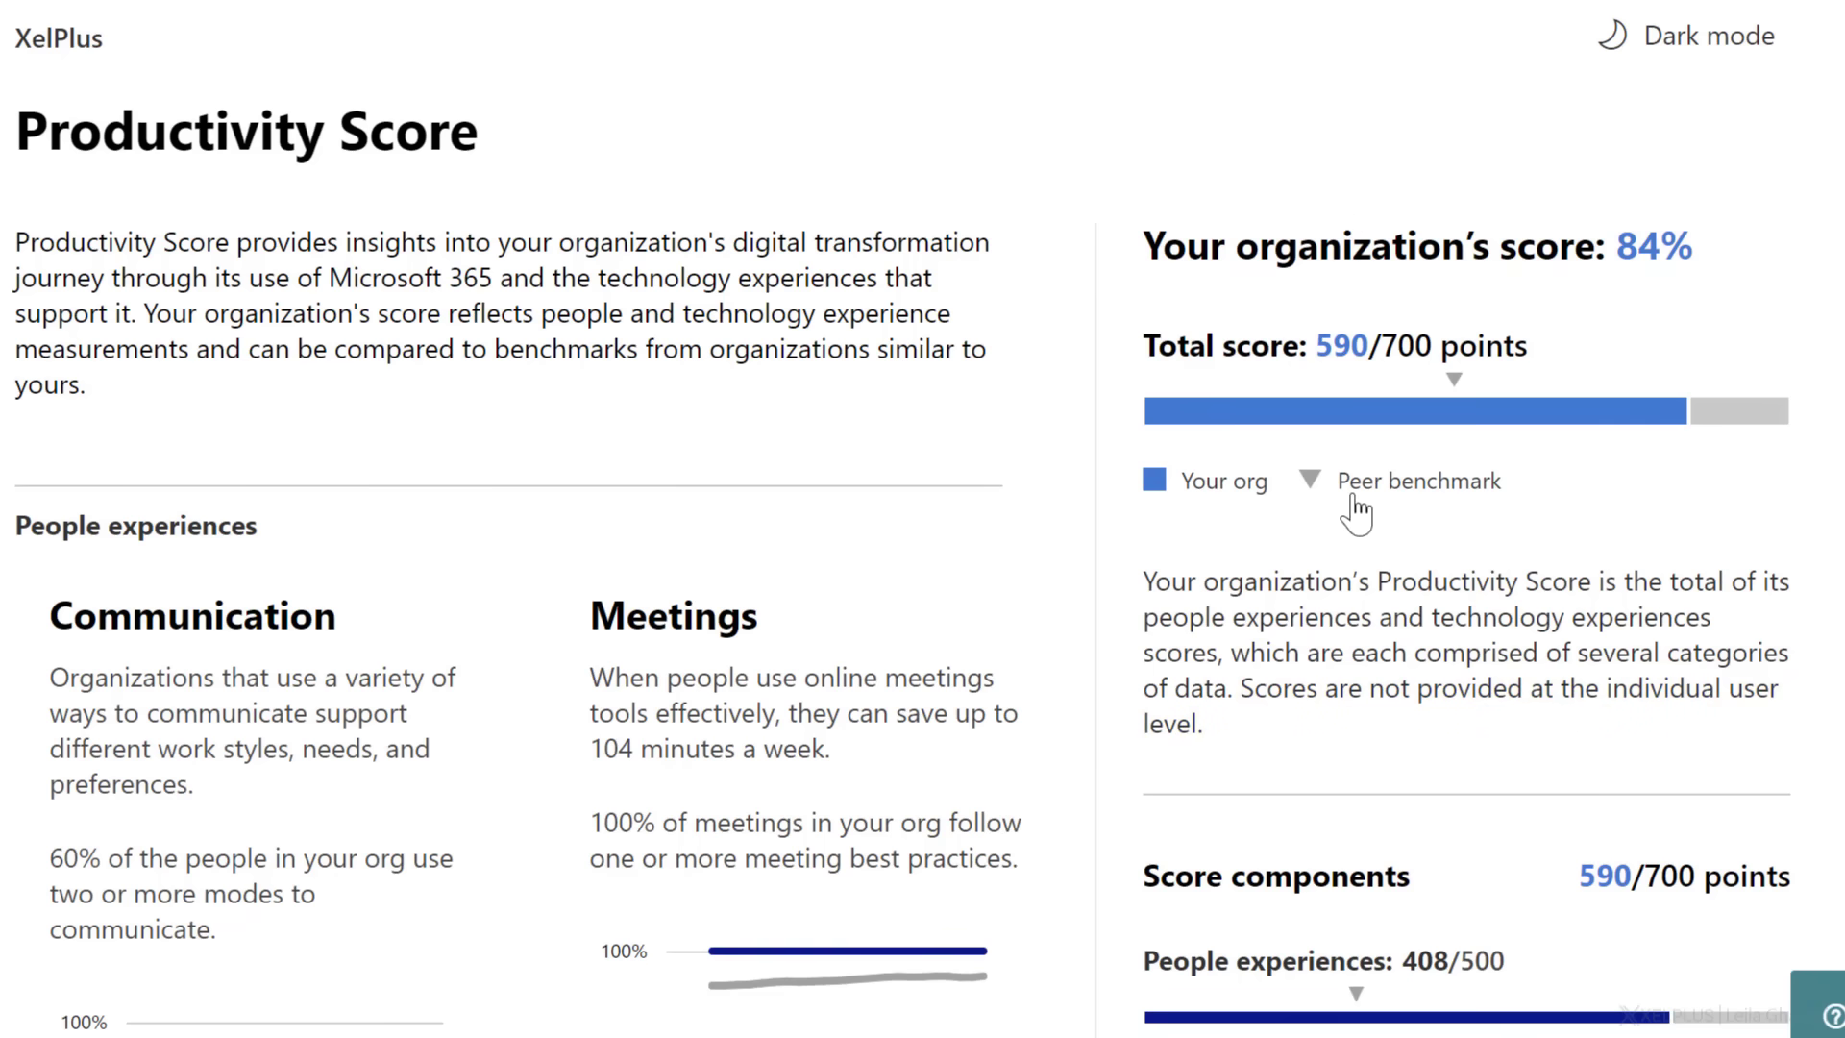
scroll(down, 3)
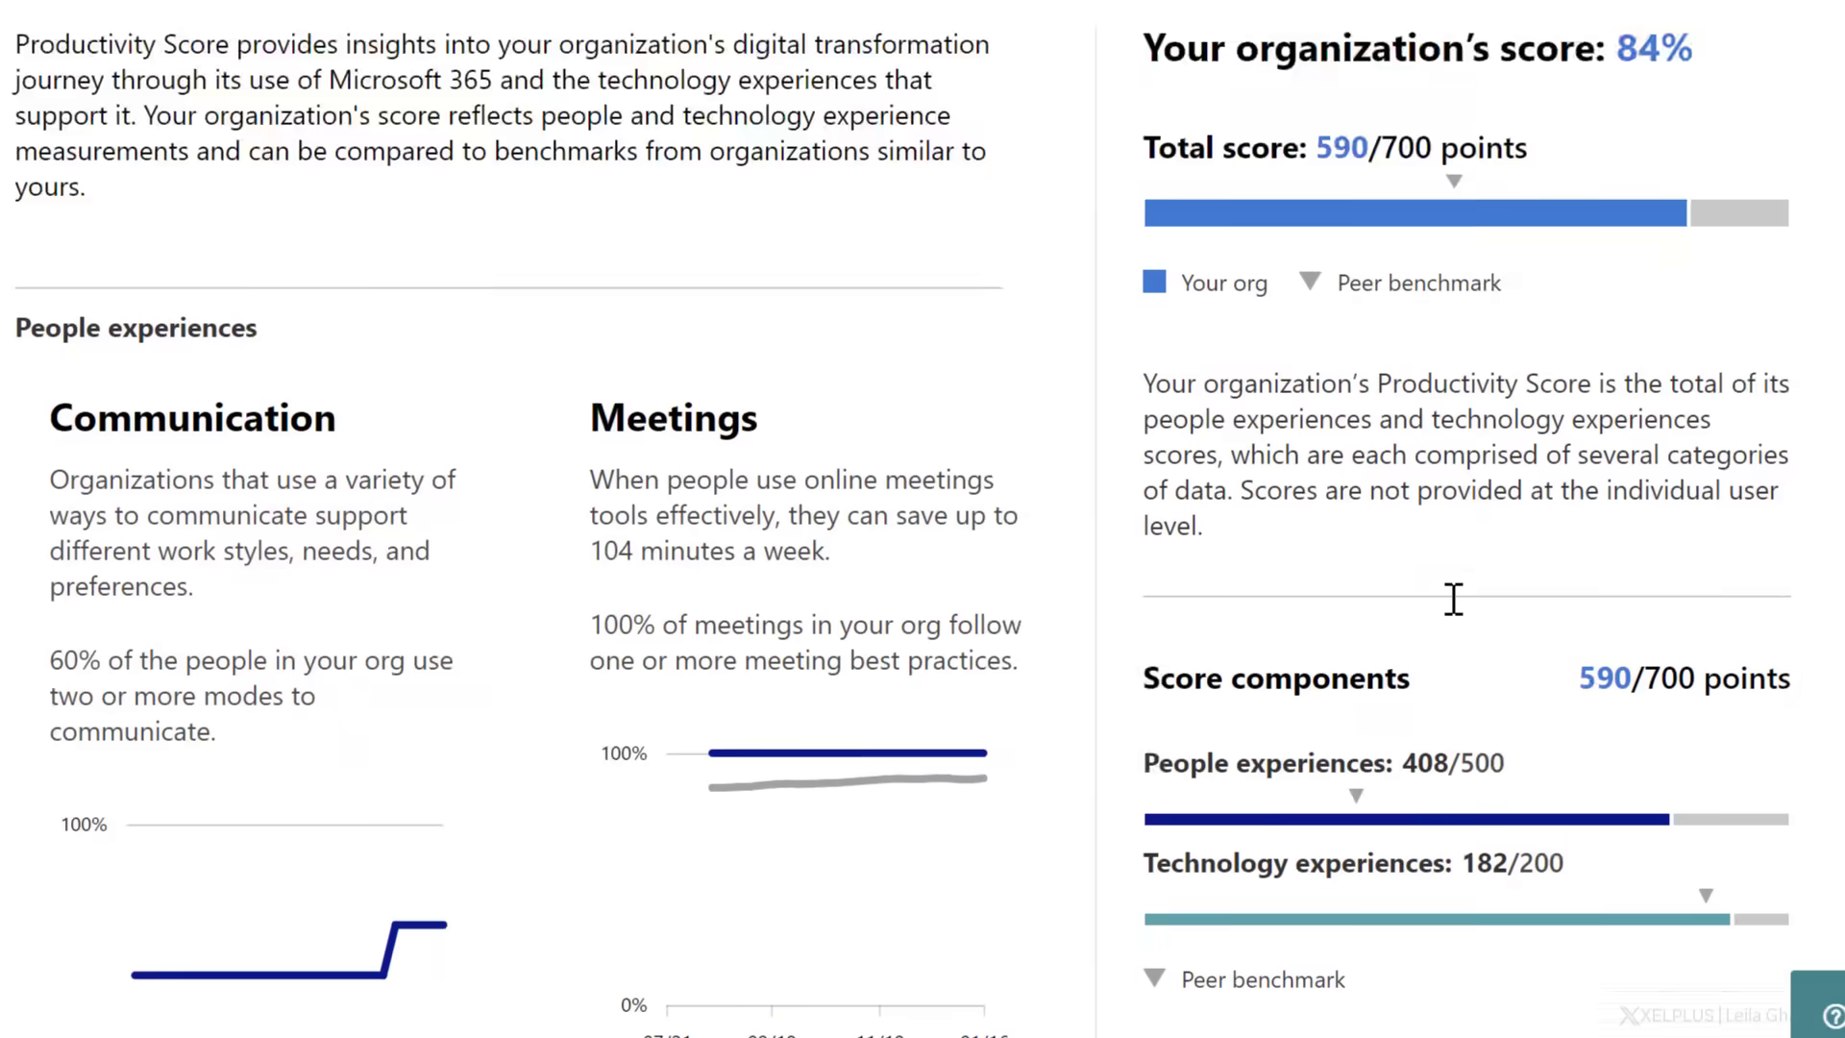
scroll(down, 3)
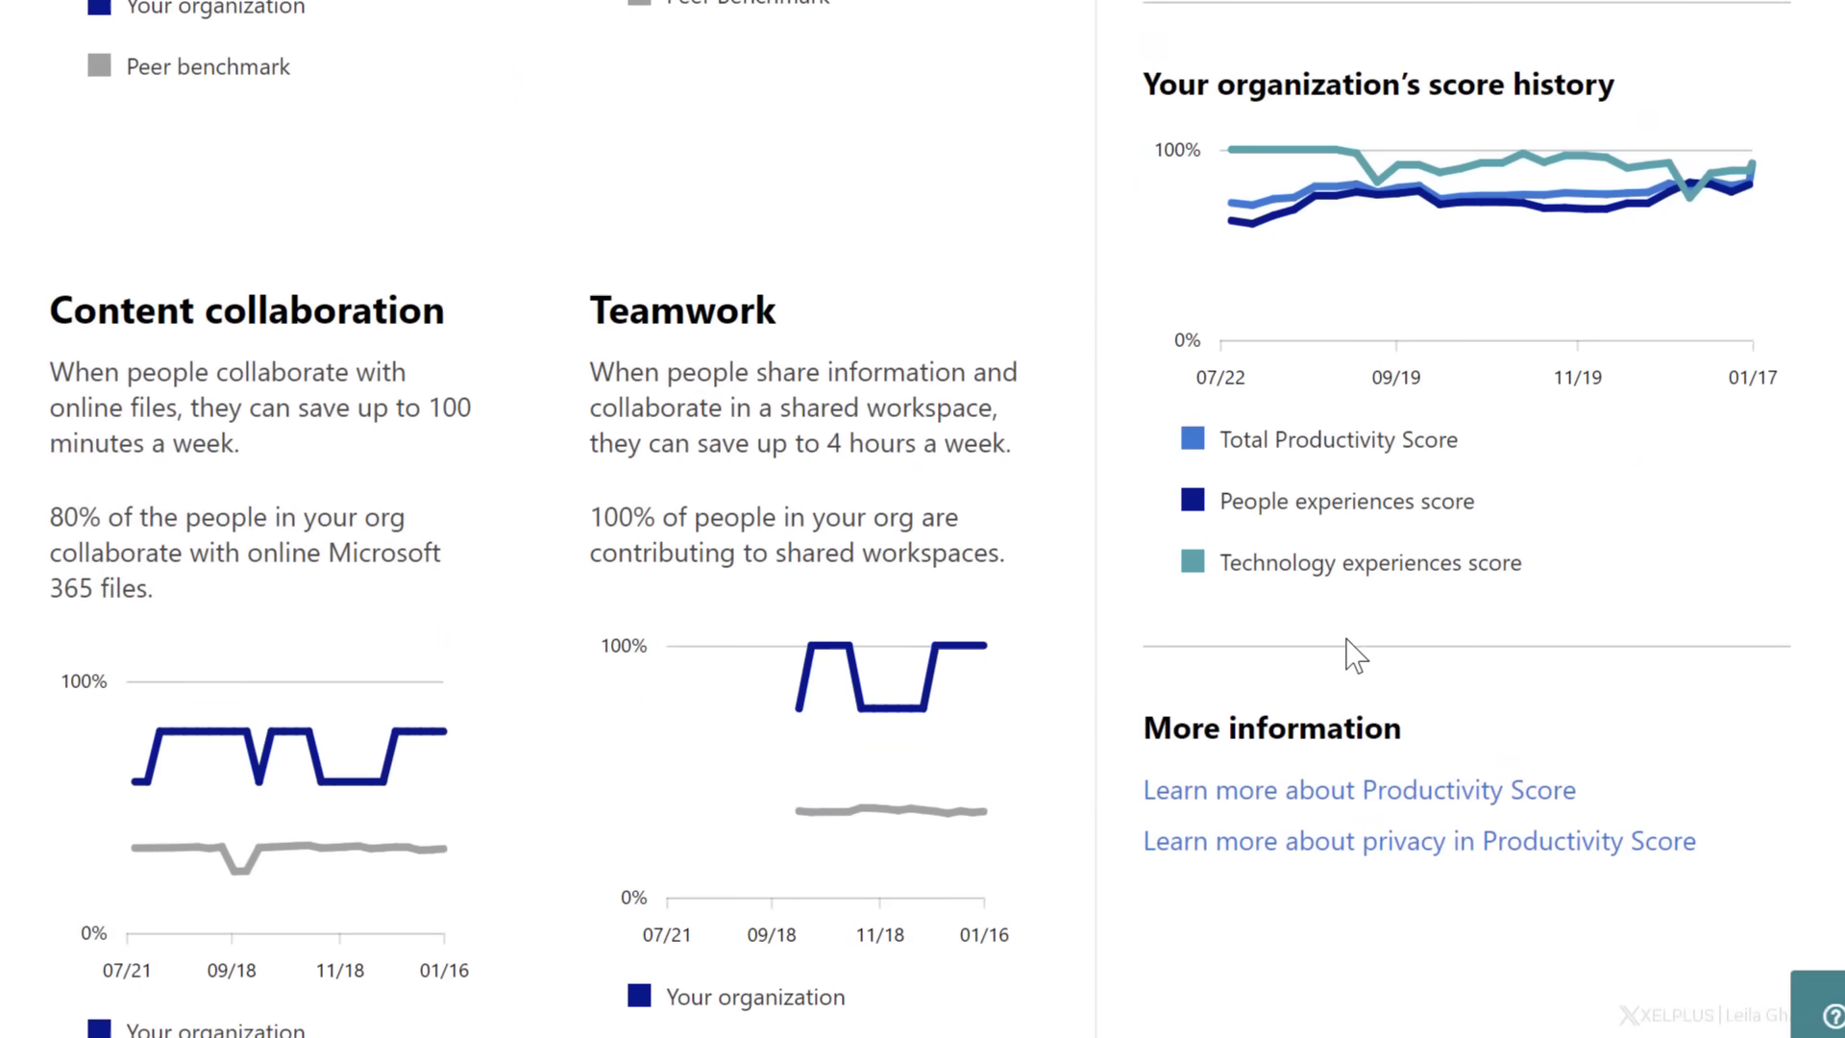
scroll(down, 3)
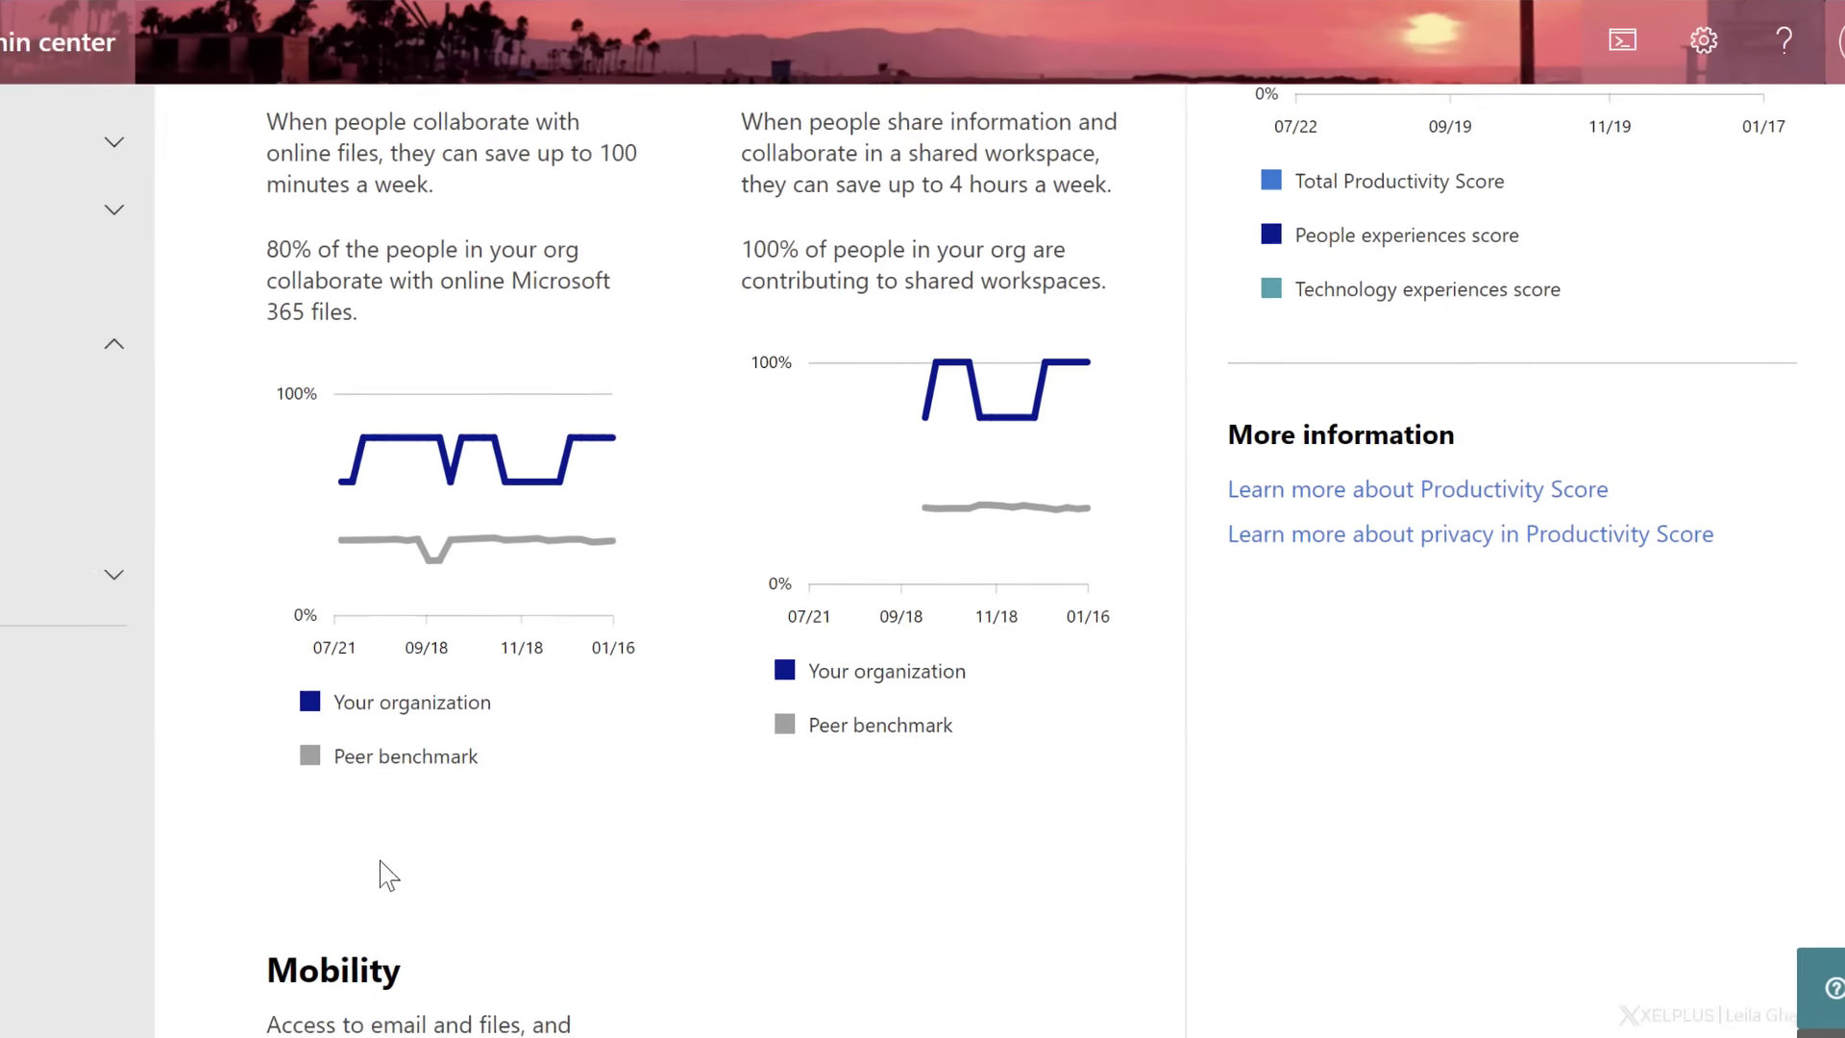
click(93, 507)
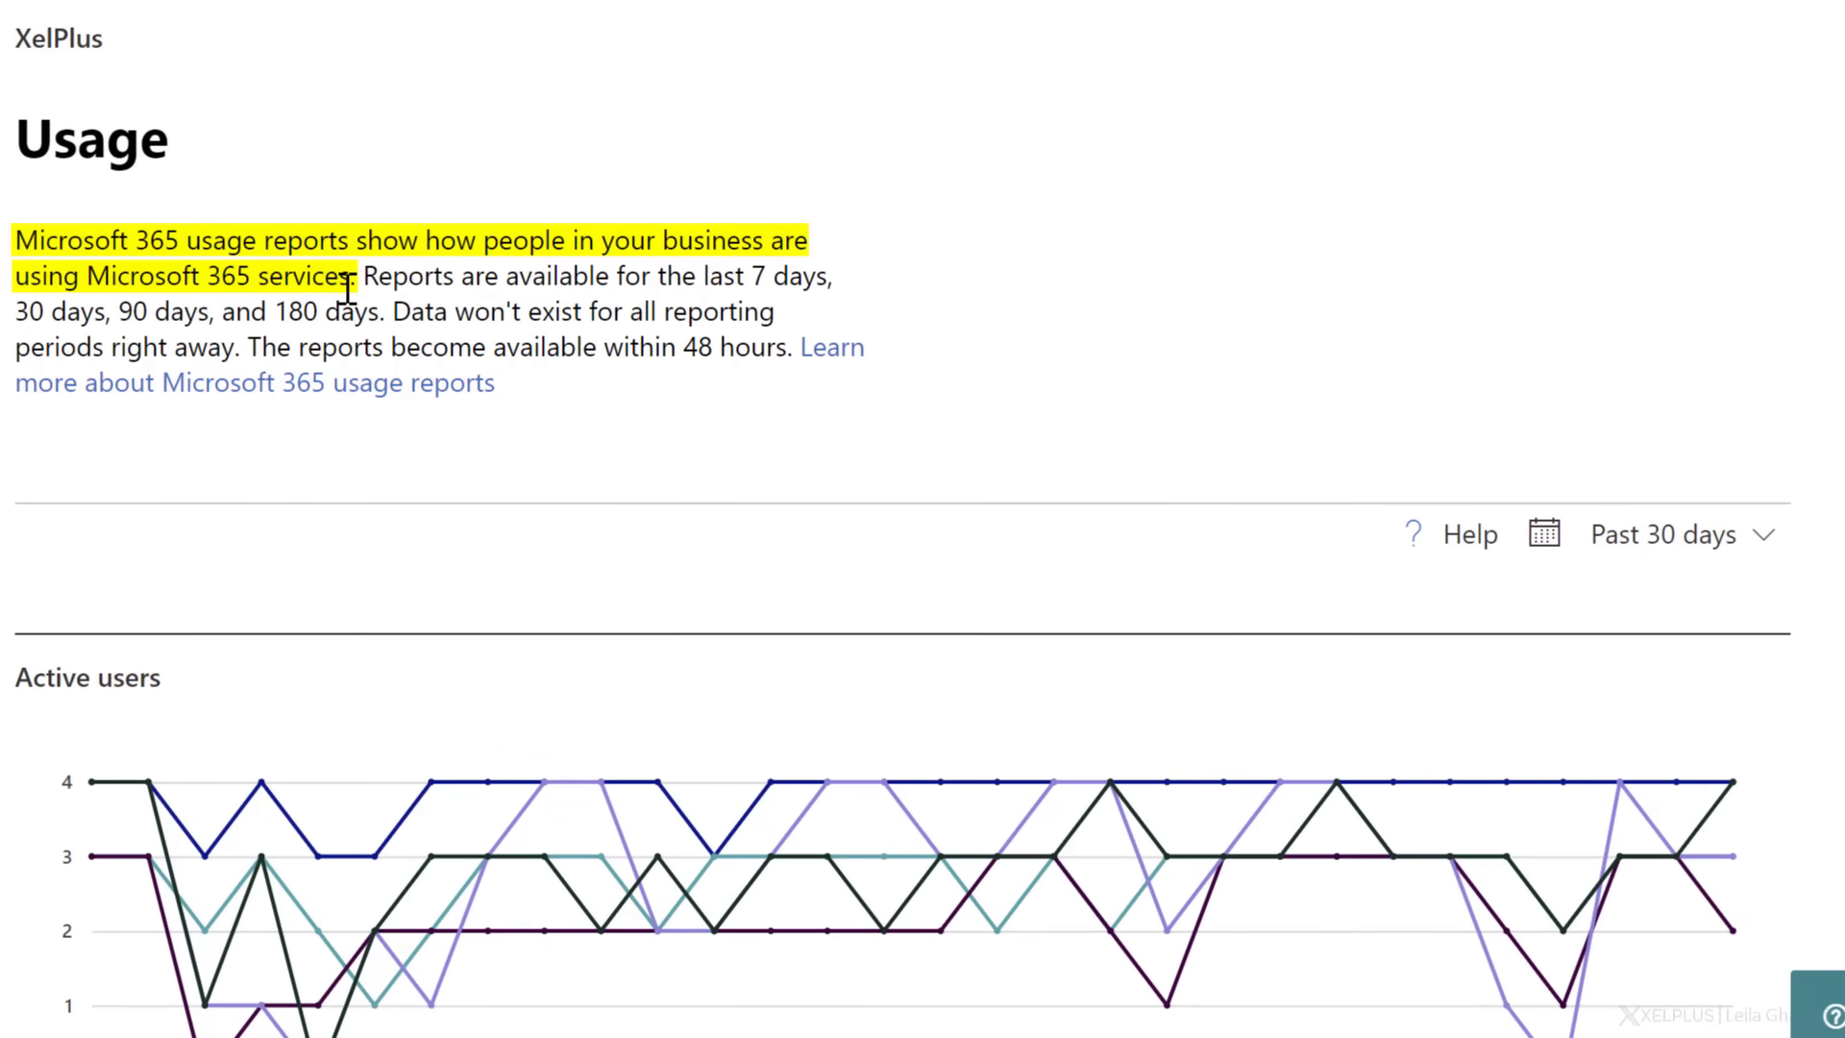
Scroll through the per-service and per-app active user charts and the Email and Teams activity totals
scroll(down, 3)
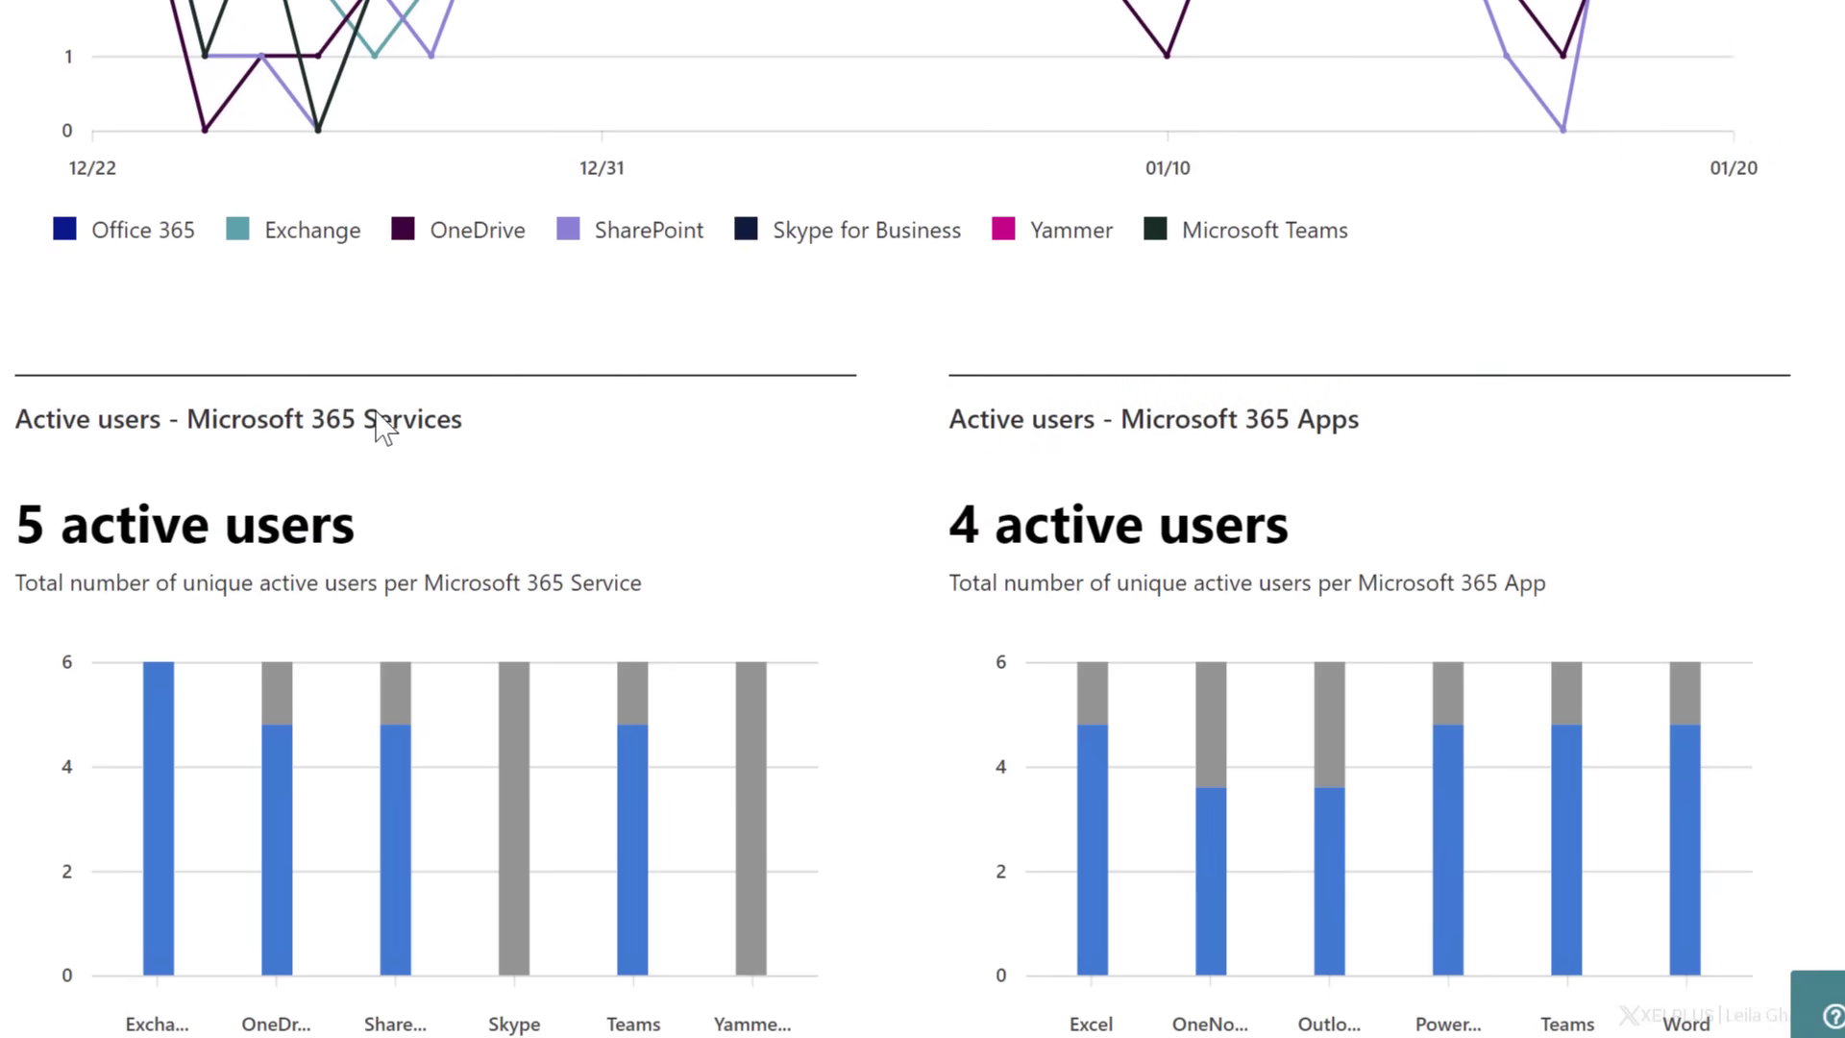
mouse_move(219, 463)
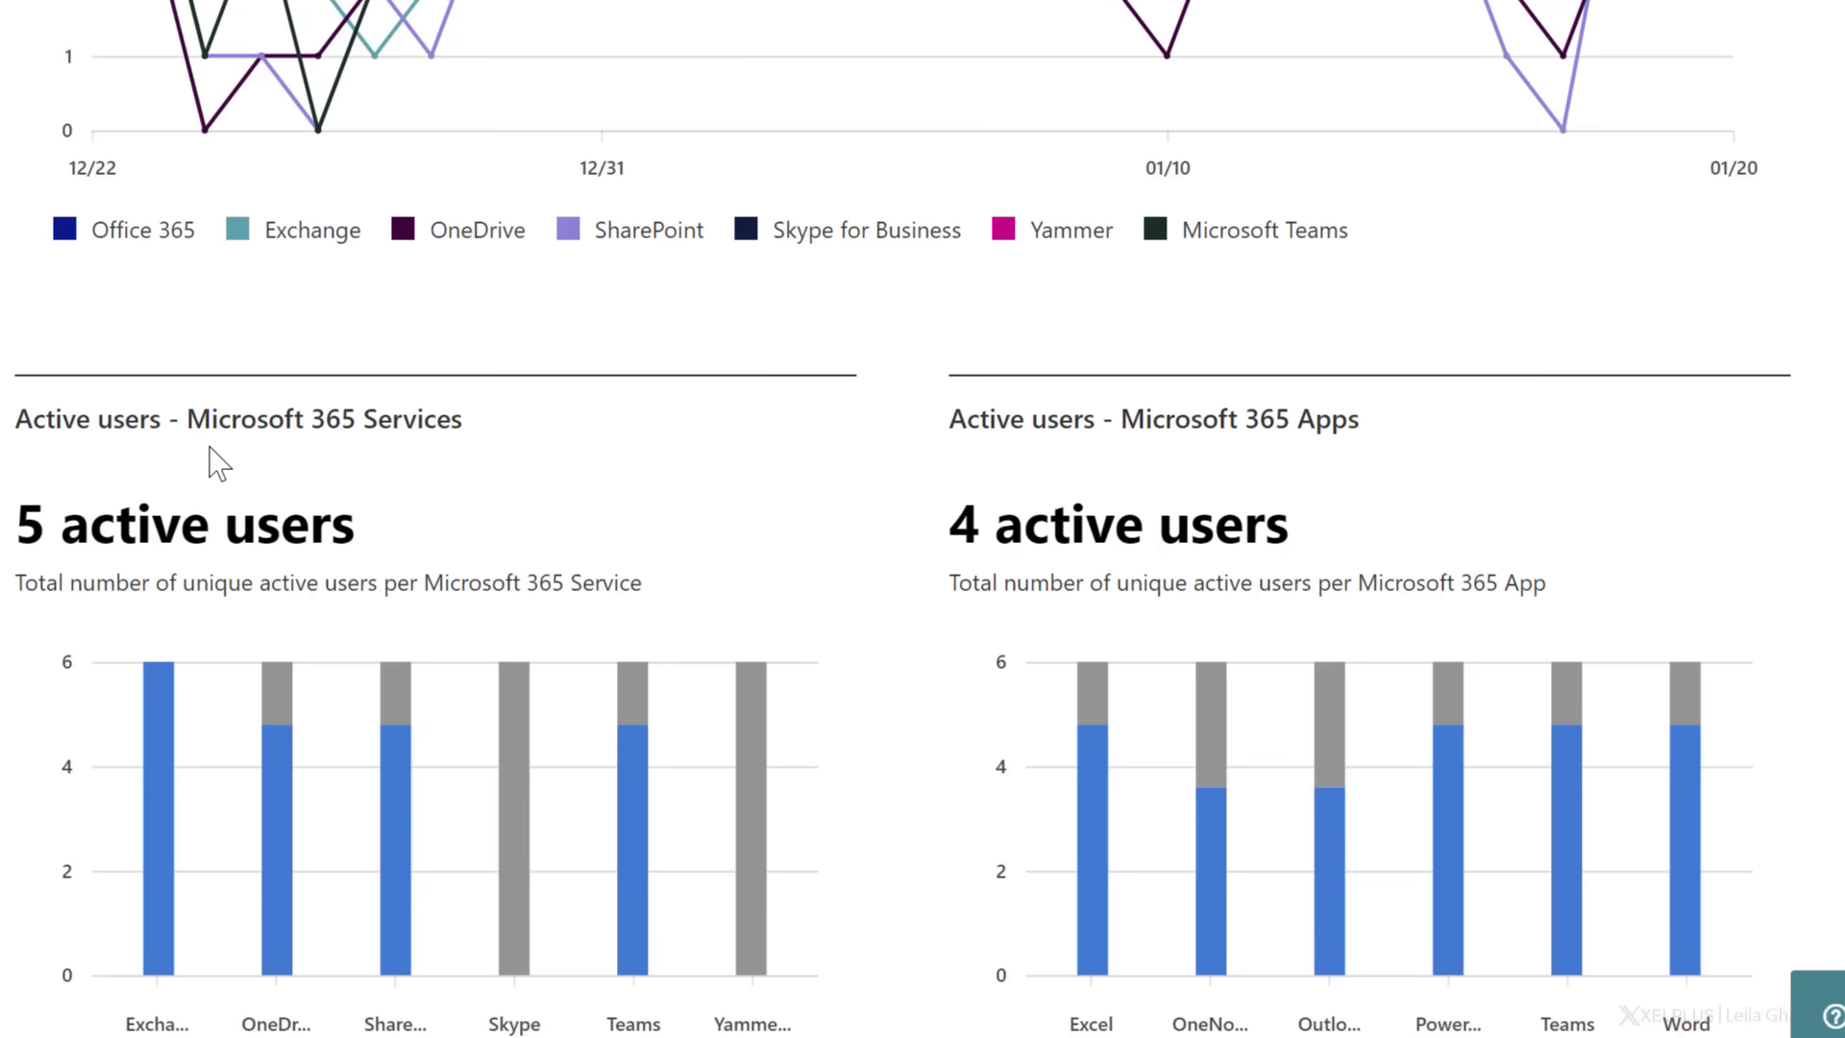
mouse_move(481, 438)
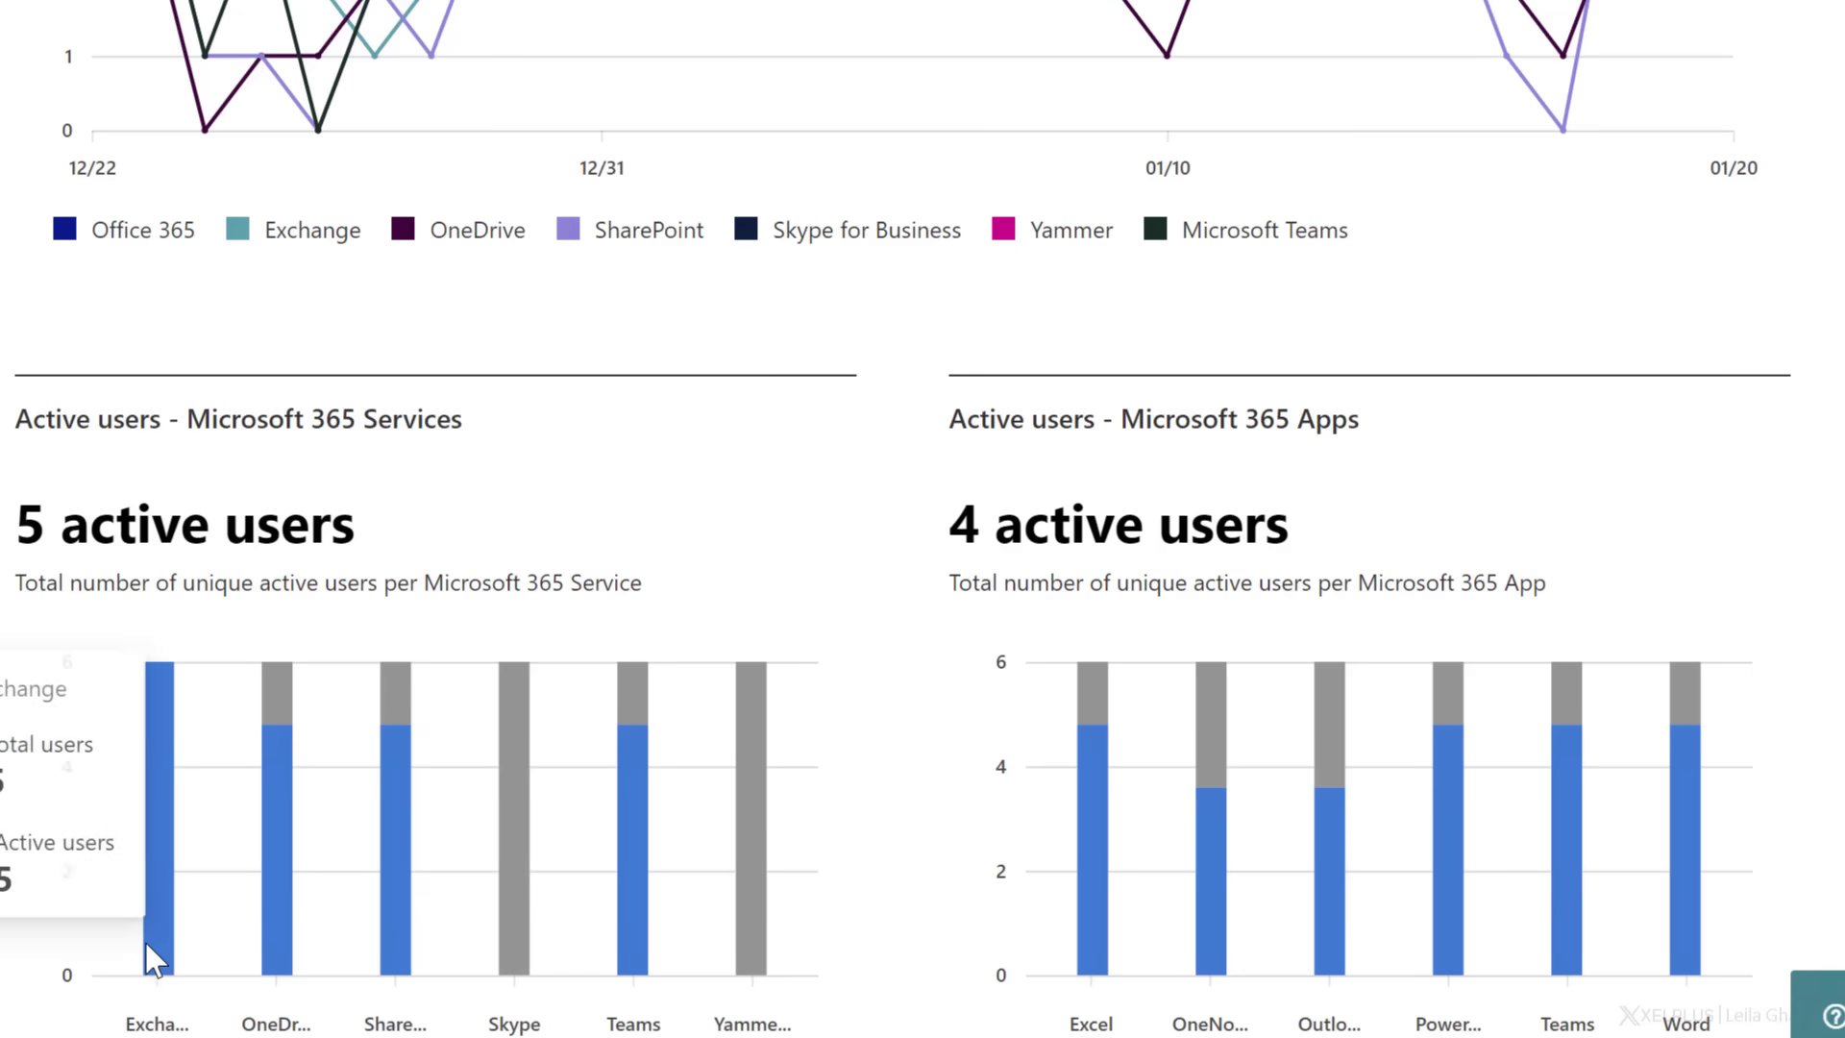
mouse_move(837, 909)
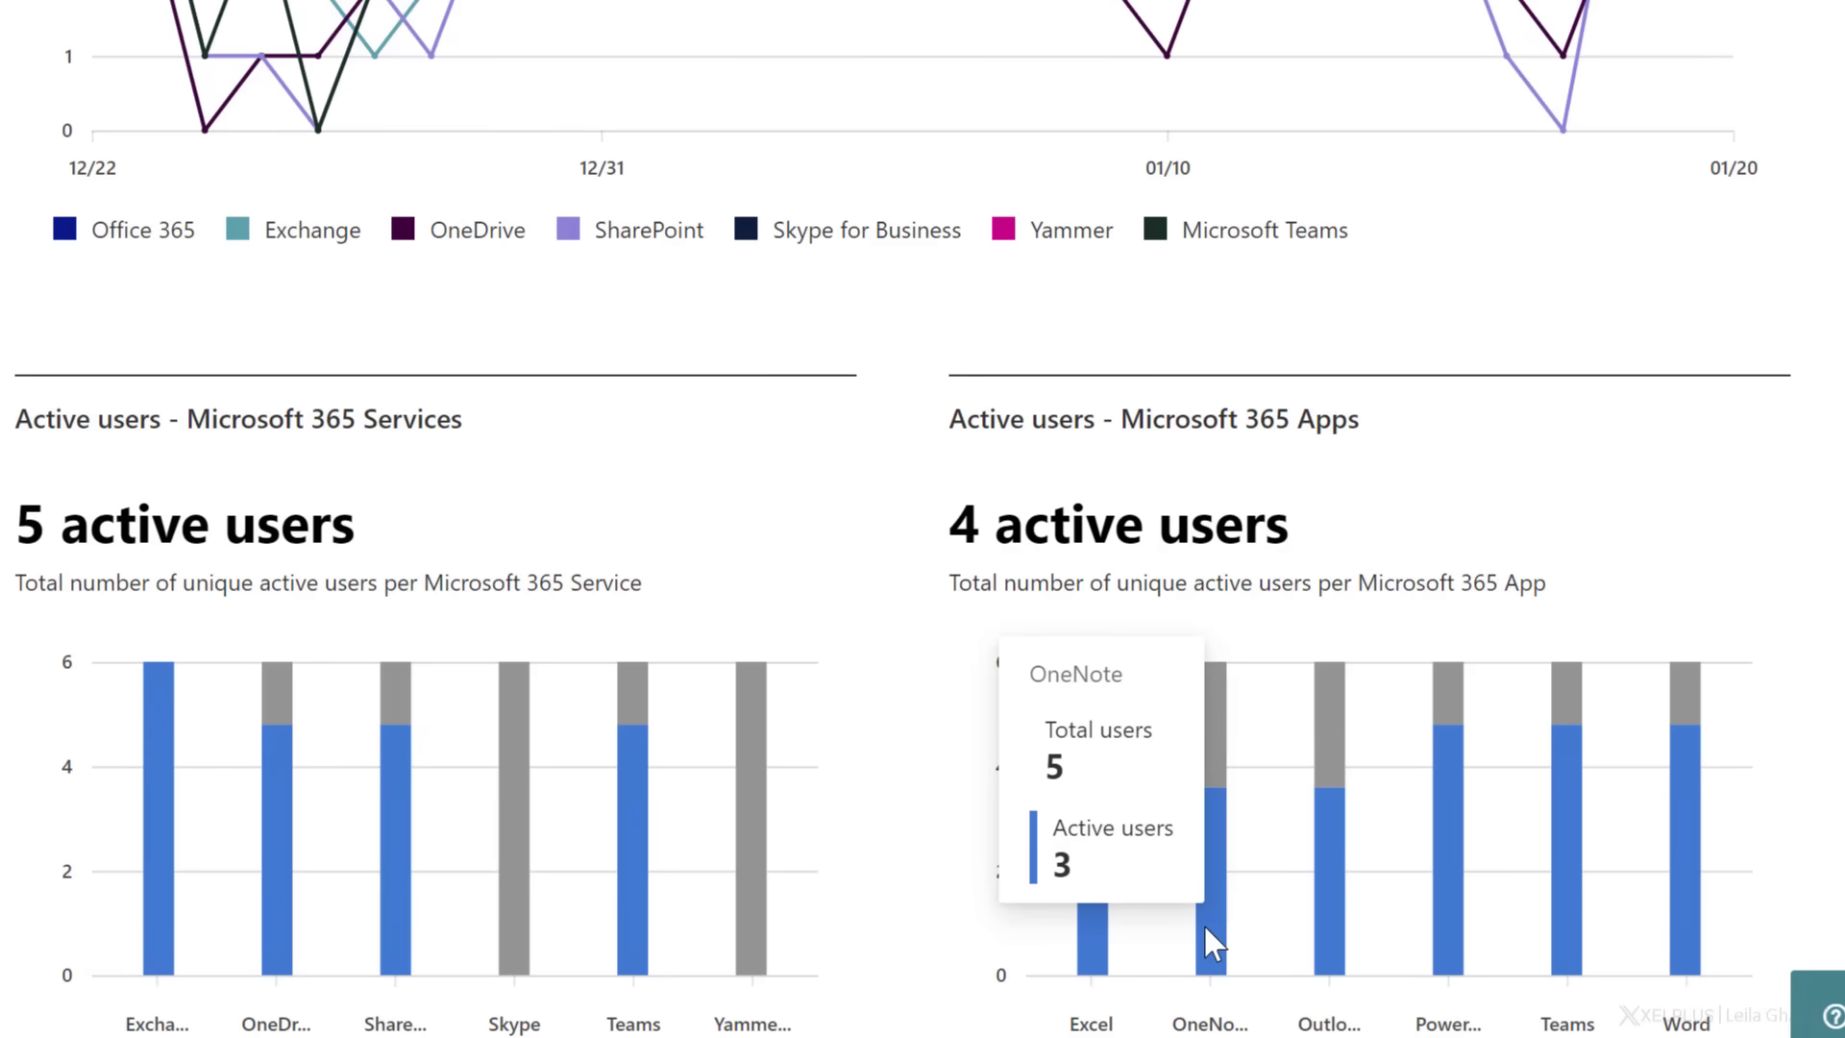
mouse_move(1168, 912)
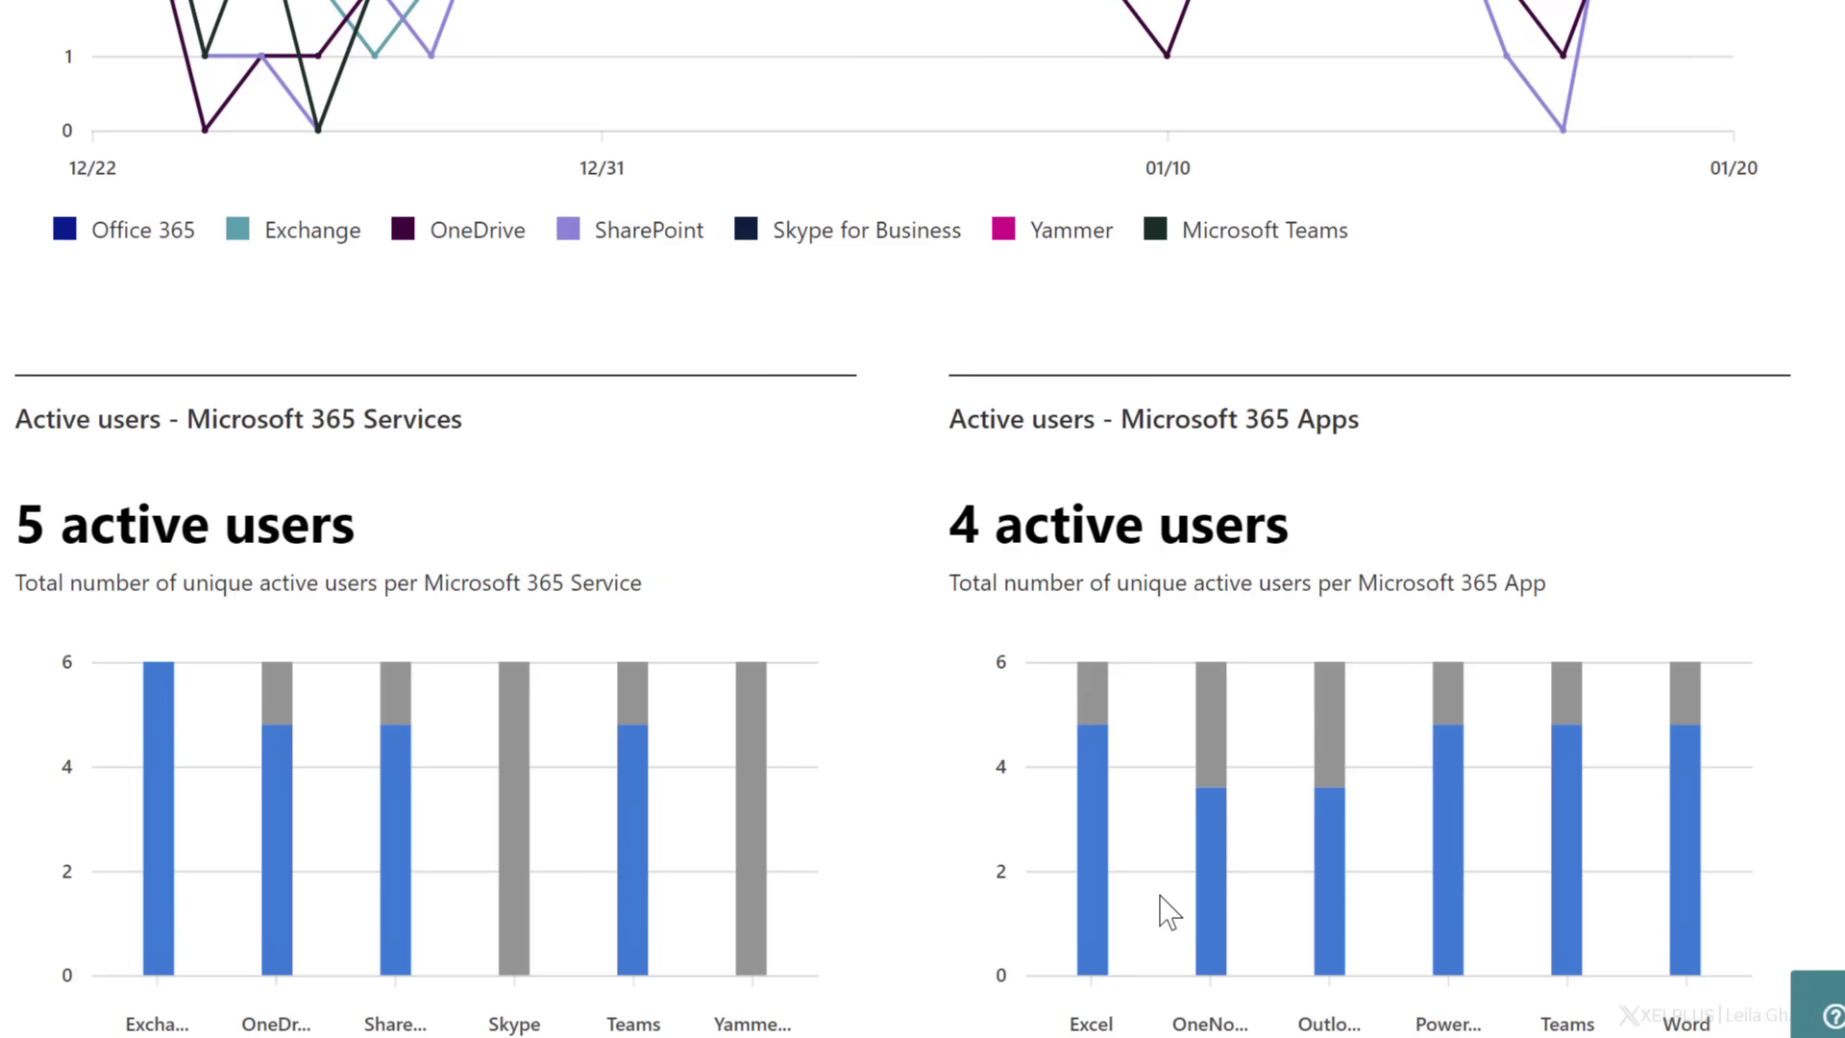
mouse_move(1330, 917)
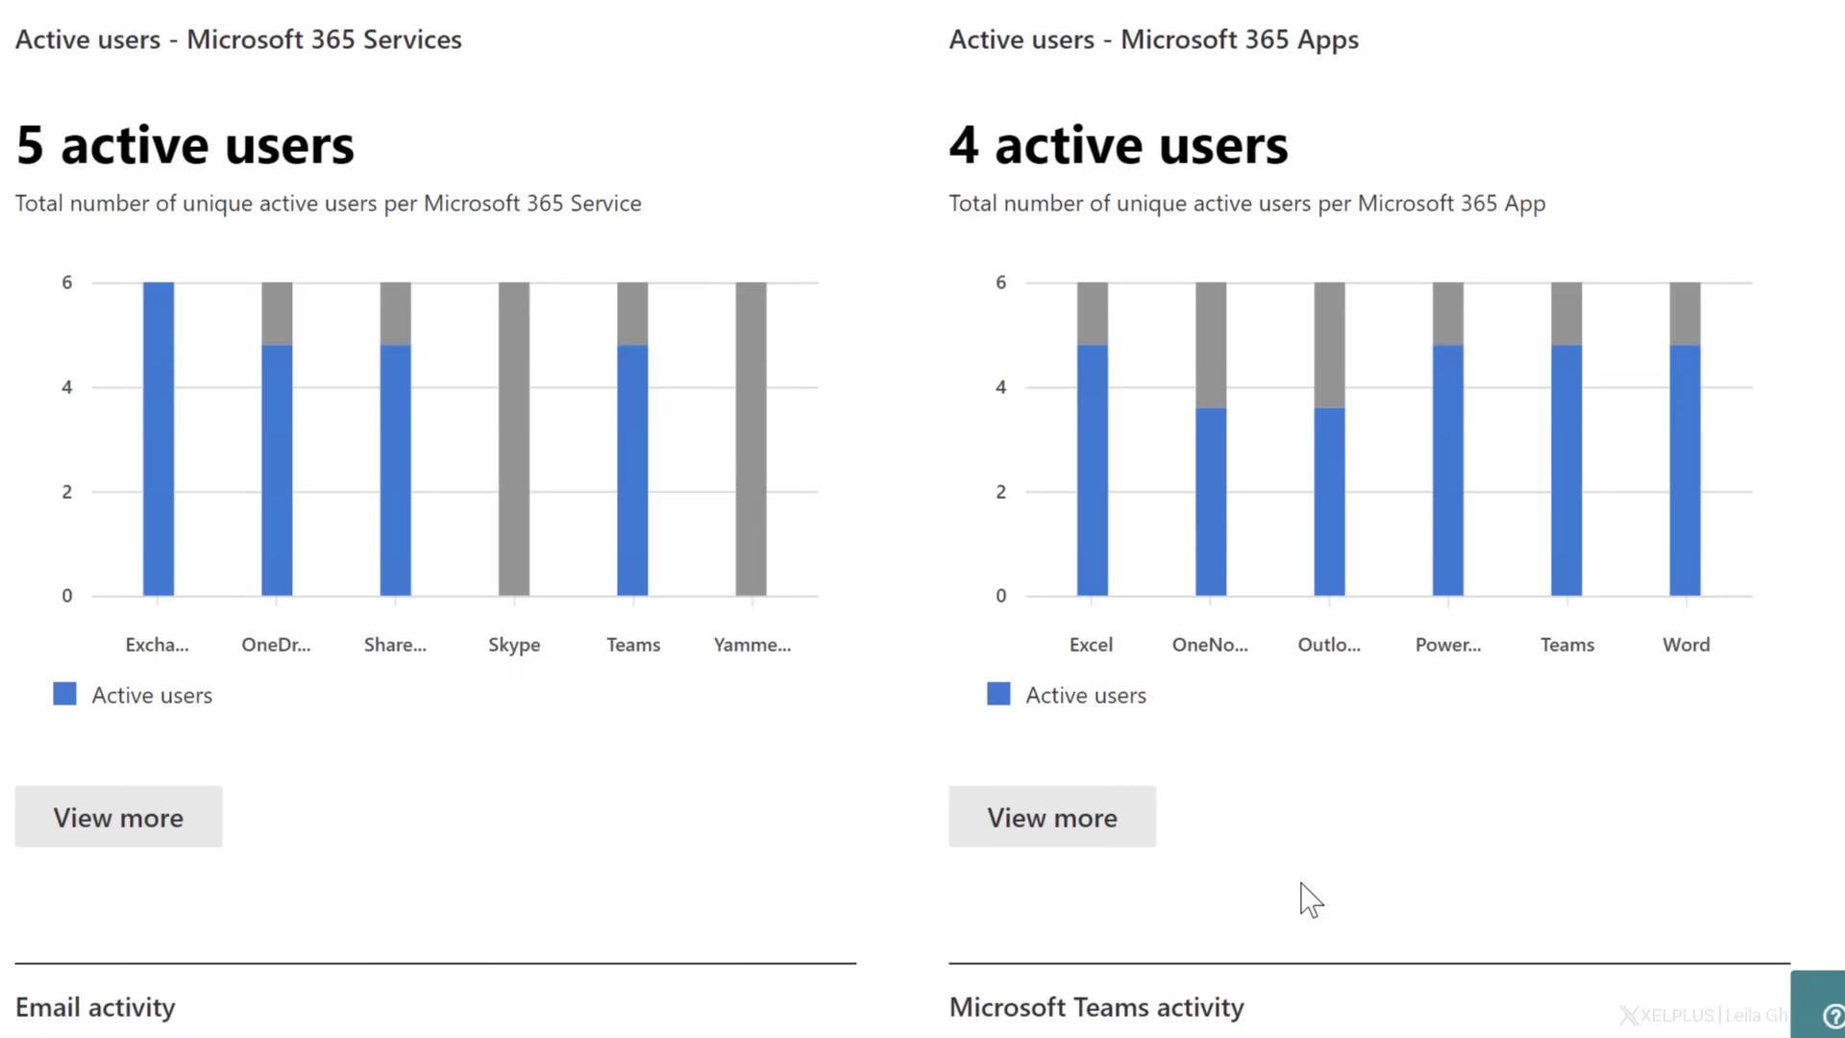
scroll(down, 3)
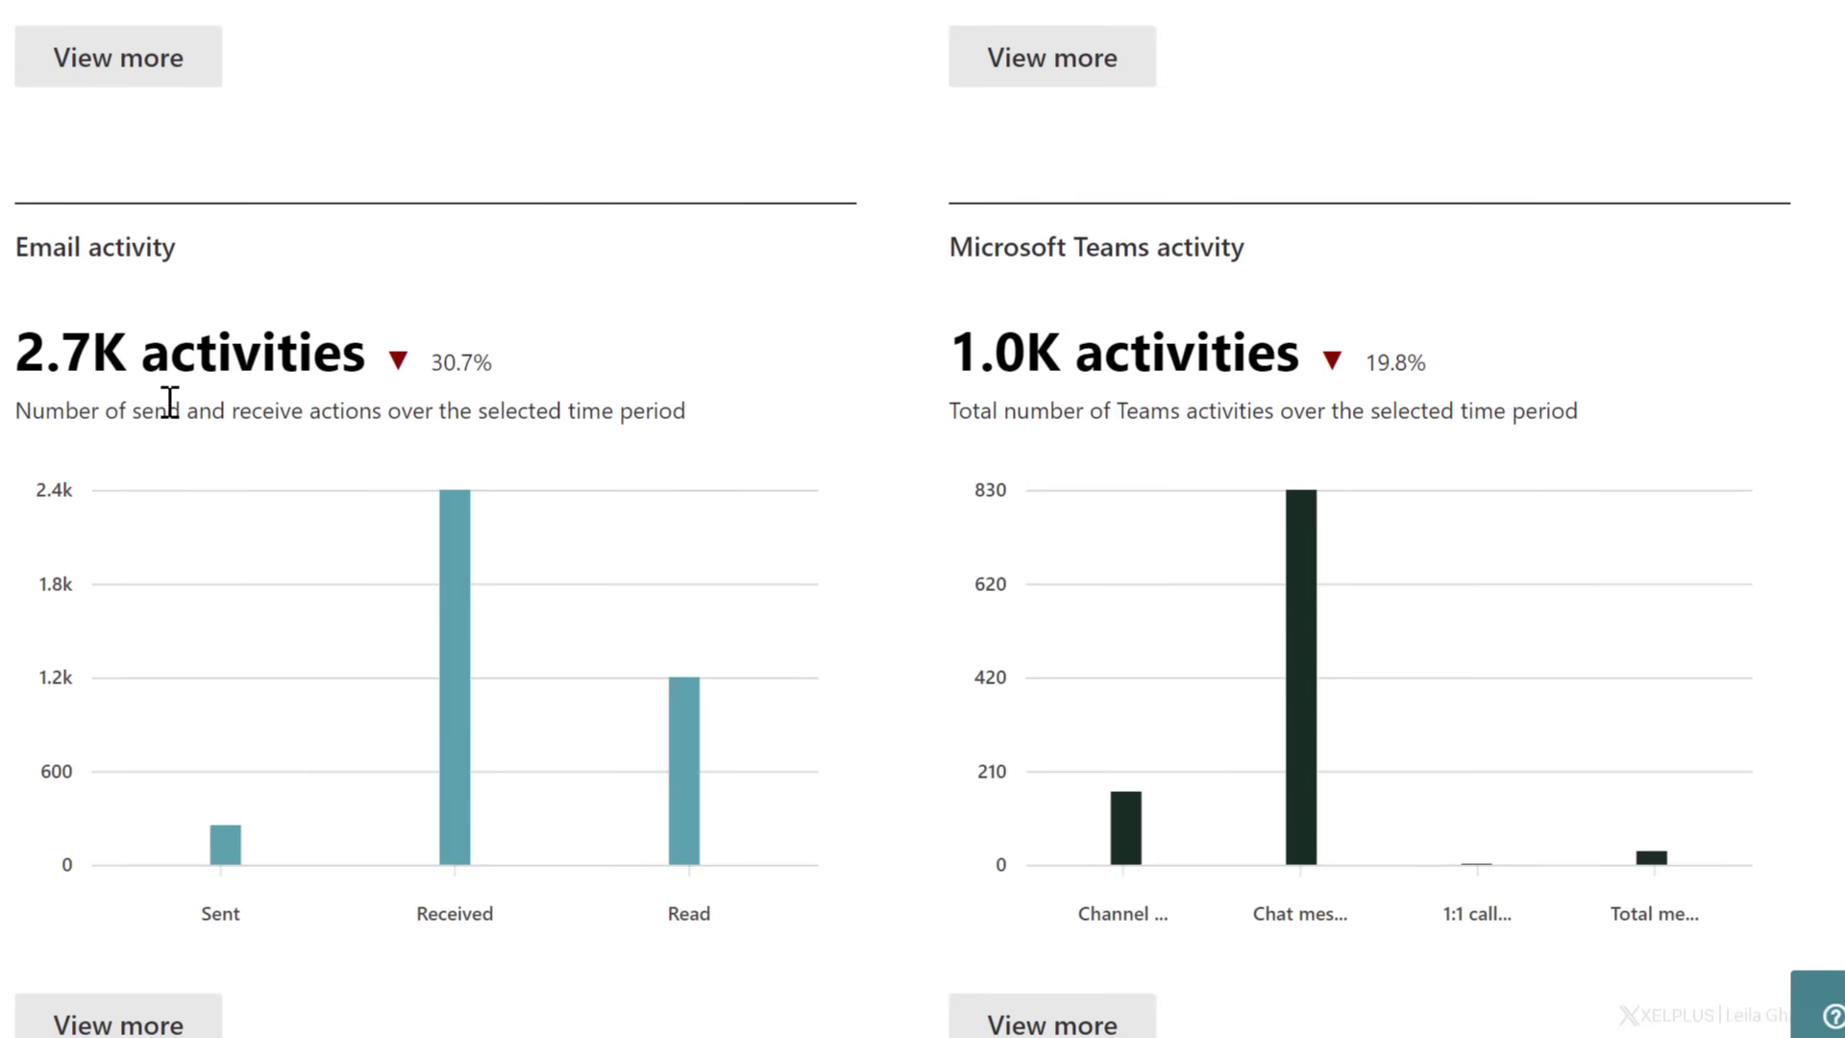
mouse_move(1063, 292)
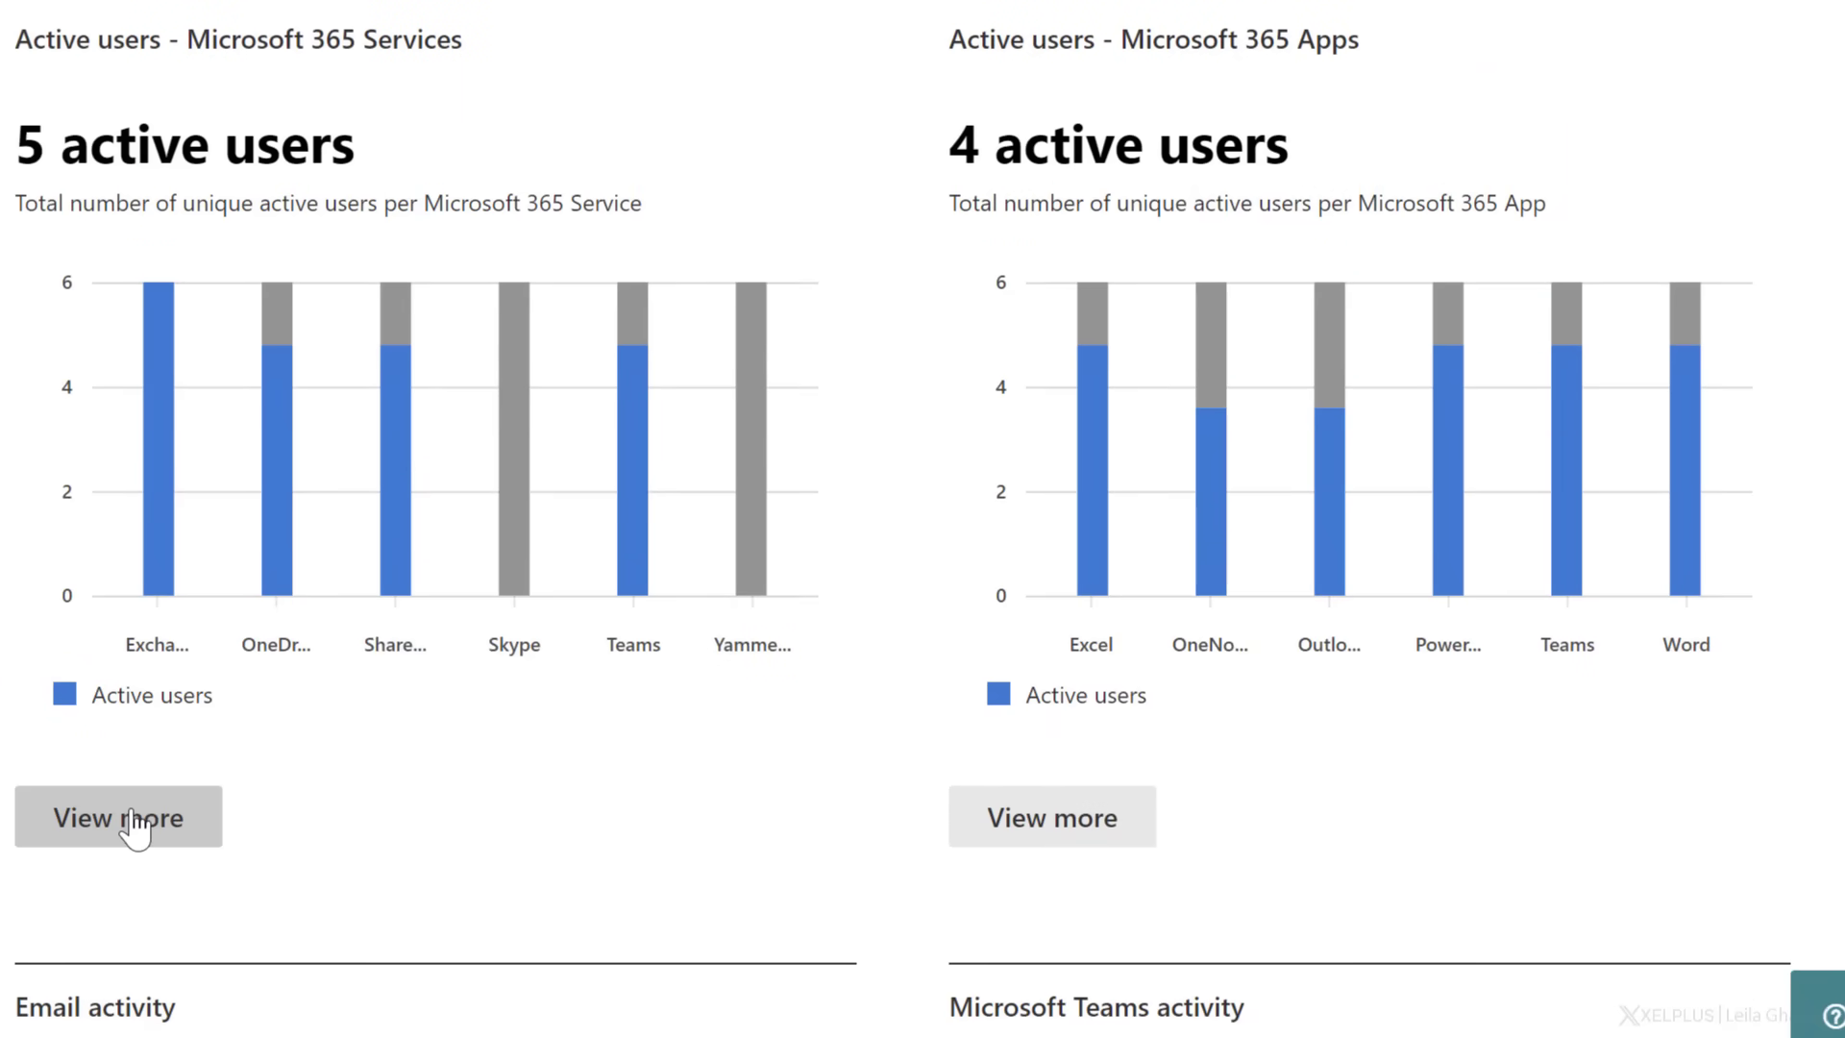
Open the Microsoft 365 Services active users details and browse the per-user last activity dates table
click(117, 816)
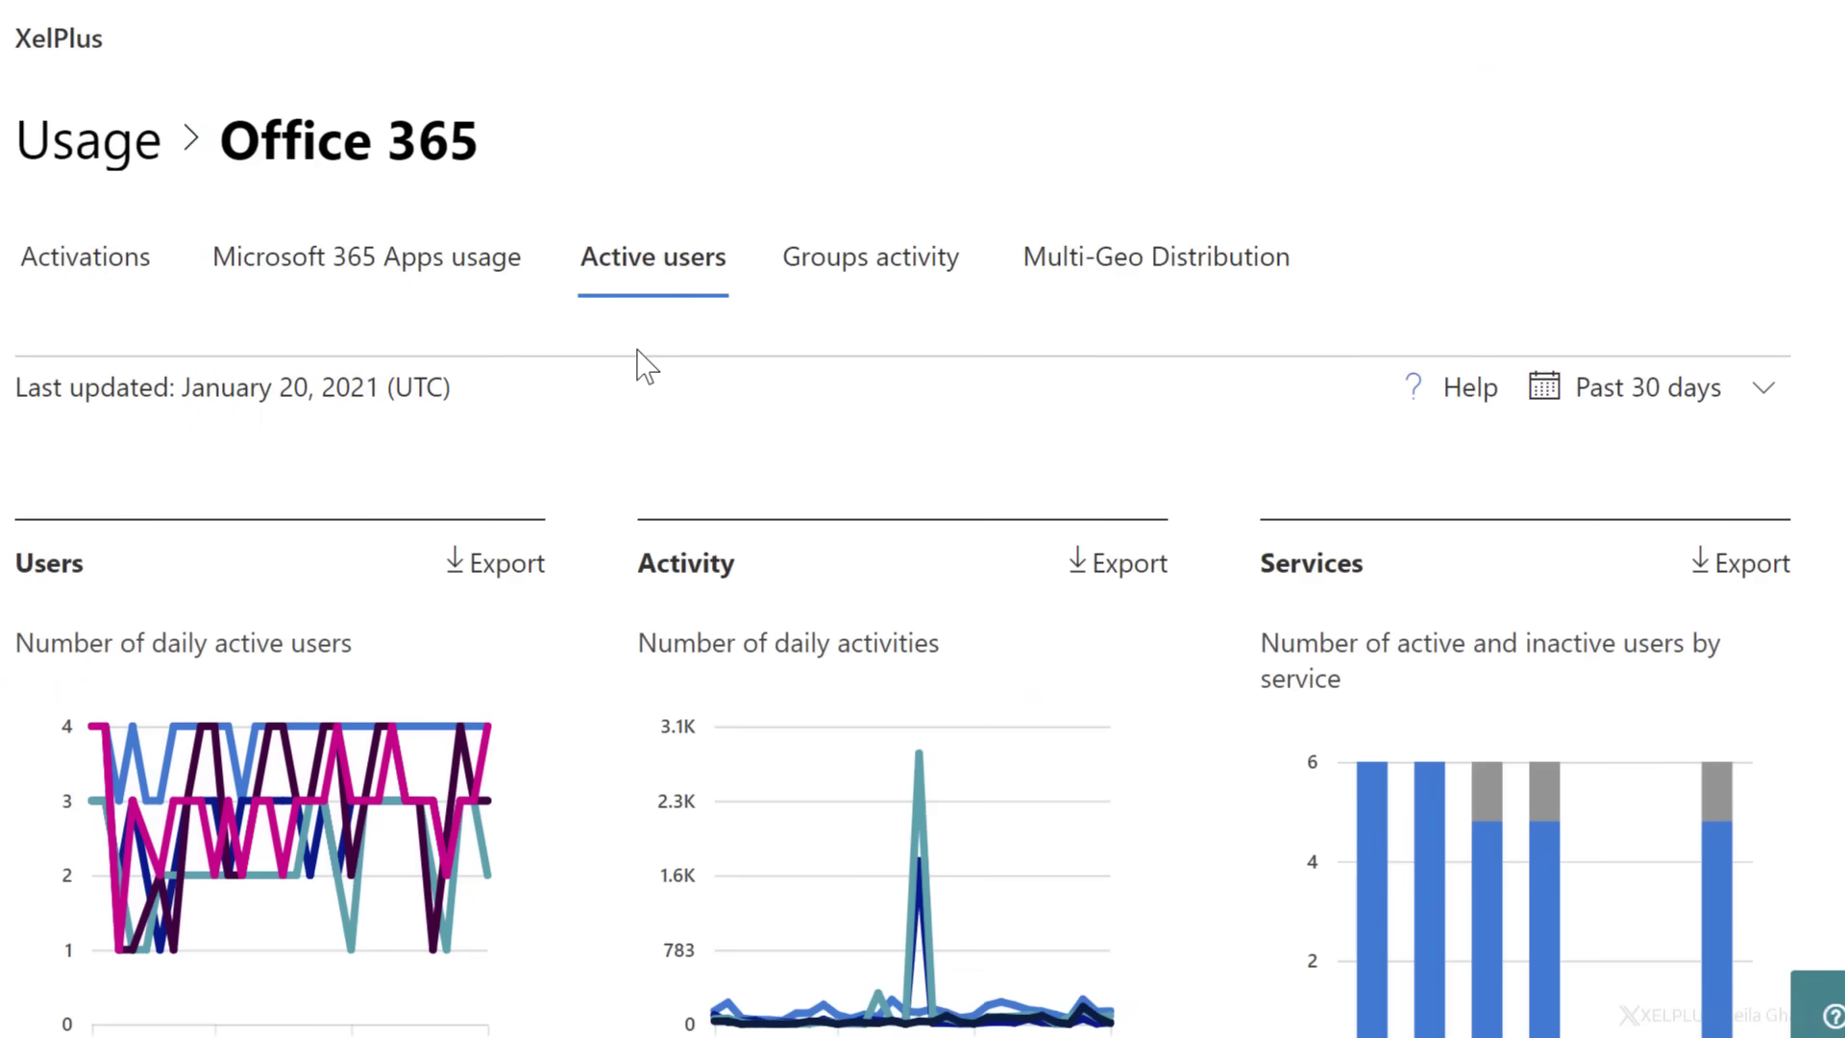
scroll(down, 3)
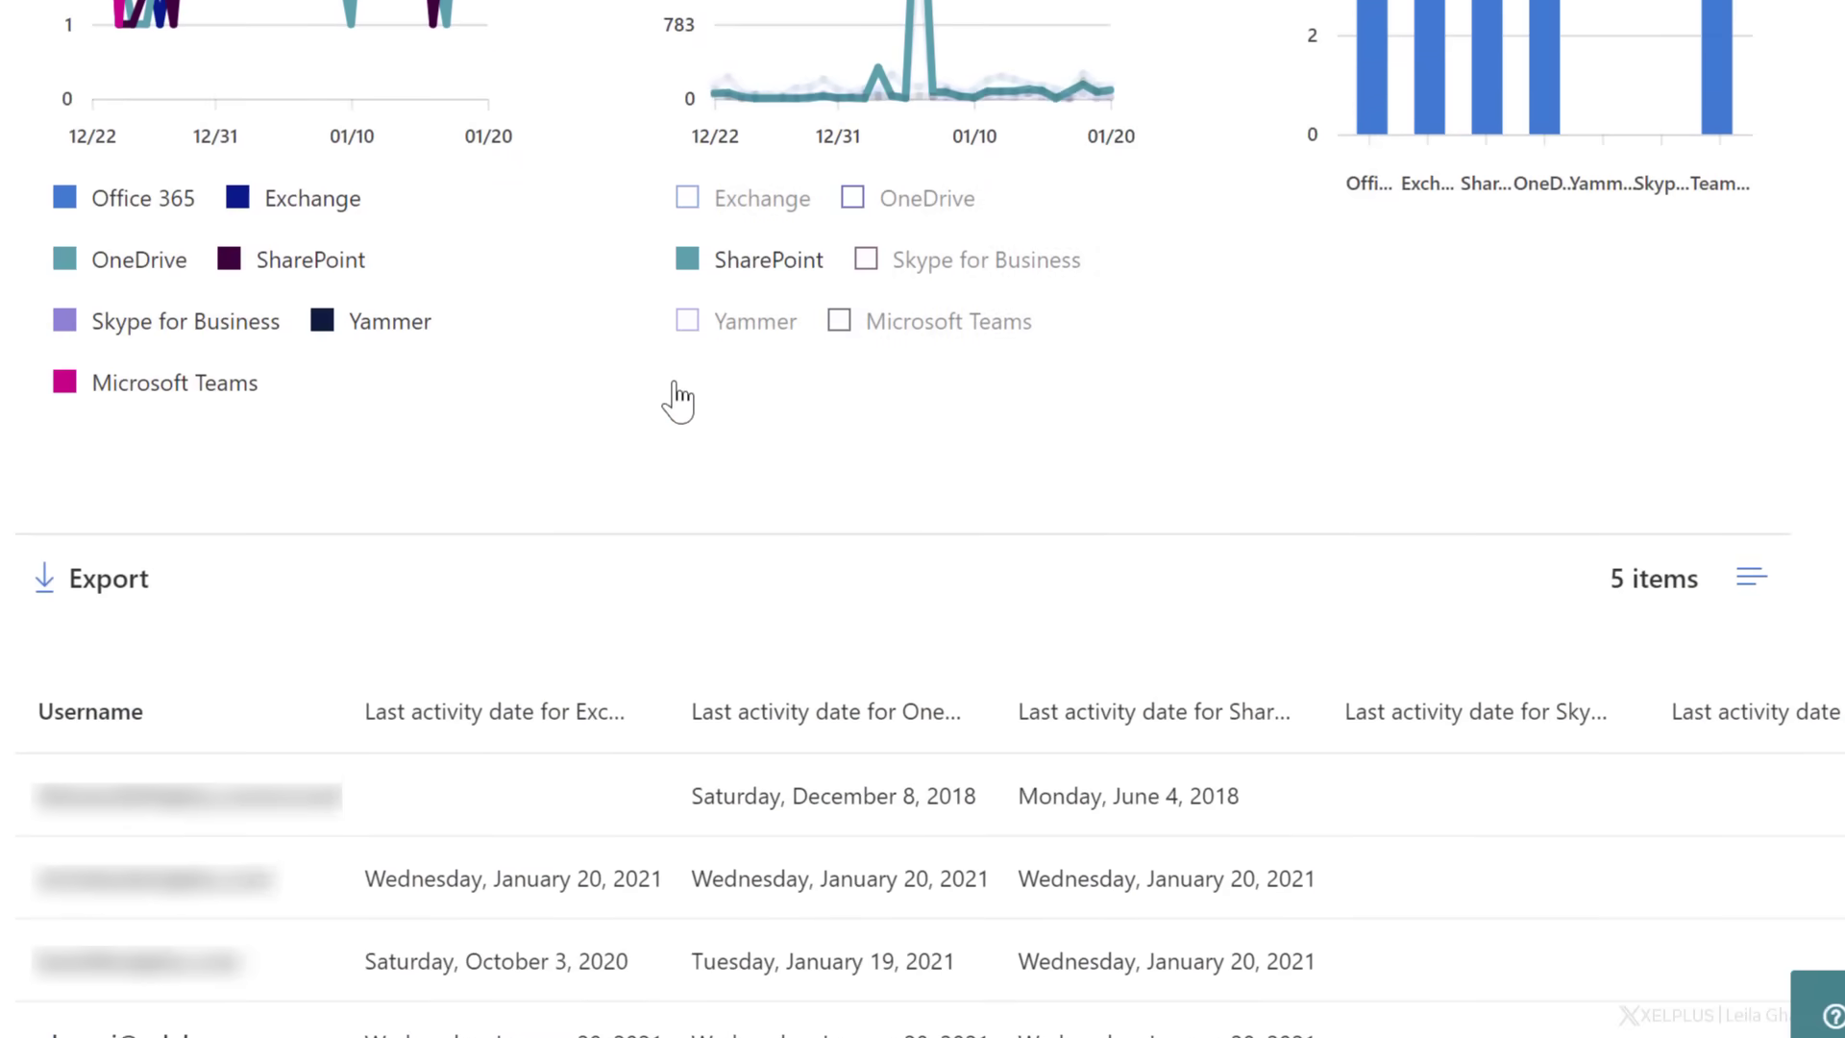
scroll(down, 3)
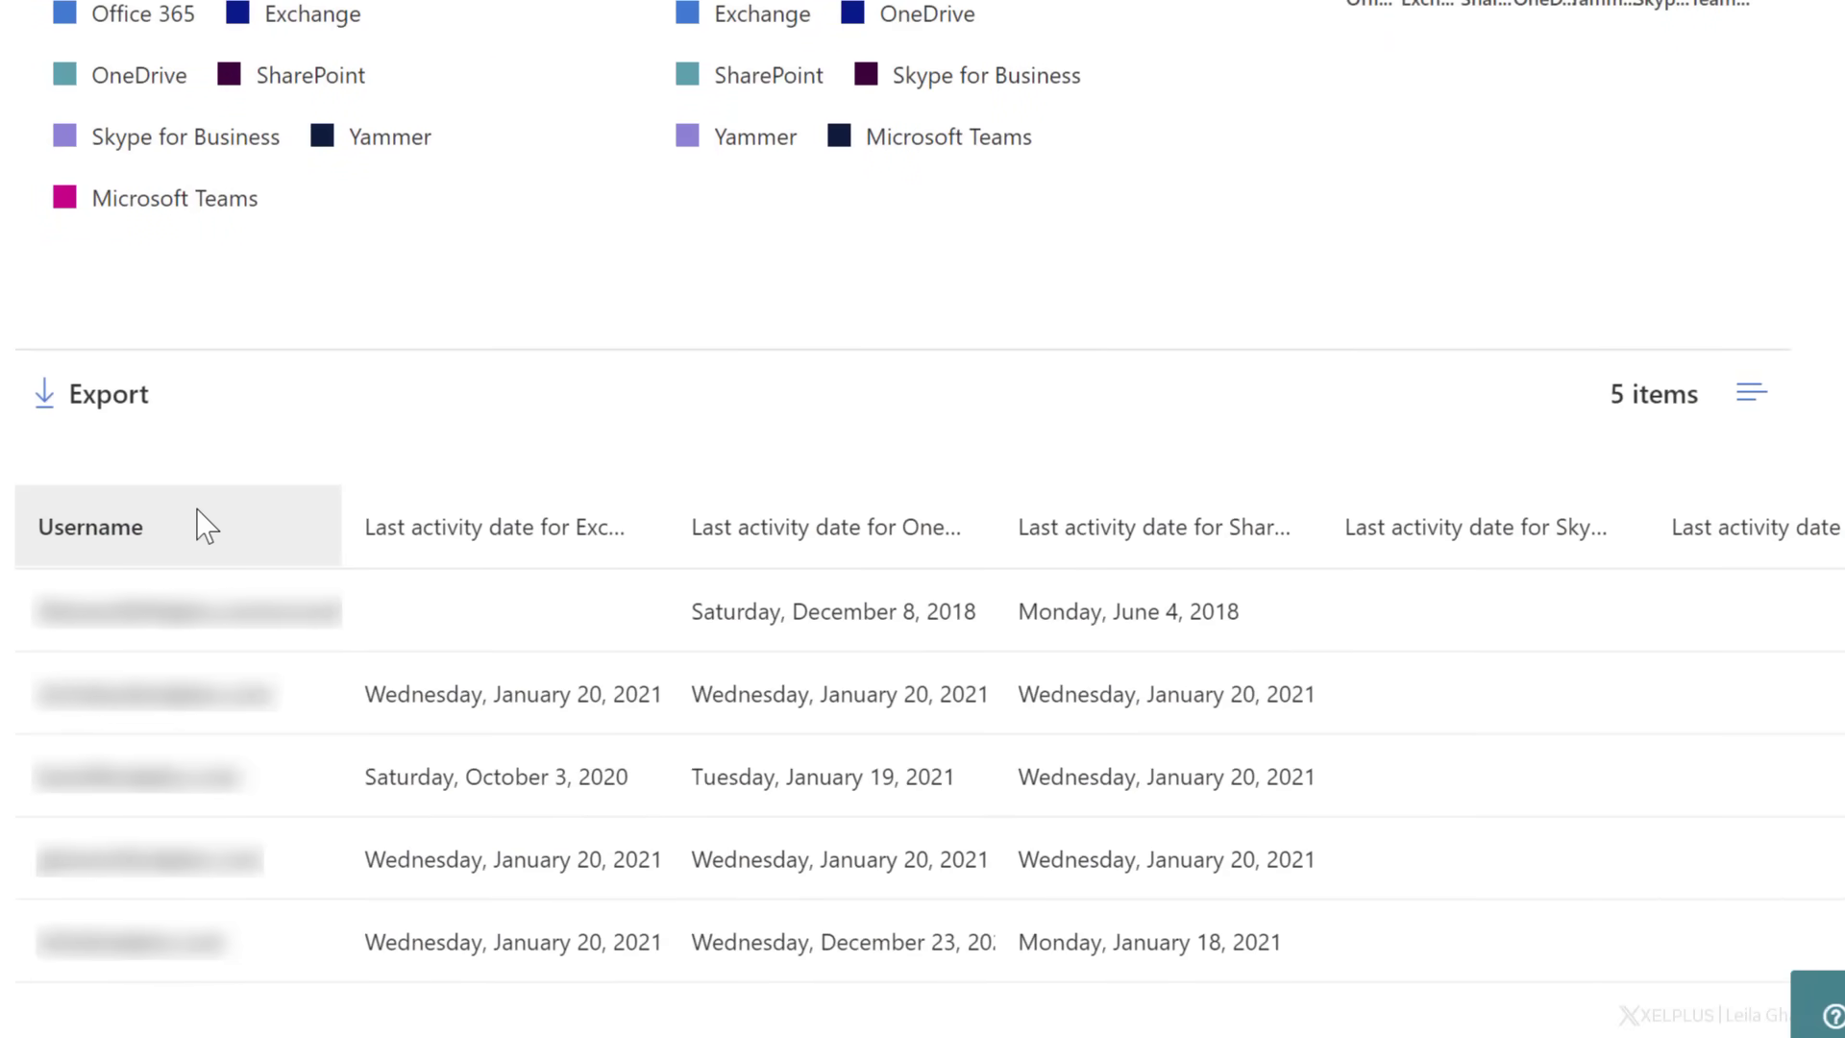
mouse_move(507, 541)
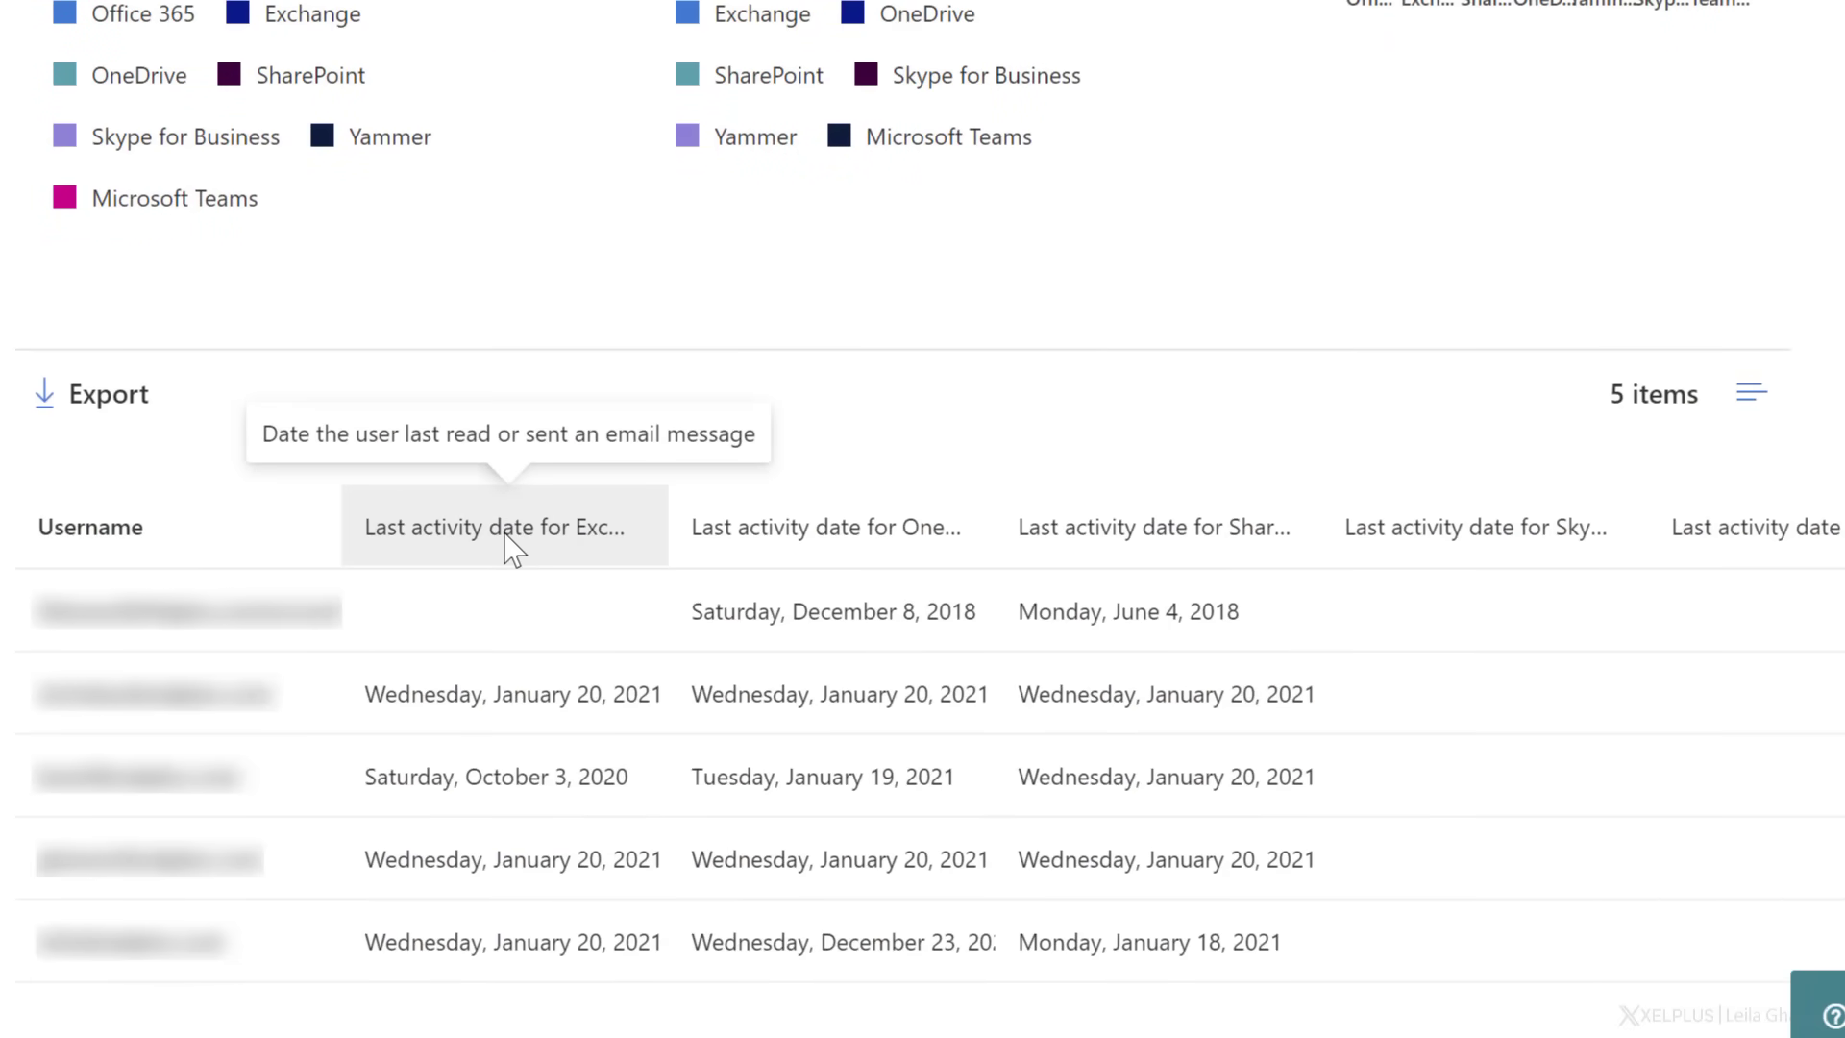
mouse_move(1157, 527)
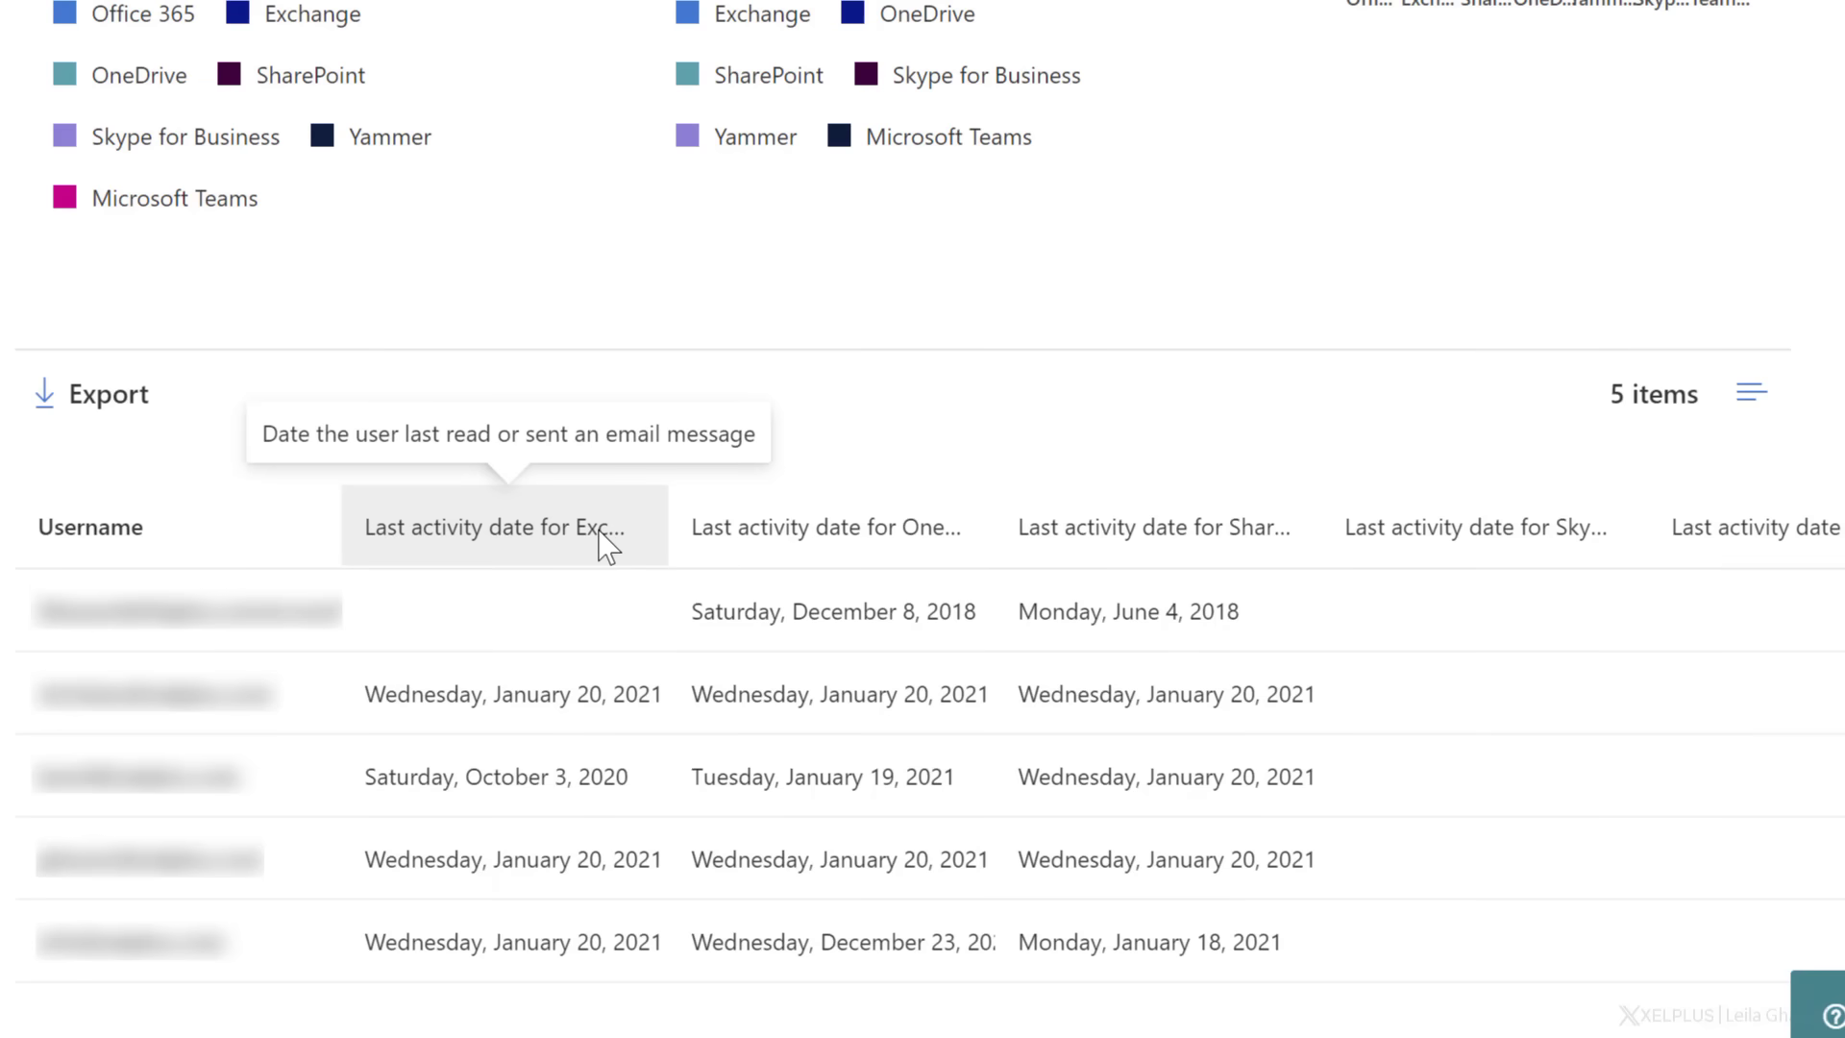
mouse_move(832, 527)
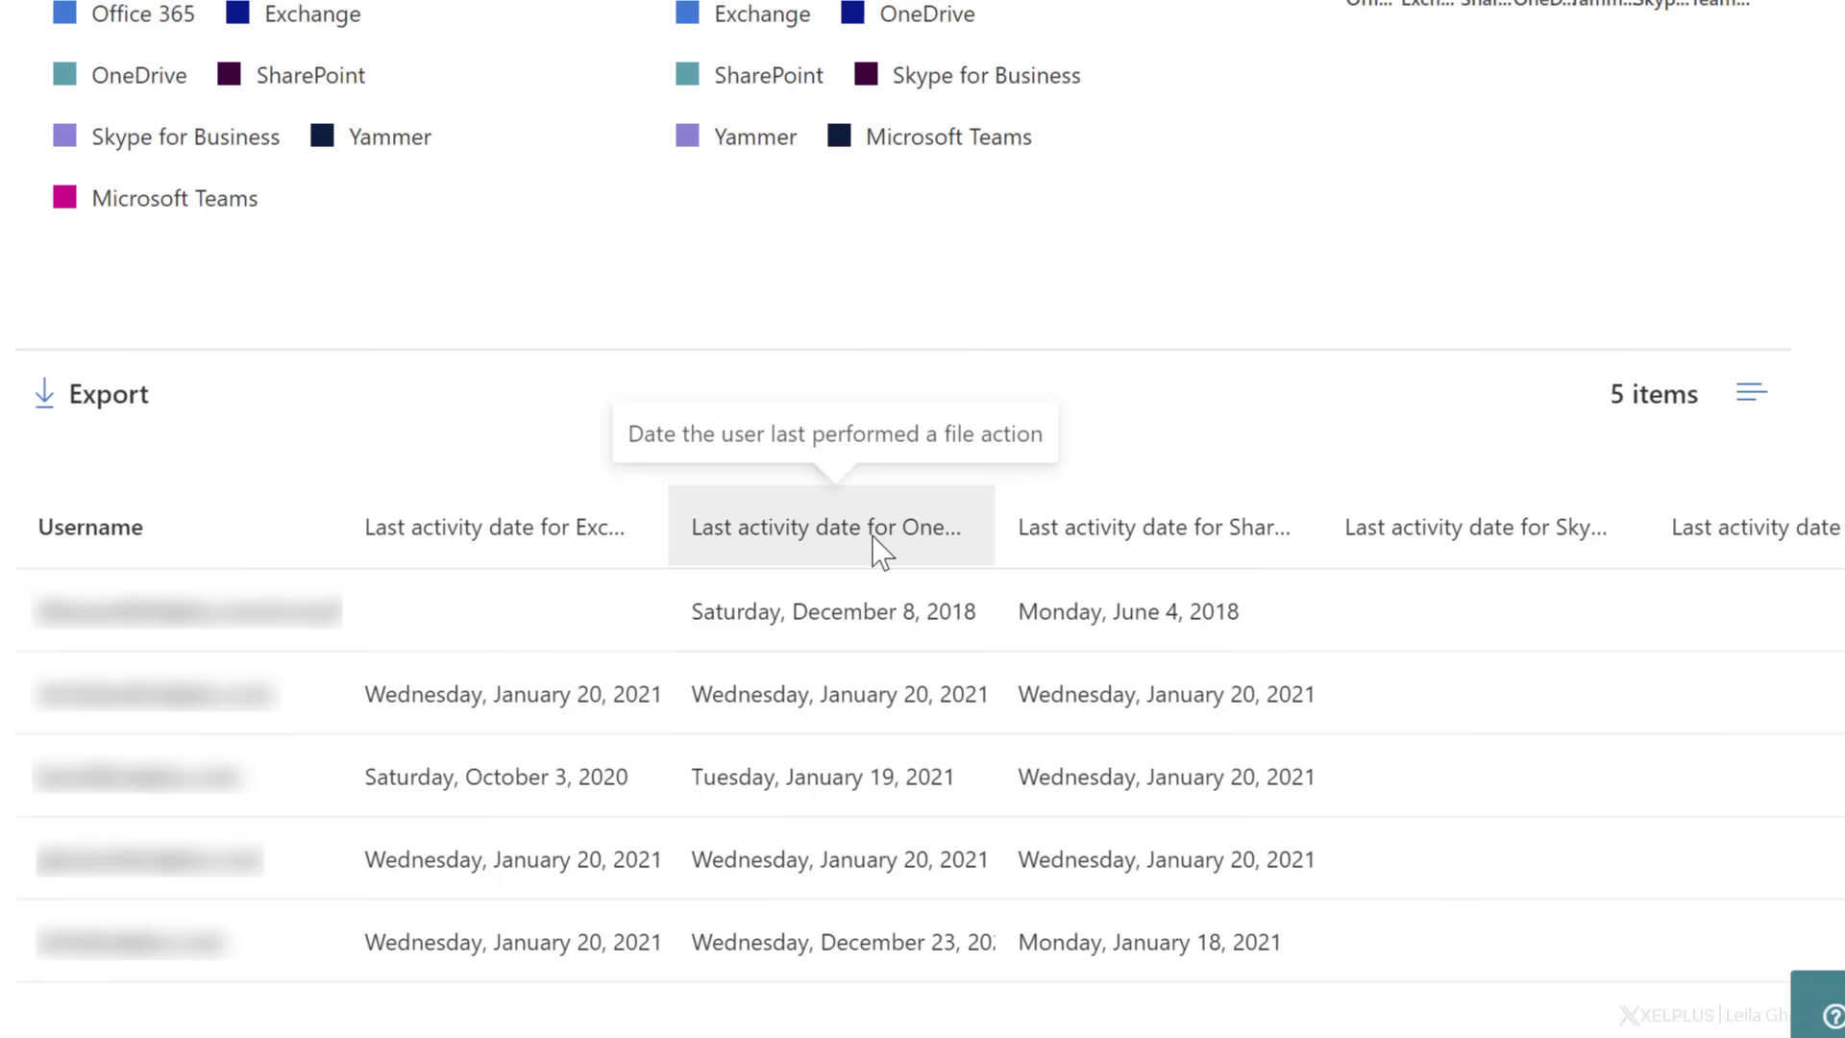
mouse_move(907, 553)
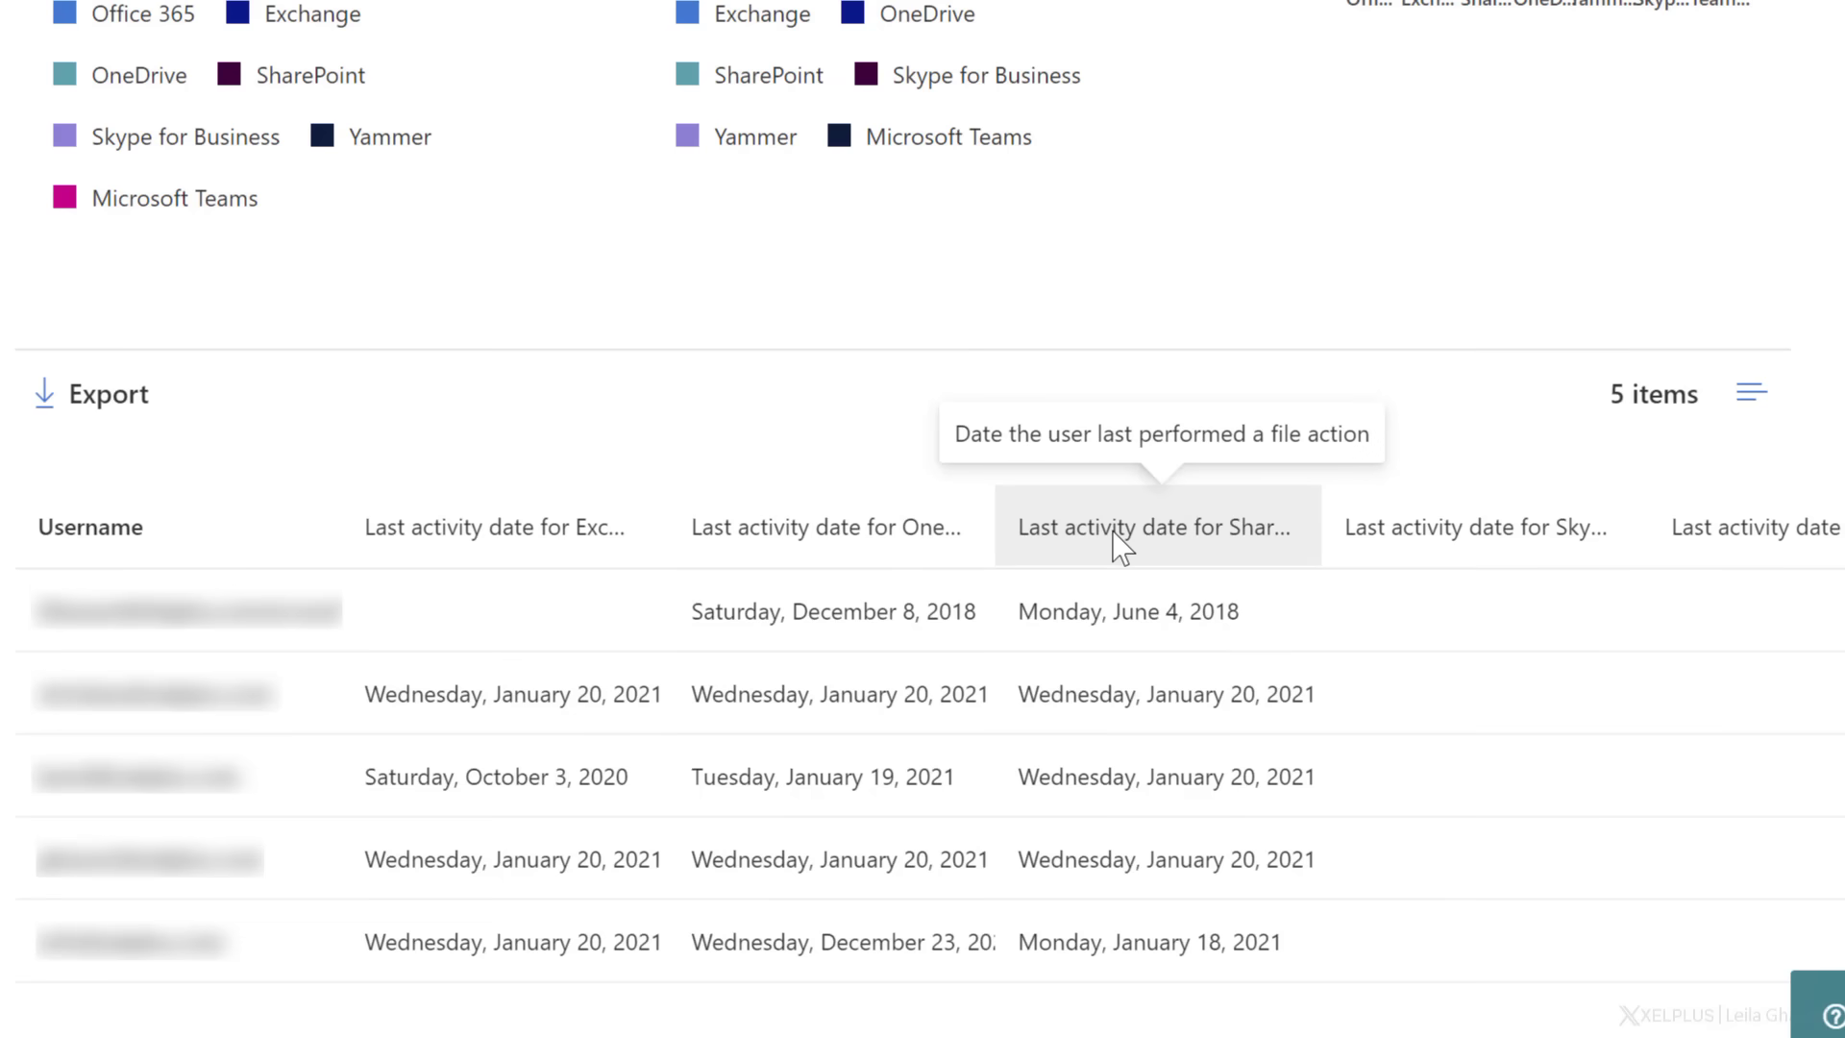
scroll(right, 3)
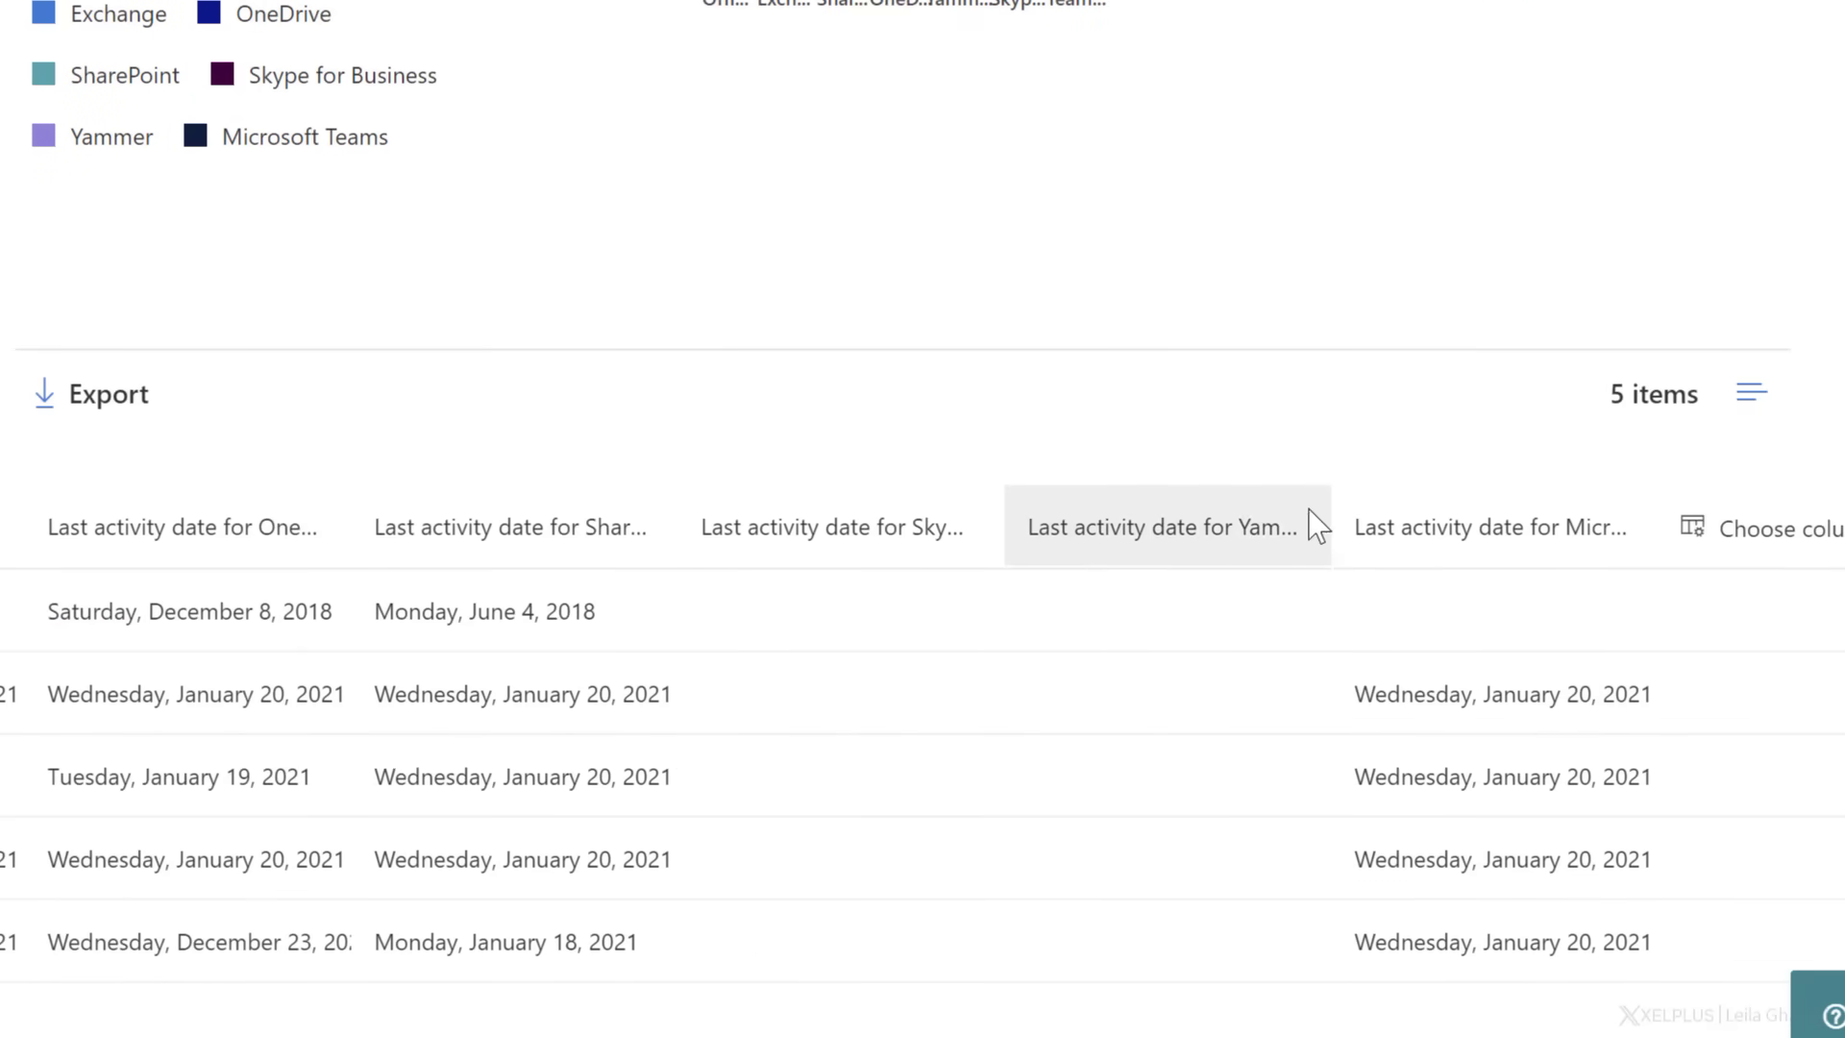
mouse_move(1506, 527)
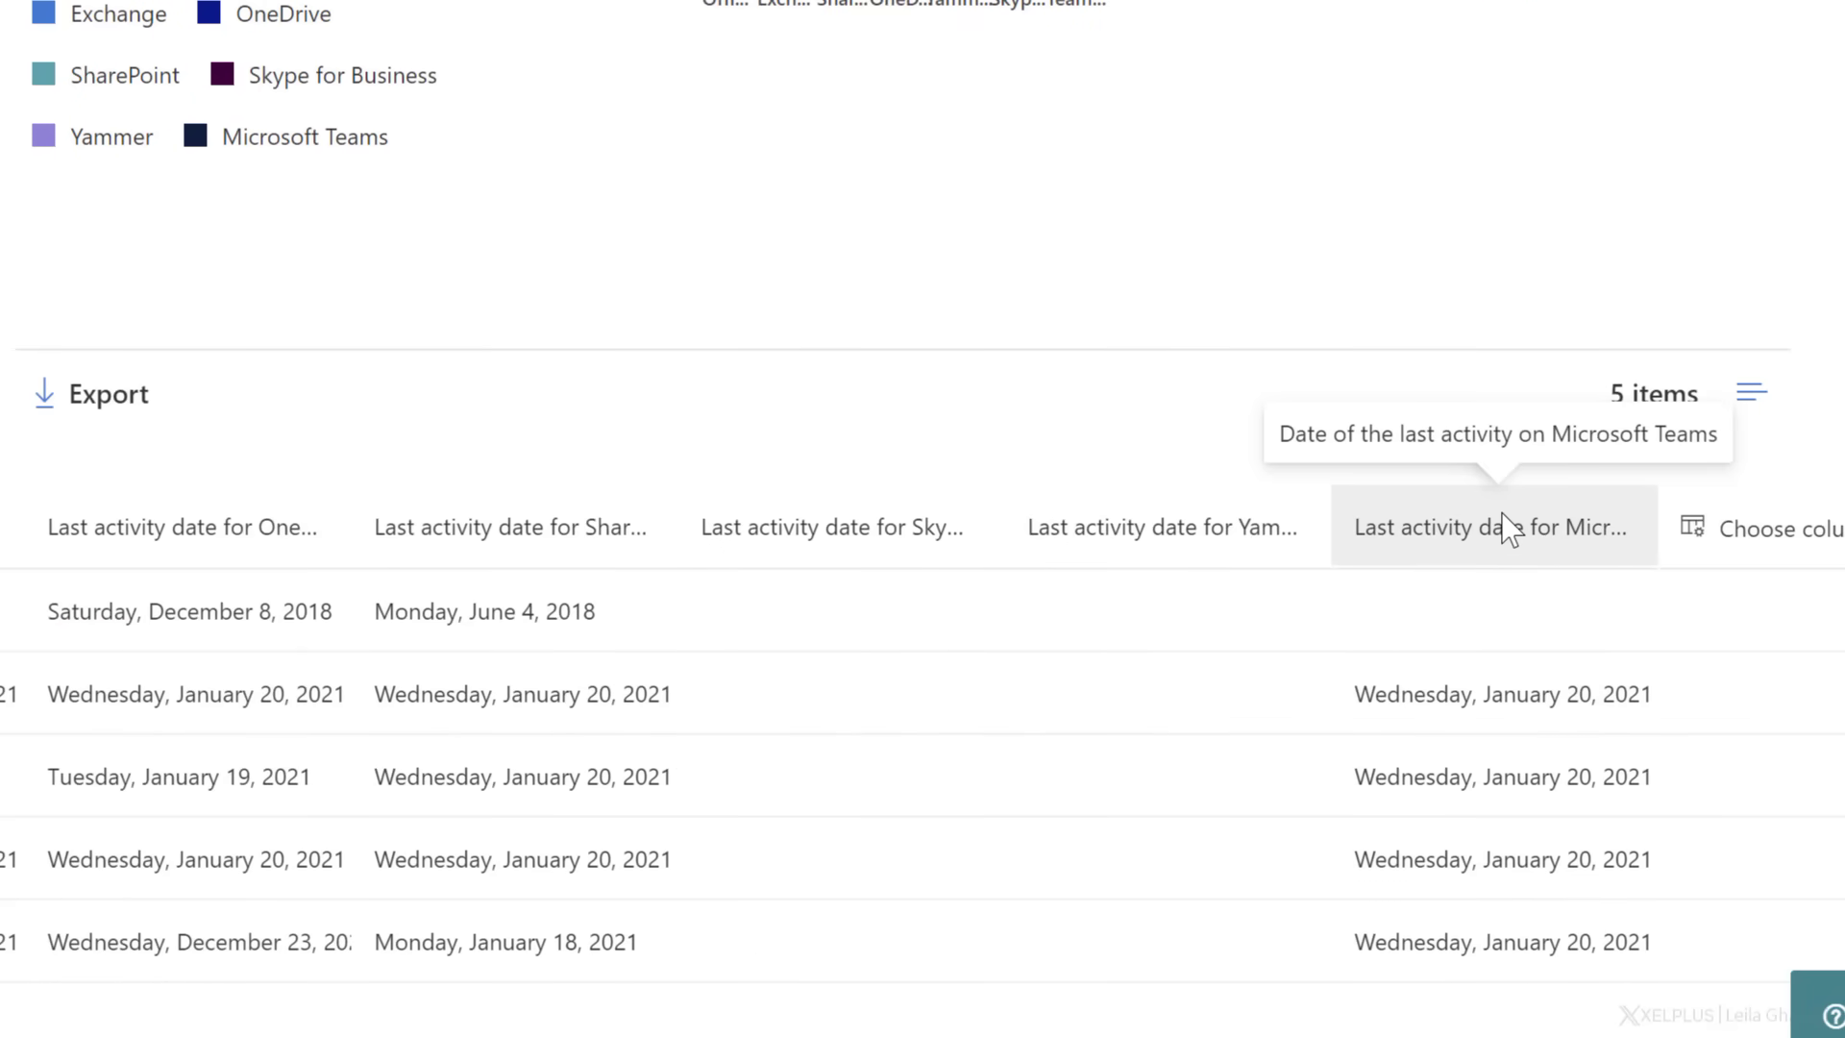